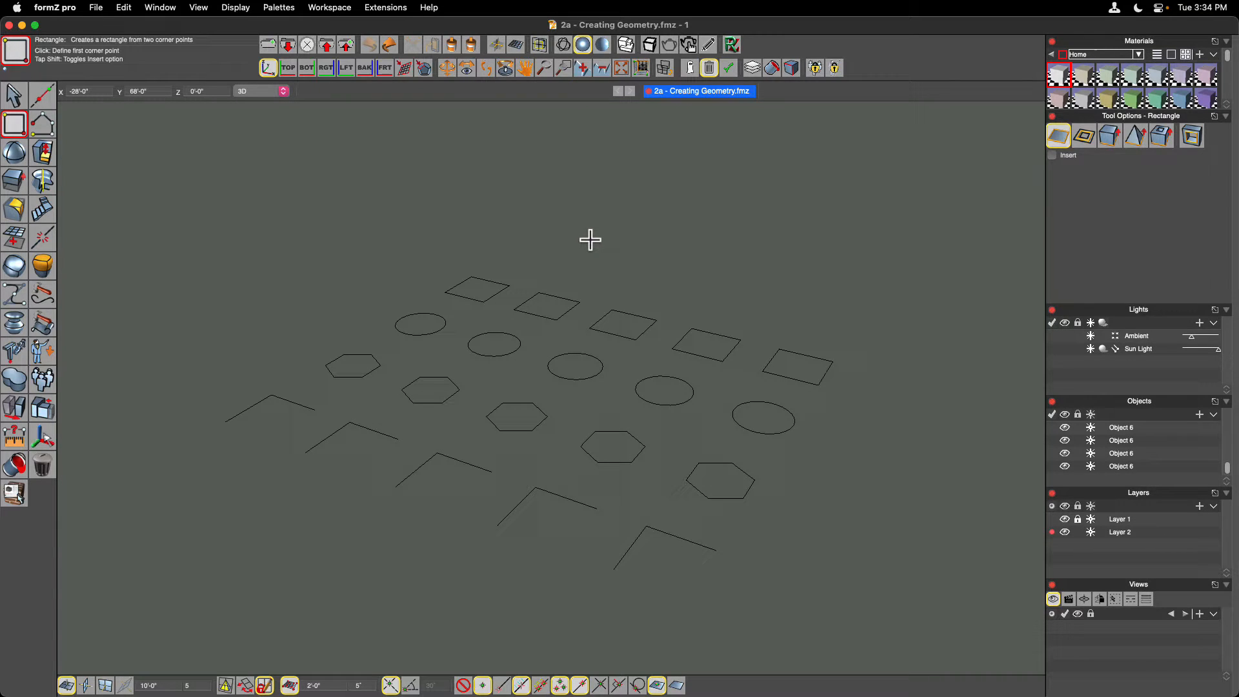
mouse_move(569, 238)
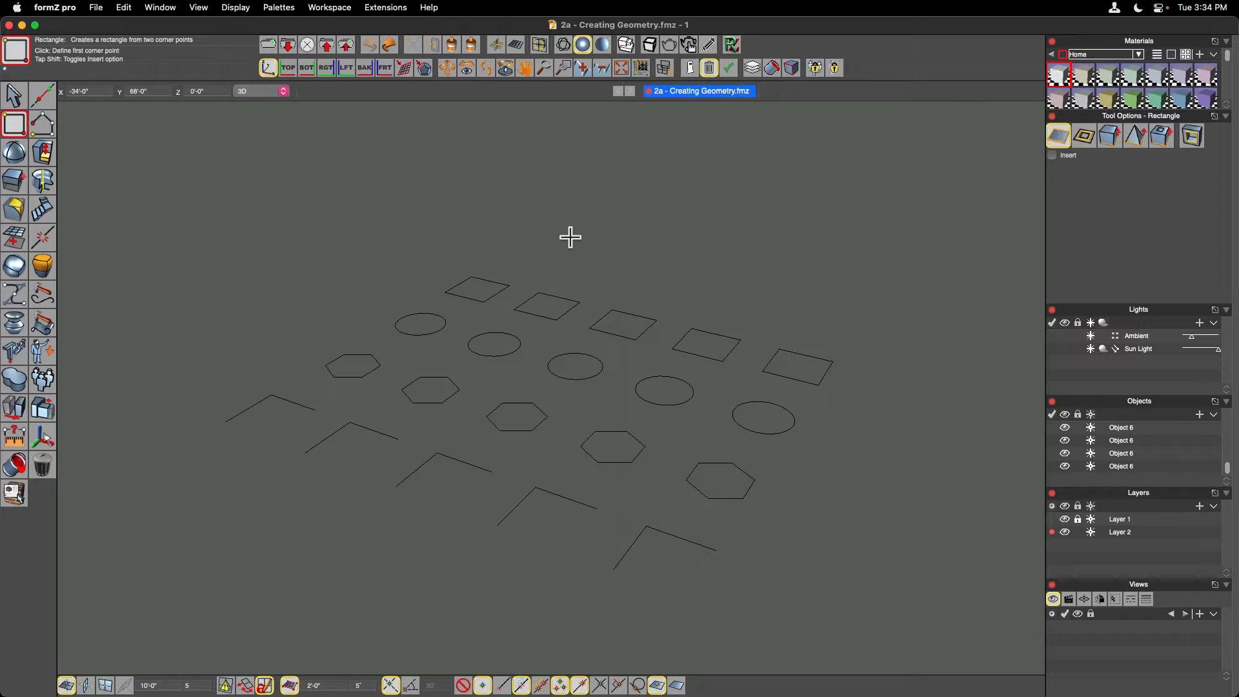
mouse_move(435, 245)
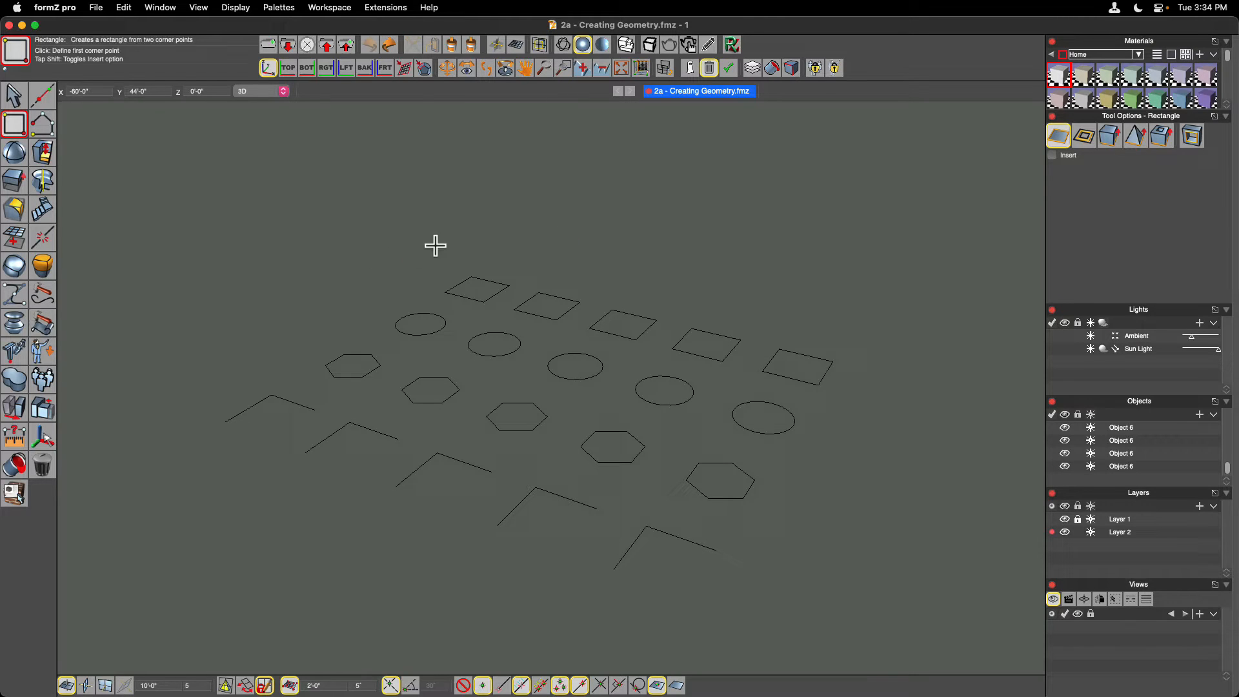
mouse_move(780, 323)
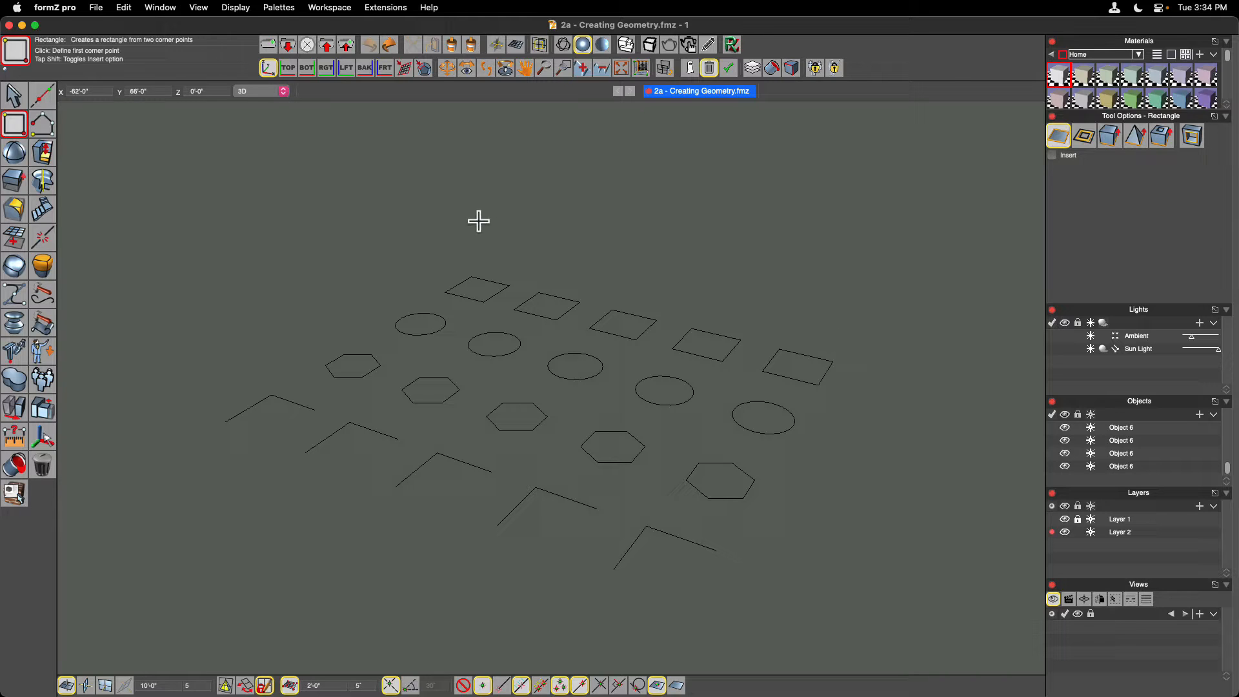
mouse_move(494, 238)
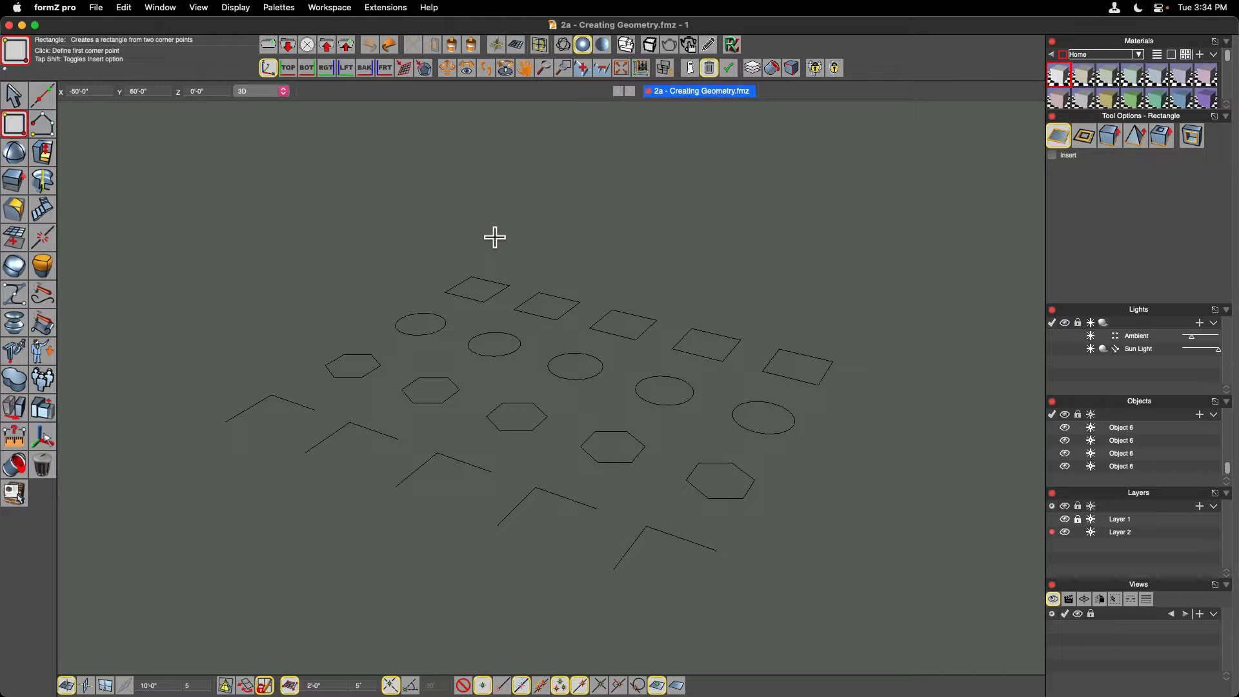
mouse_move(291, 272)
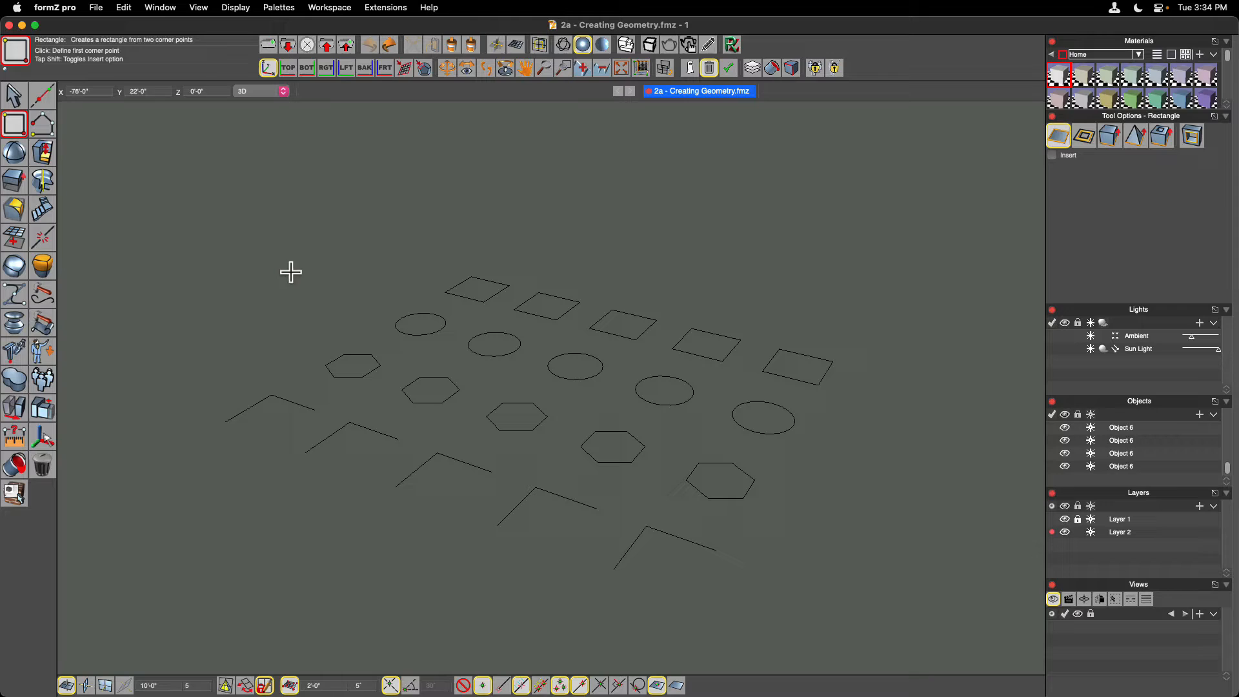
mouse_move(502, 222)
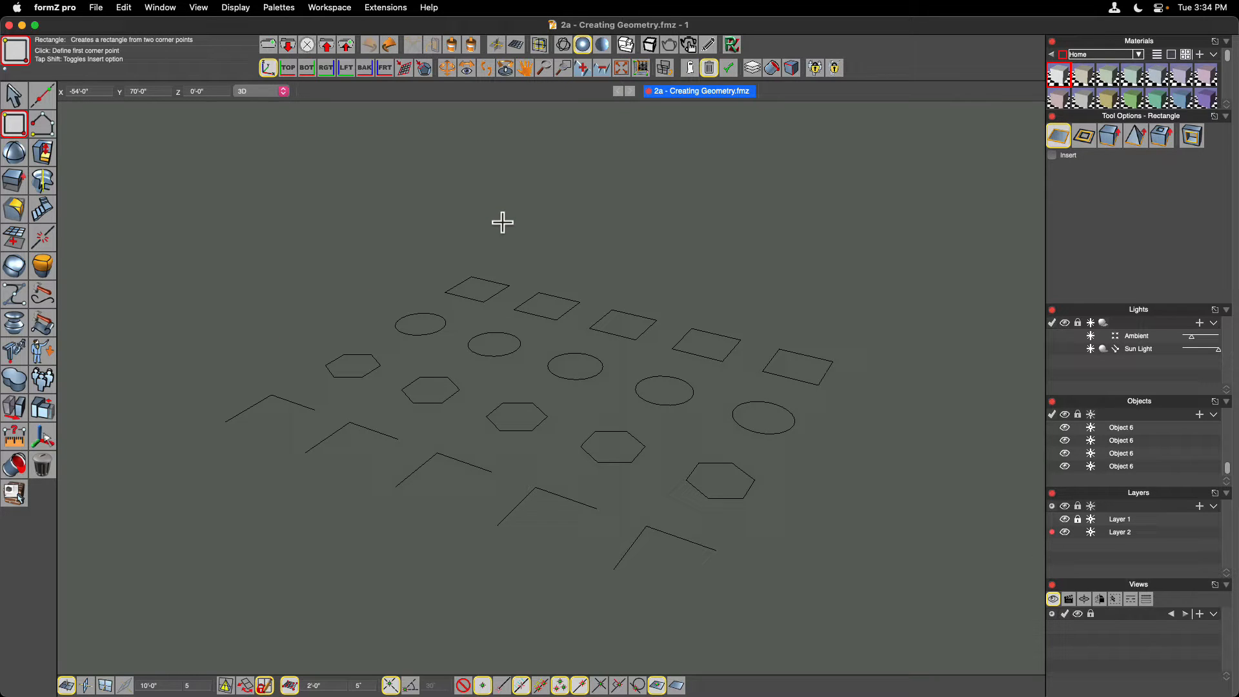
mouse_move(495, 227)
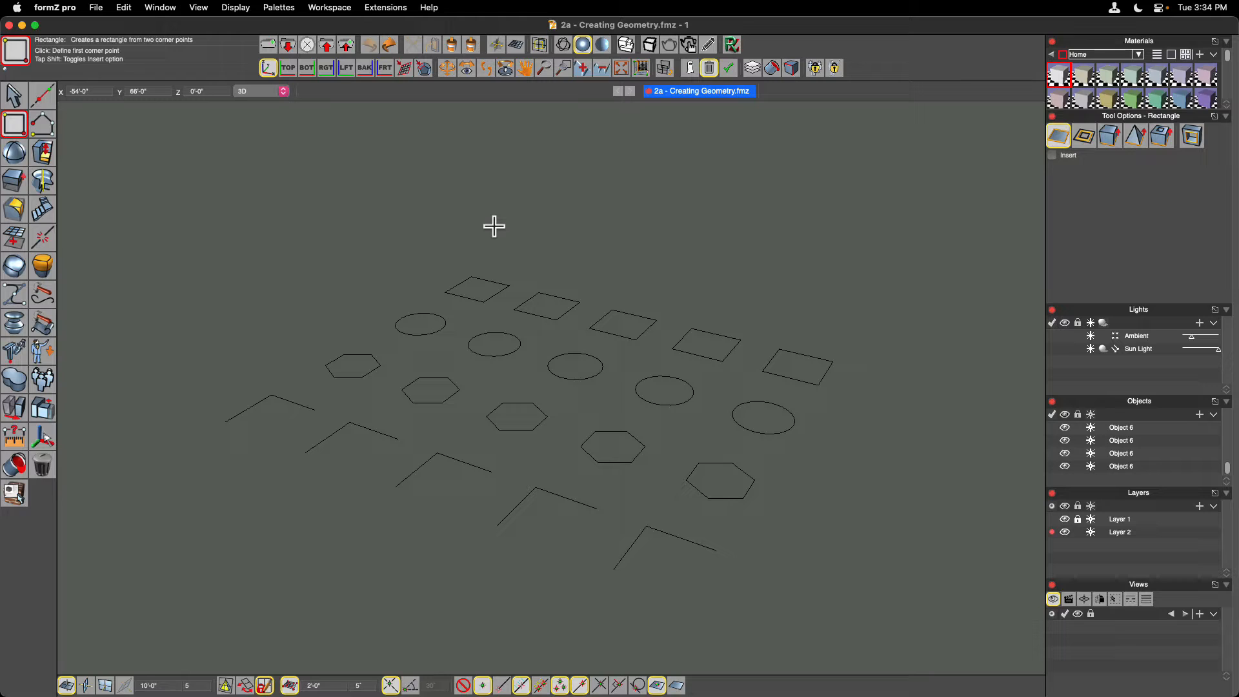
mouse_move(427, 253)
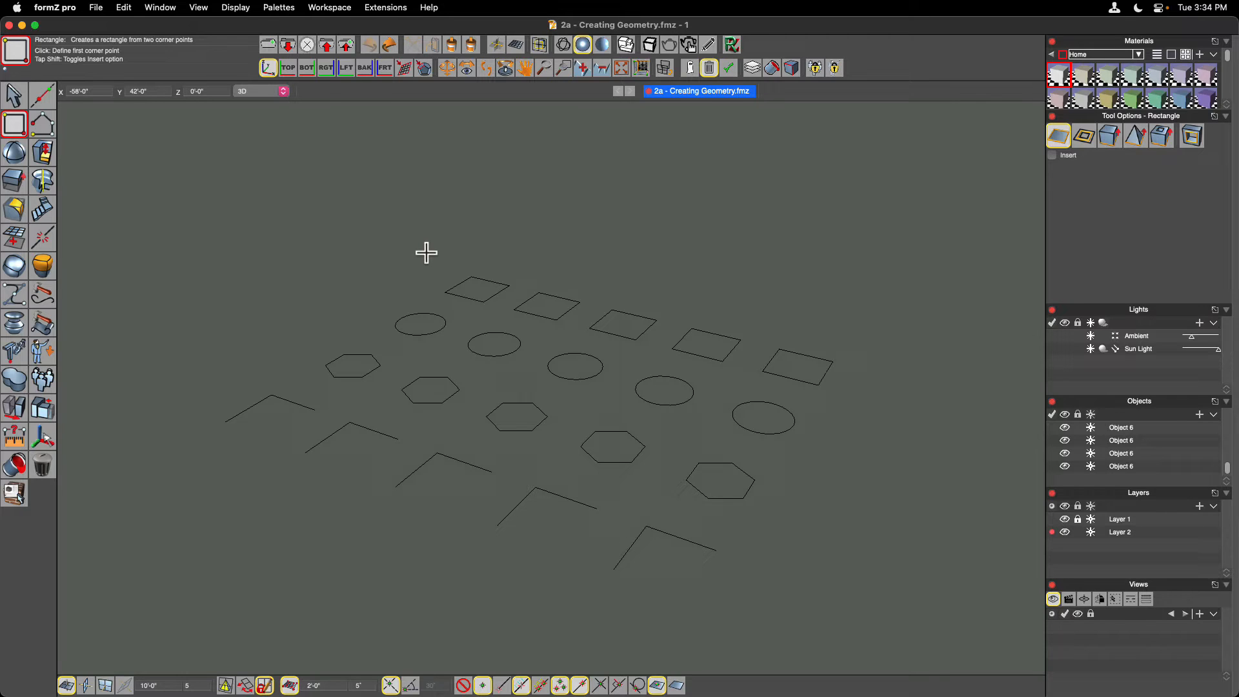
mouse_move(491, 226)
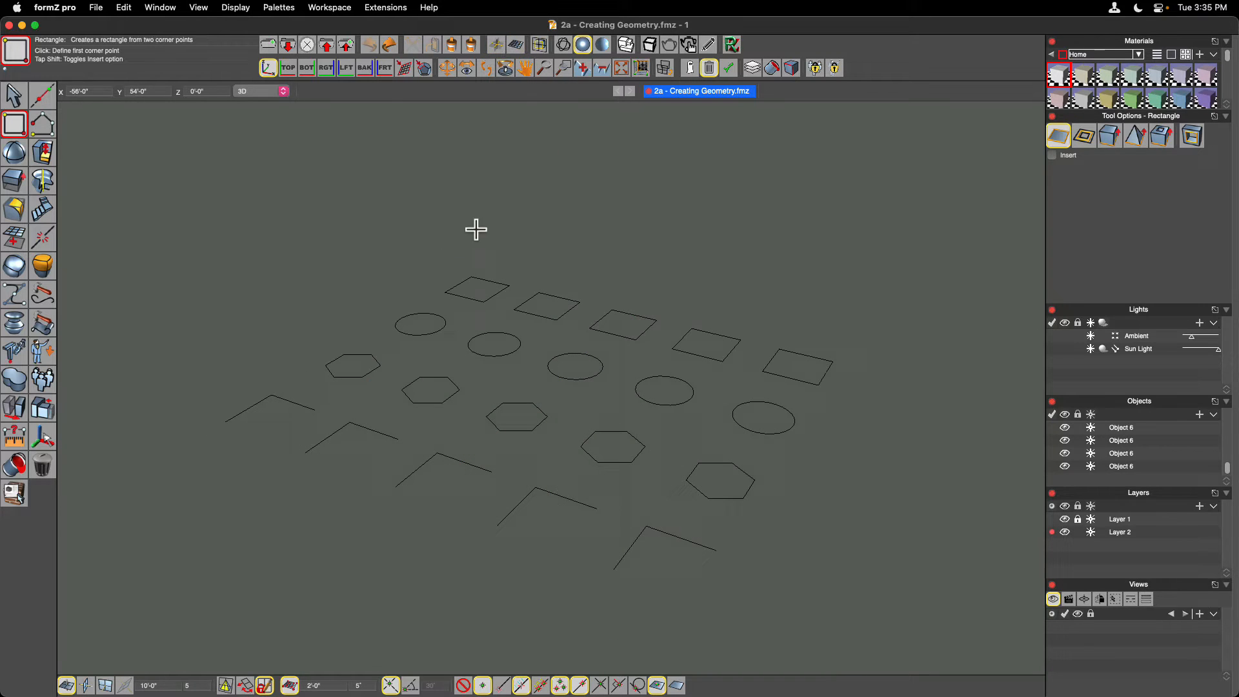
mouse_move(477, 241)
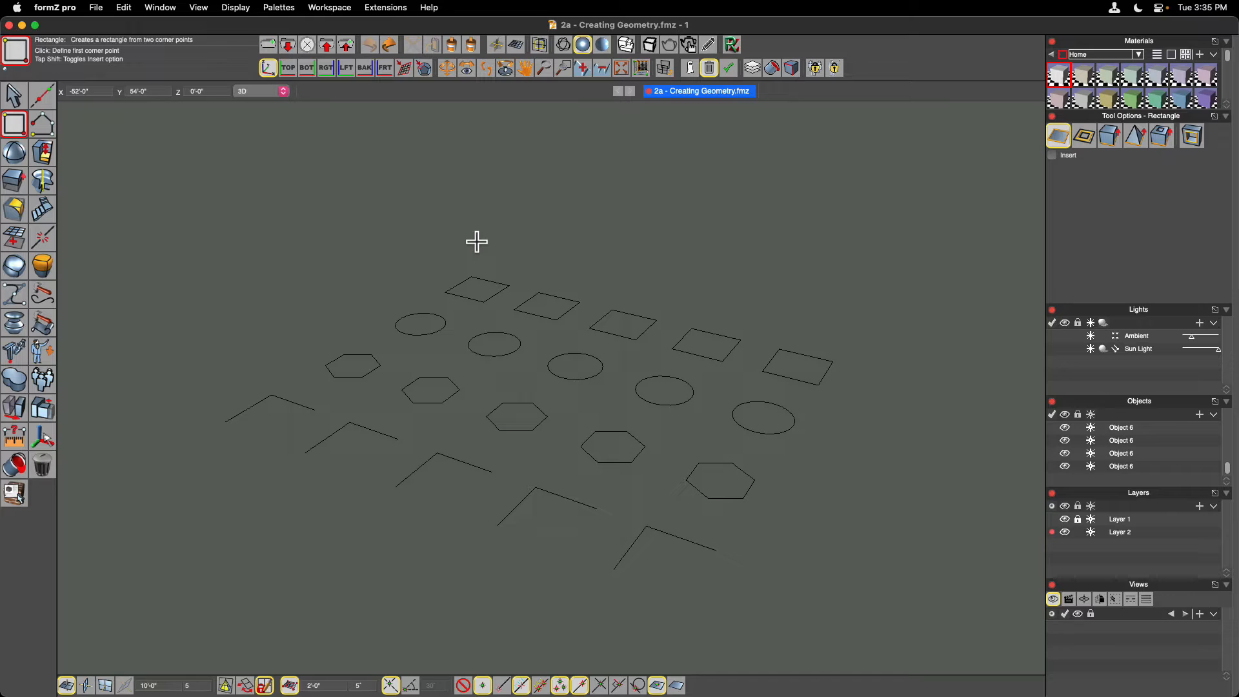
mouse_move(463, 242)
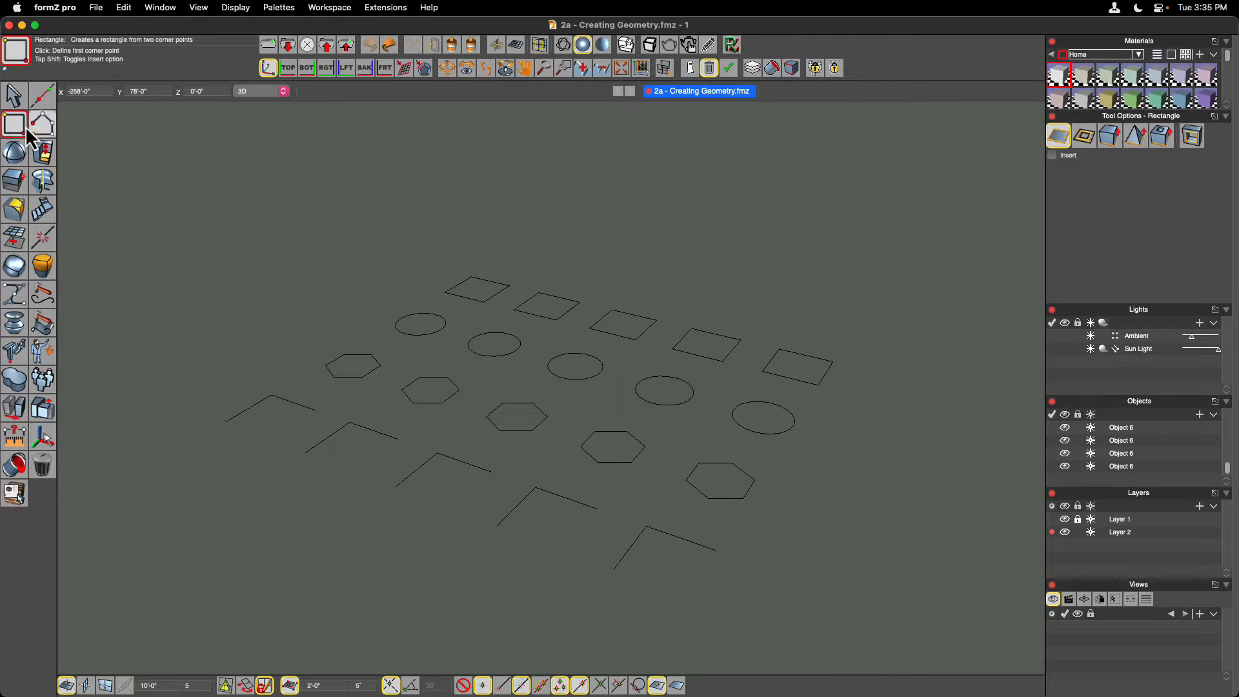
Tear off the Shapes, Draw and Generate flyouts so they float over the view
click(14, 125)
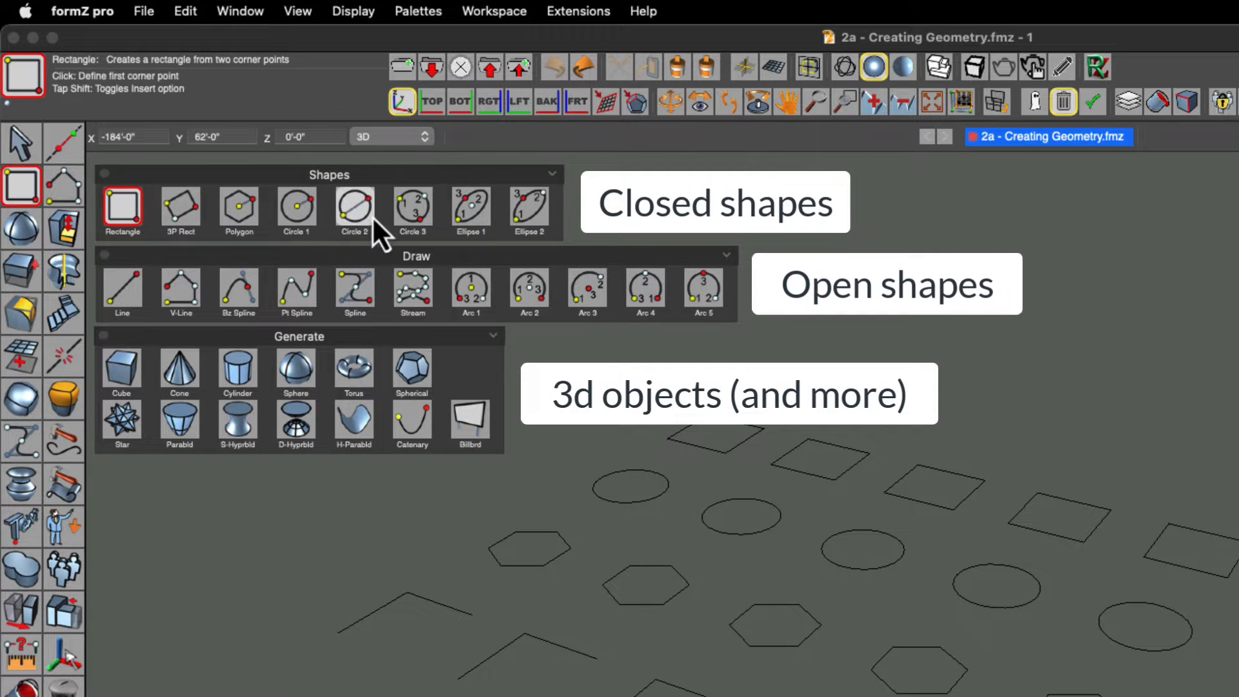
mouse_move(364, 213)
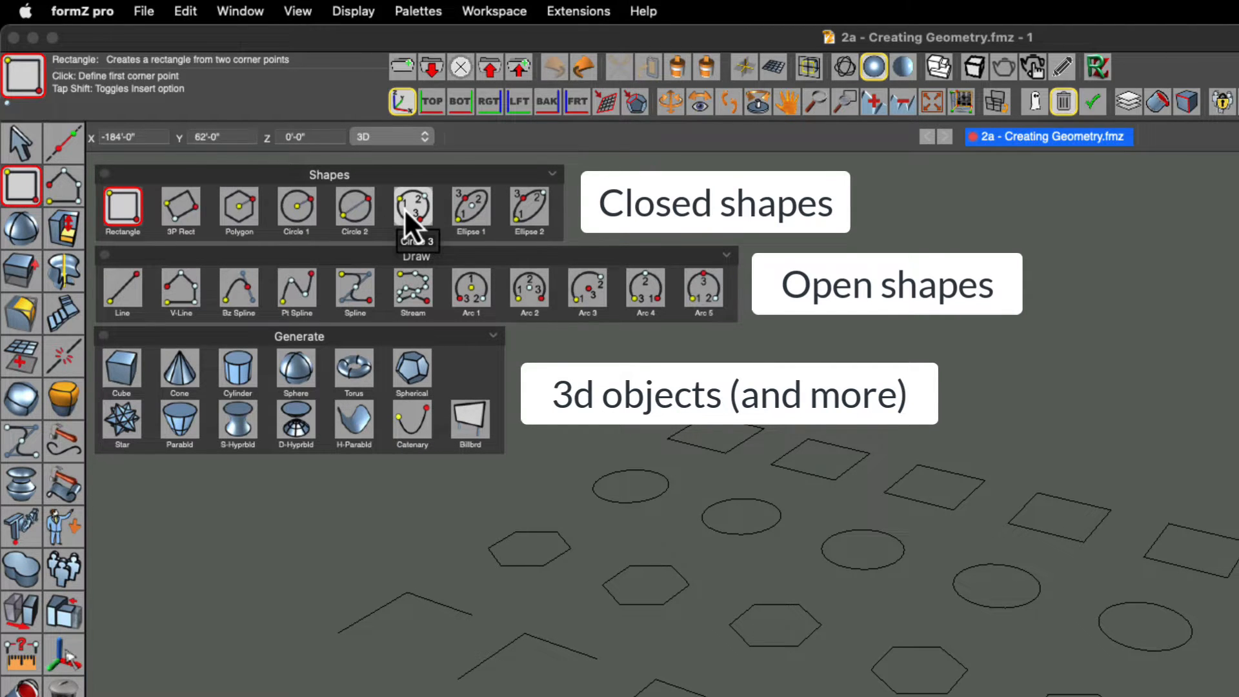
mouse_move(146, 308)
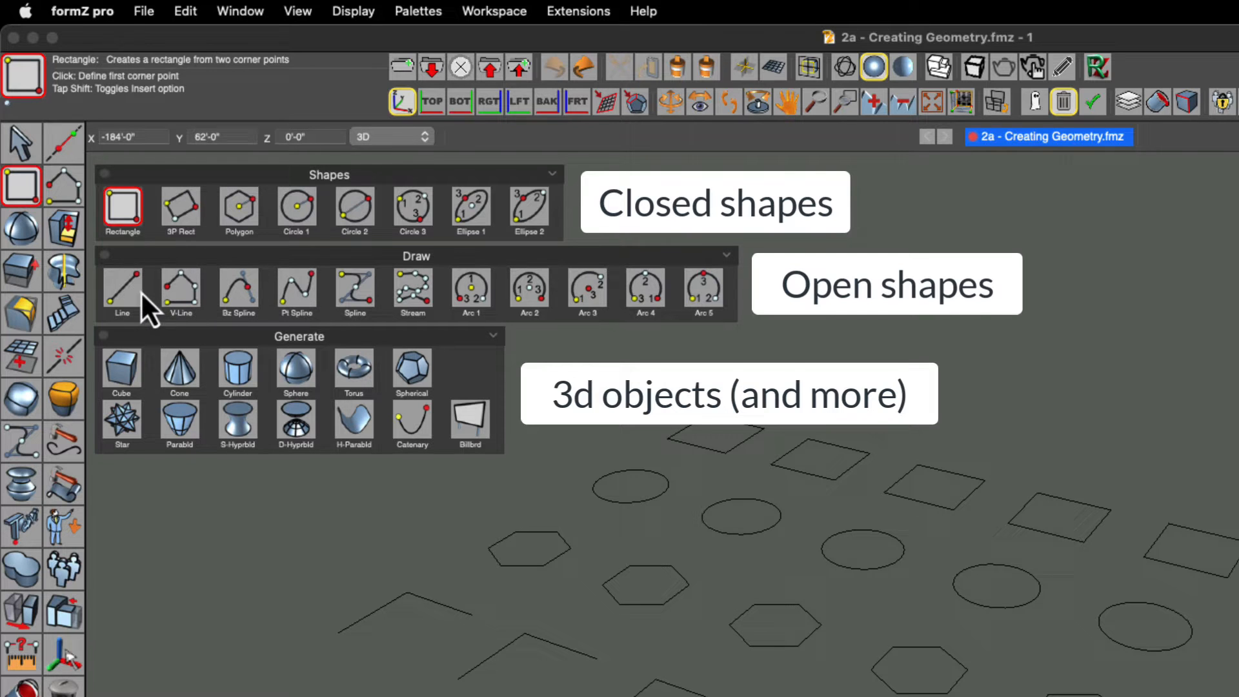
mouse_move(181, 293)
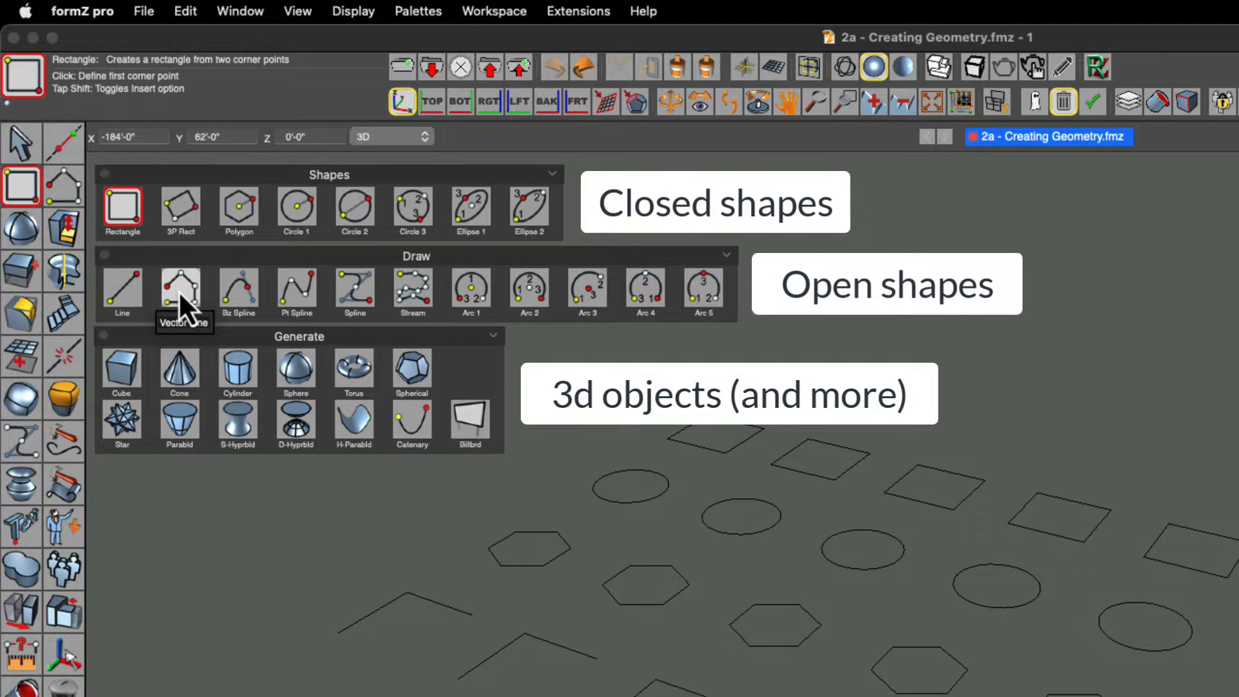
mouse_move(353, 293)
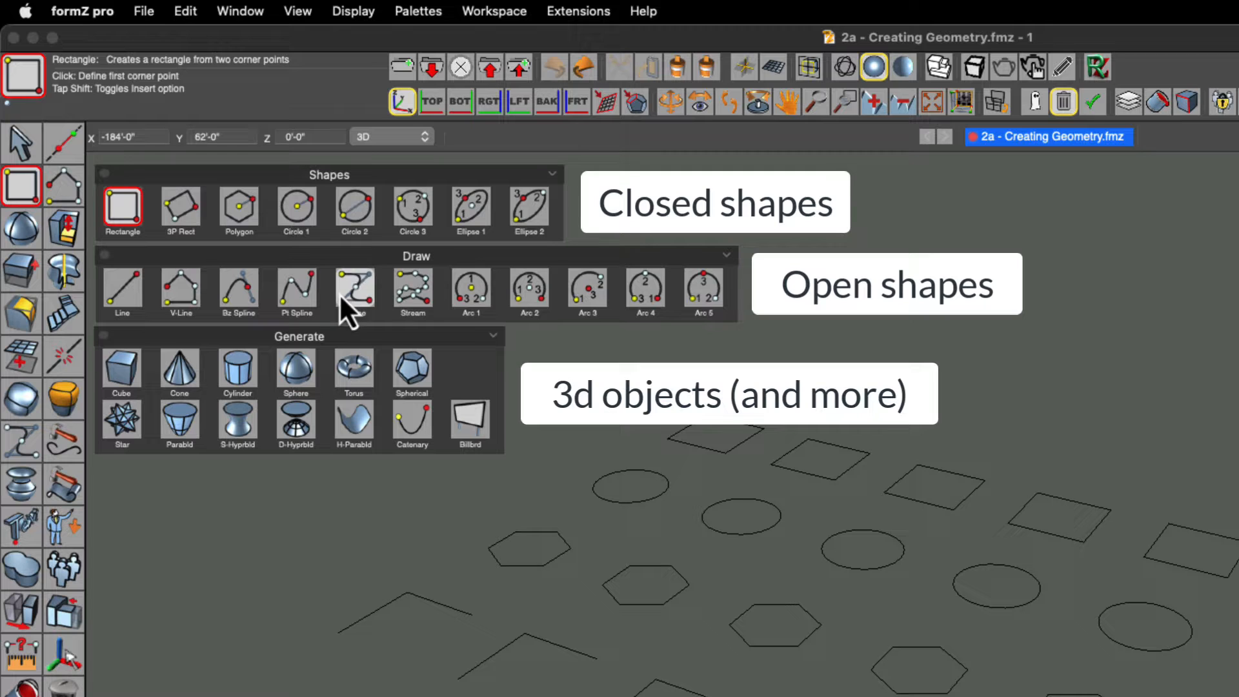
mouse_move(685, 307)
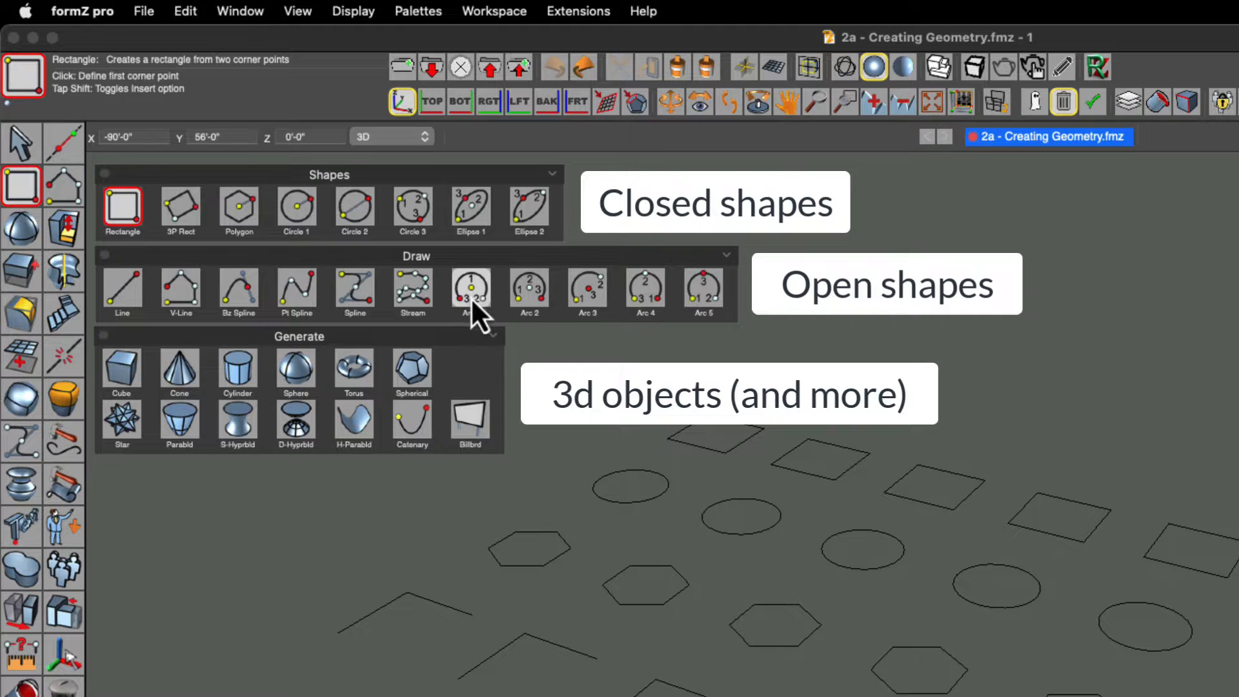
mouse_move(470, 293)
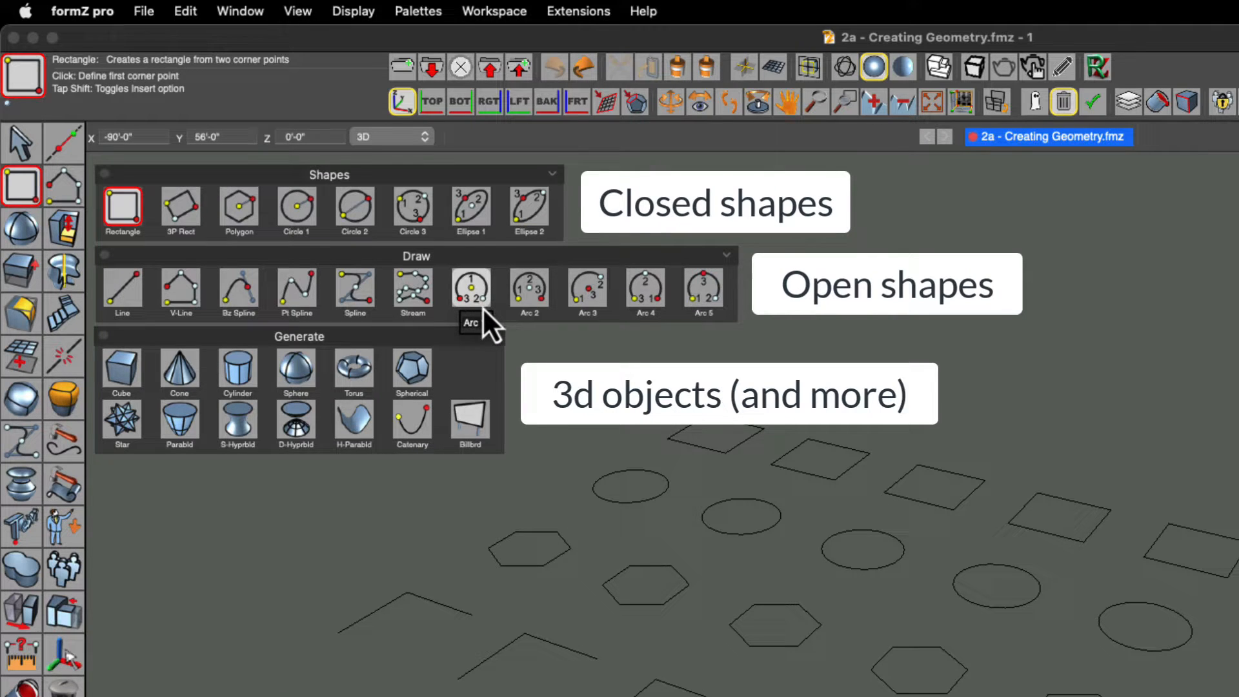
mouse_move(470, 288)
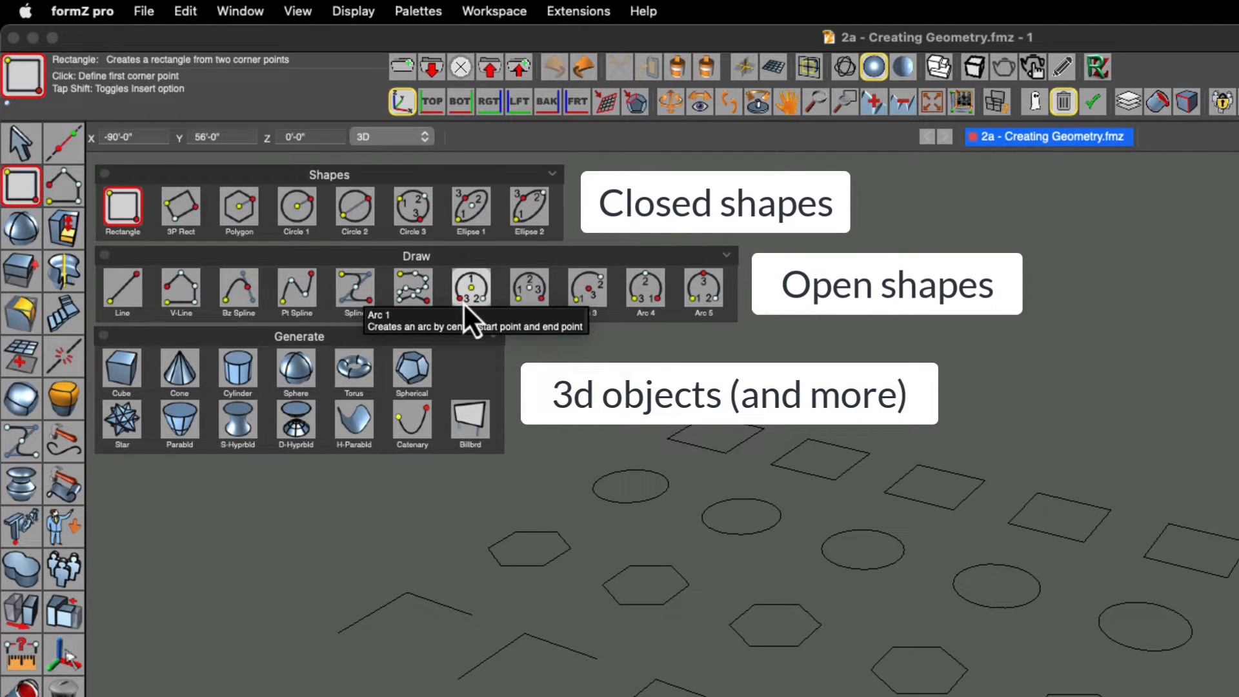
mouse_move(589, 297)
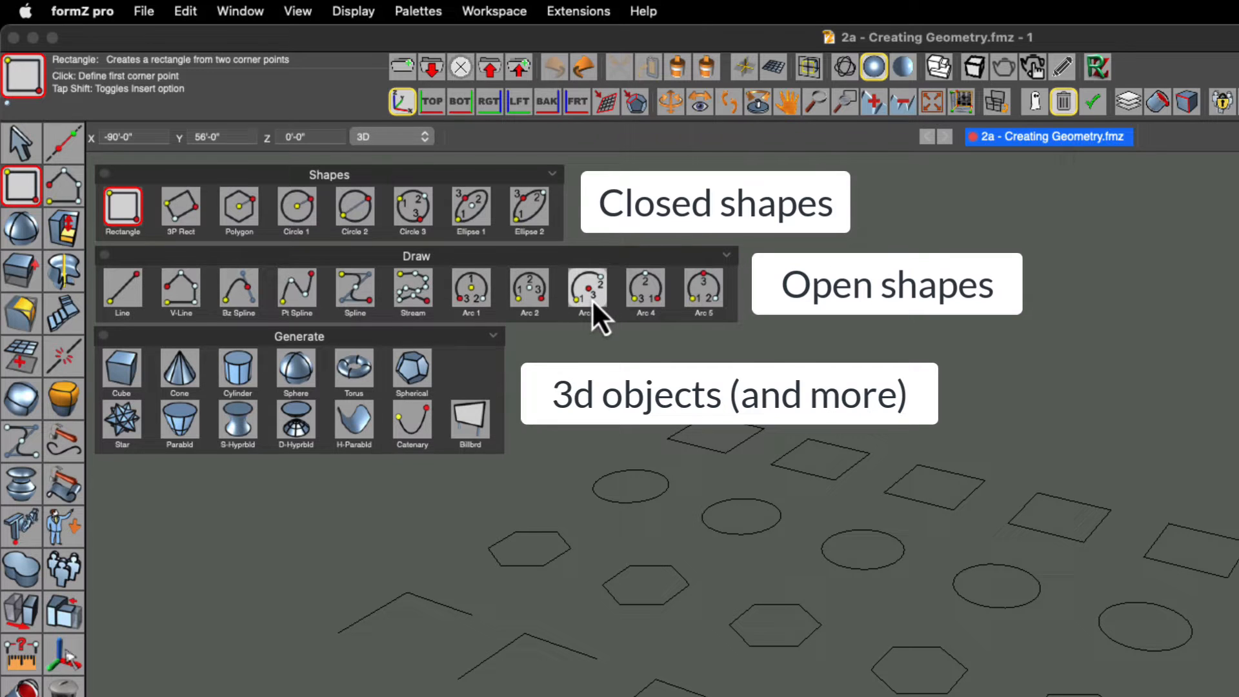
mouse_move(587, 293)
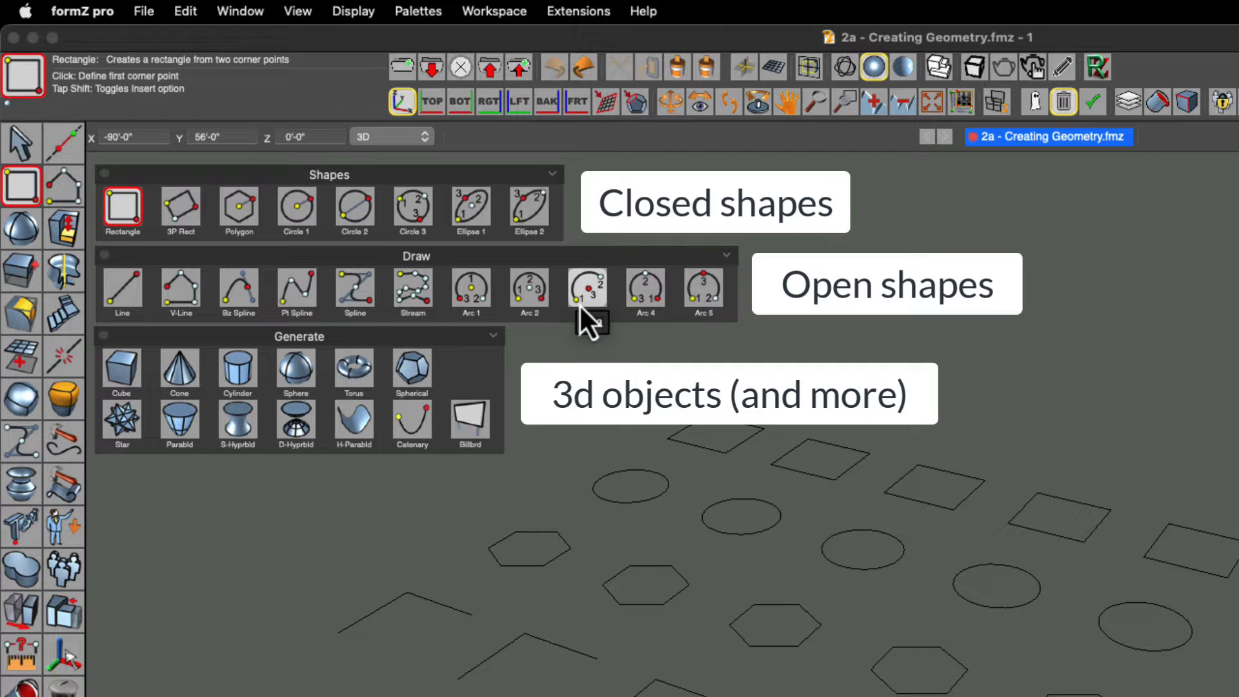
mouse_move(588, 297)
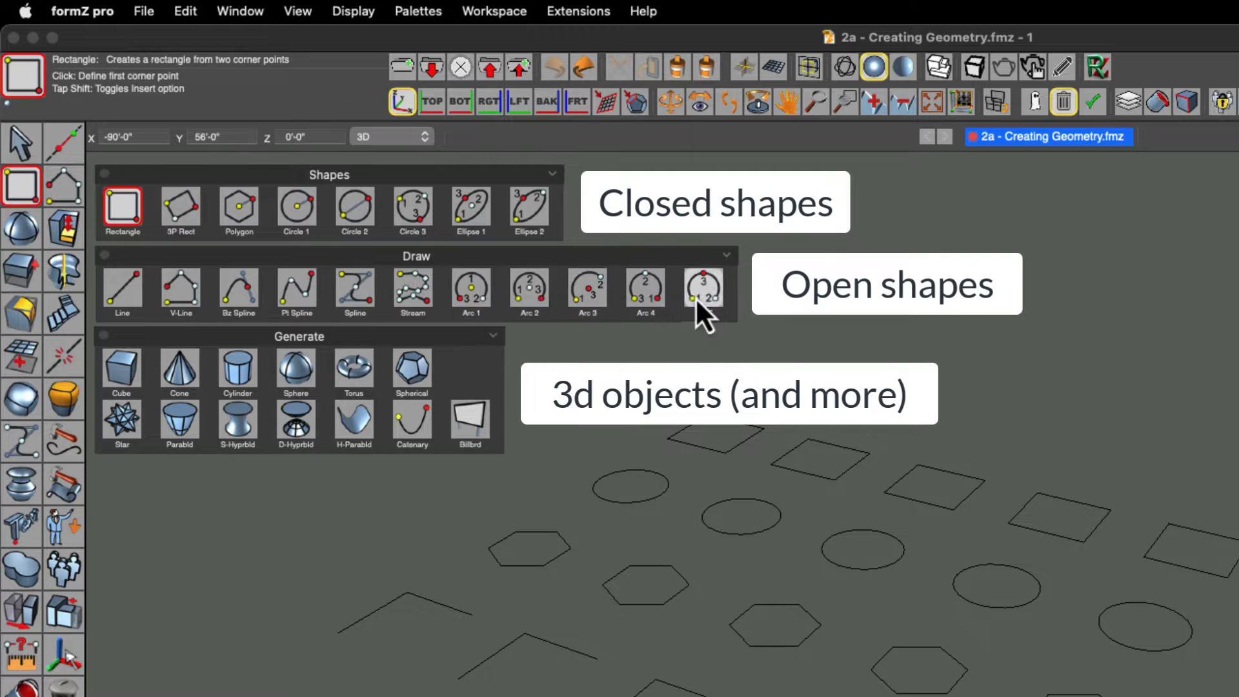
mouse_move(514, 316)
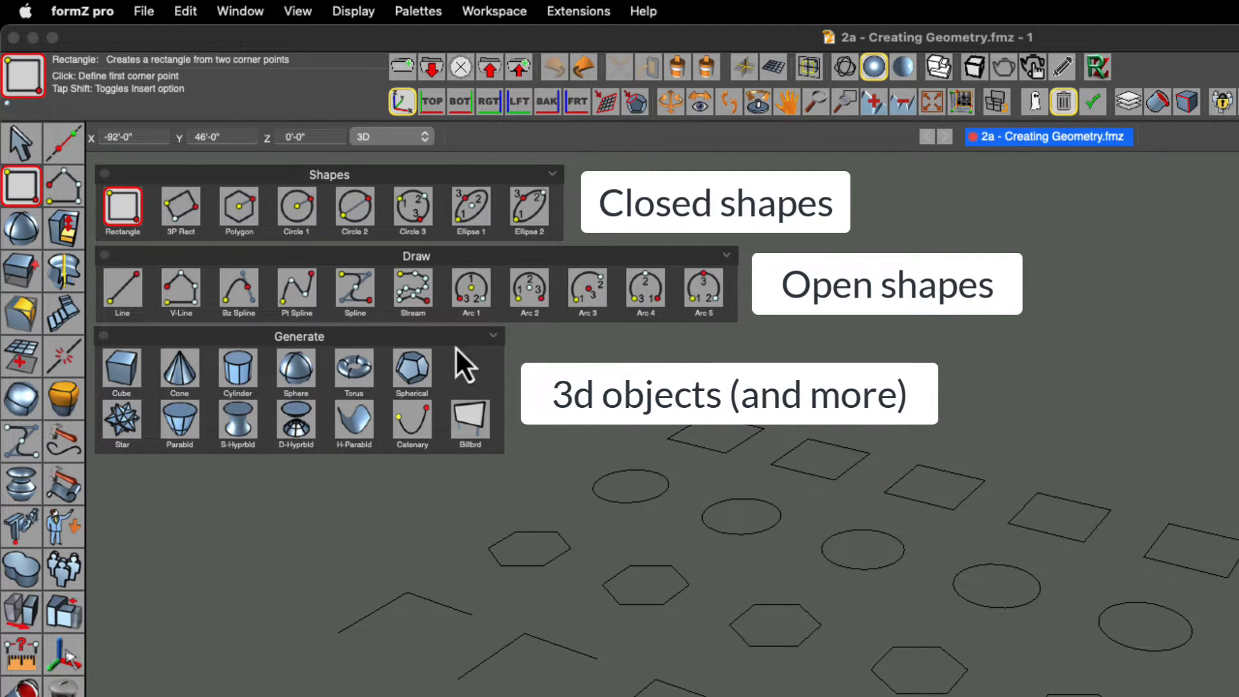
mouse_move(201, 368)
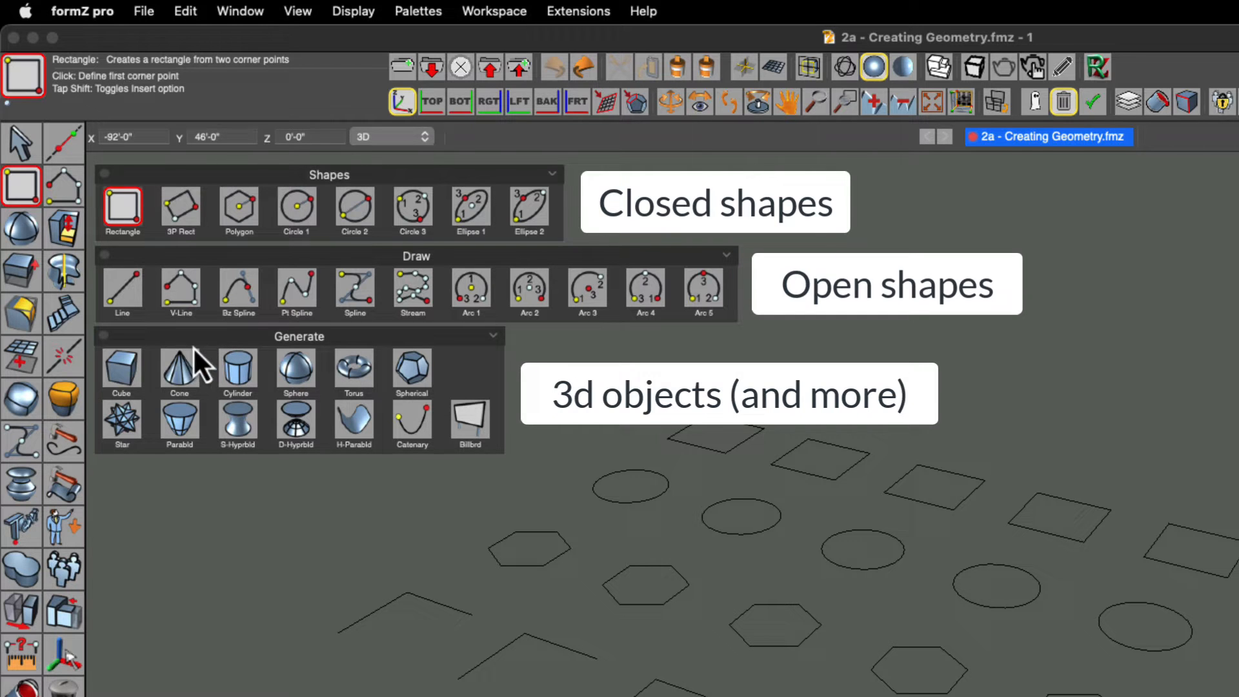
mouse_move(142, 383)
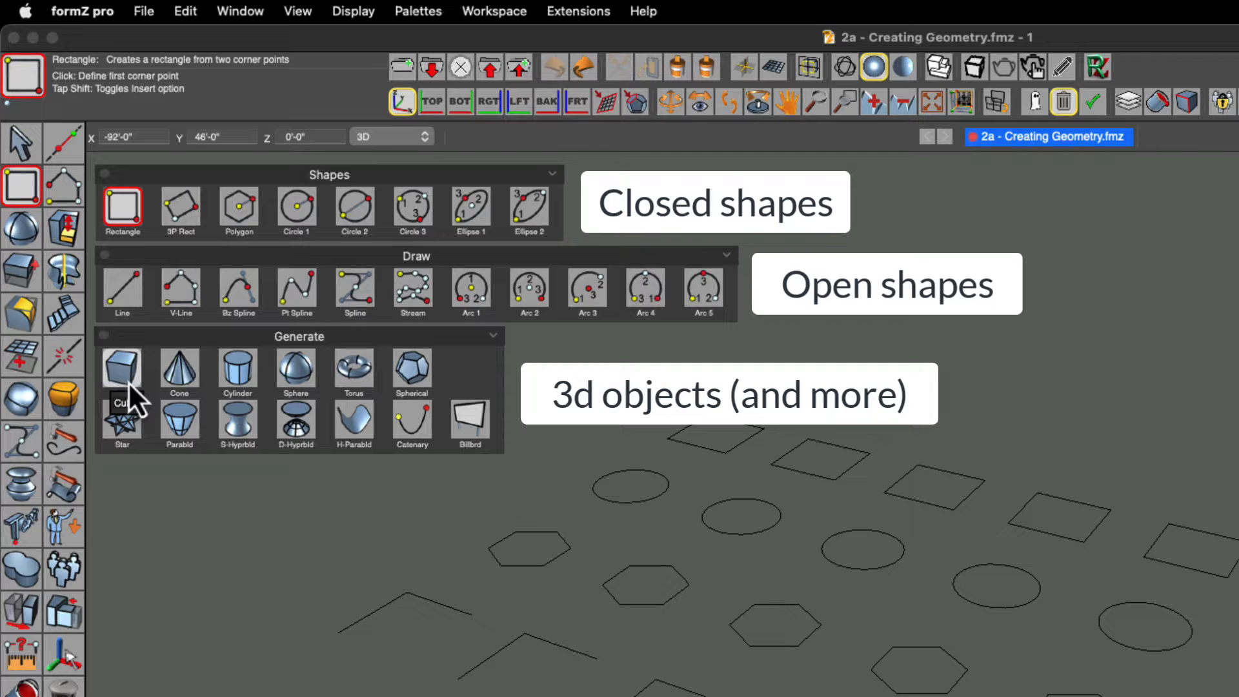
mouse_move(305, 379)
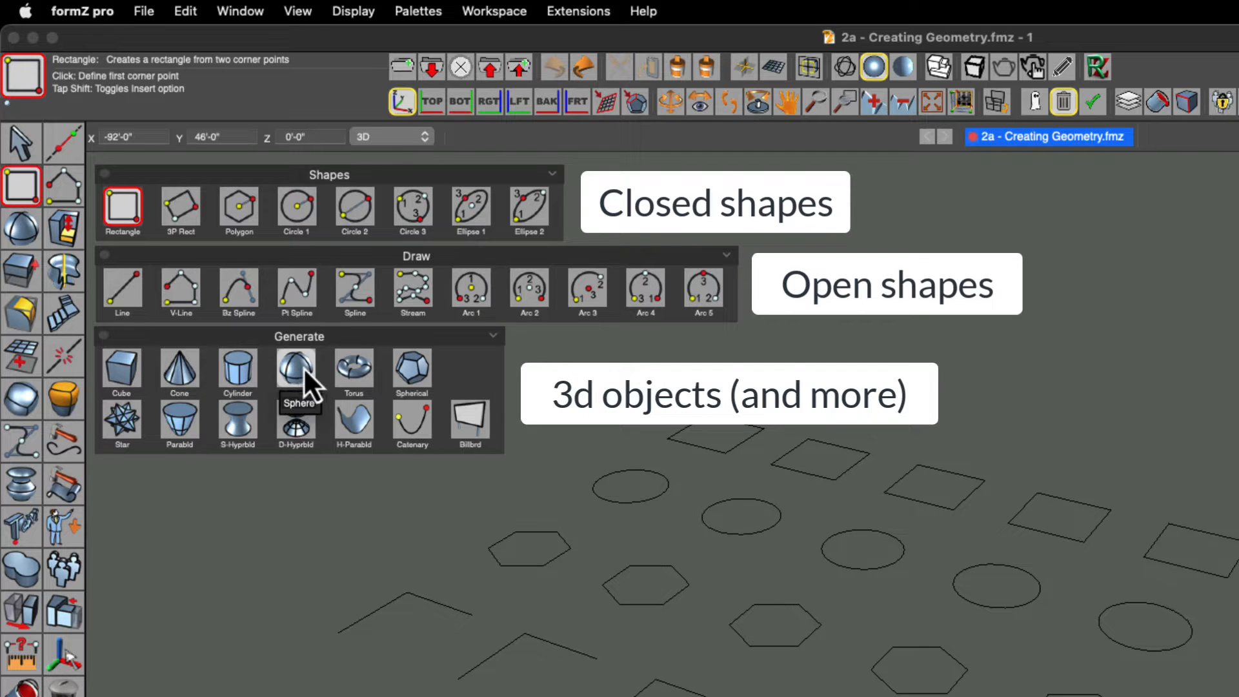
mouse_move(122, 427)
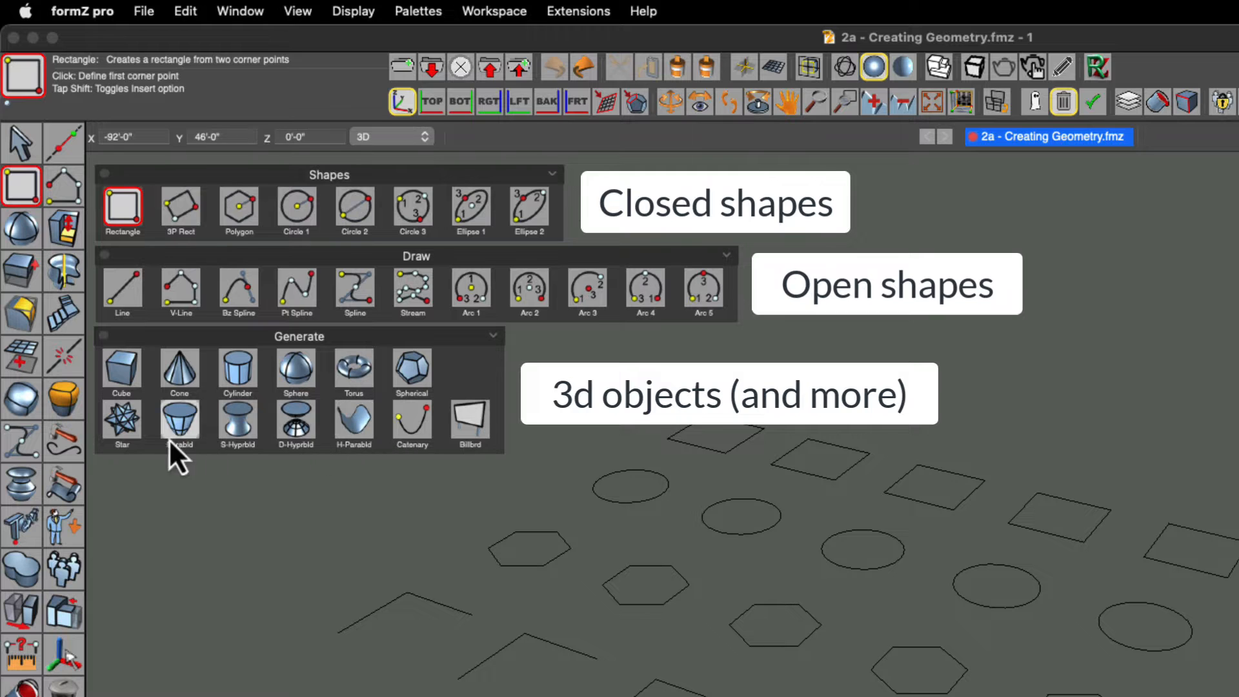
mouse_move(191, 201)
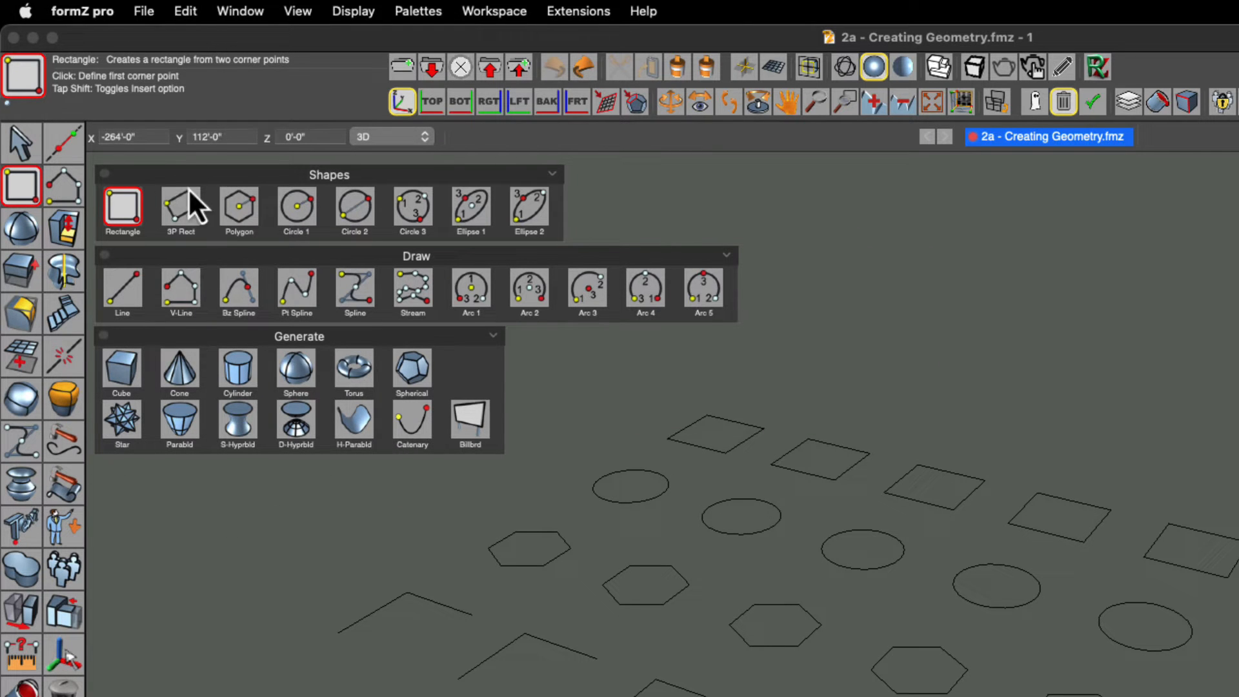
mouse_move(617, 415)
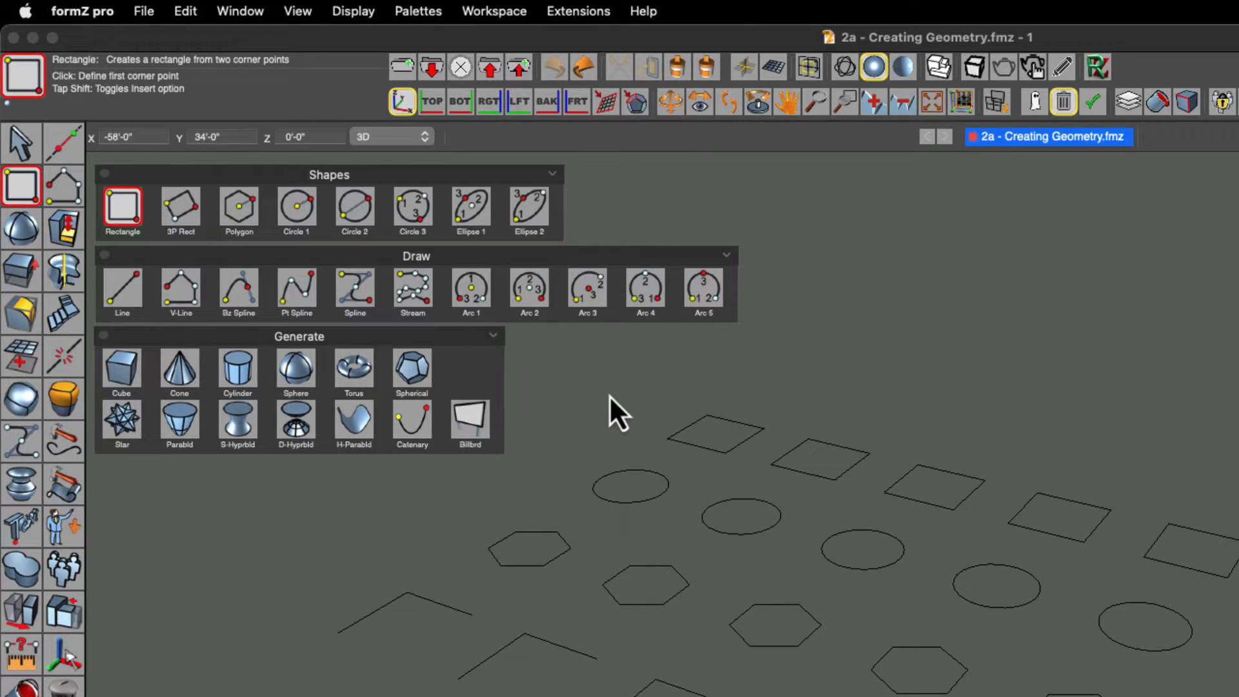
mouse_move(327, 470)
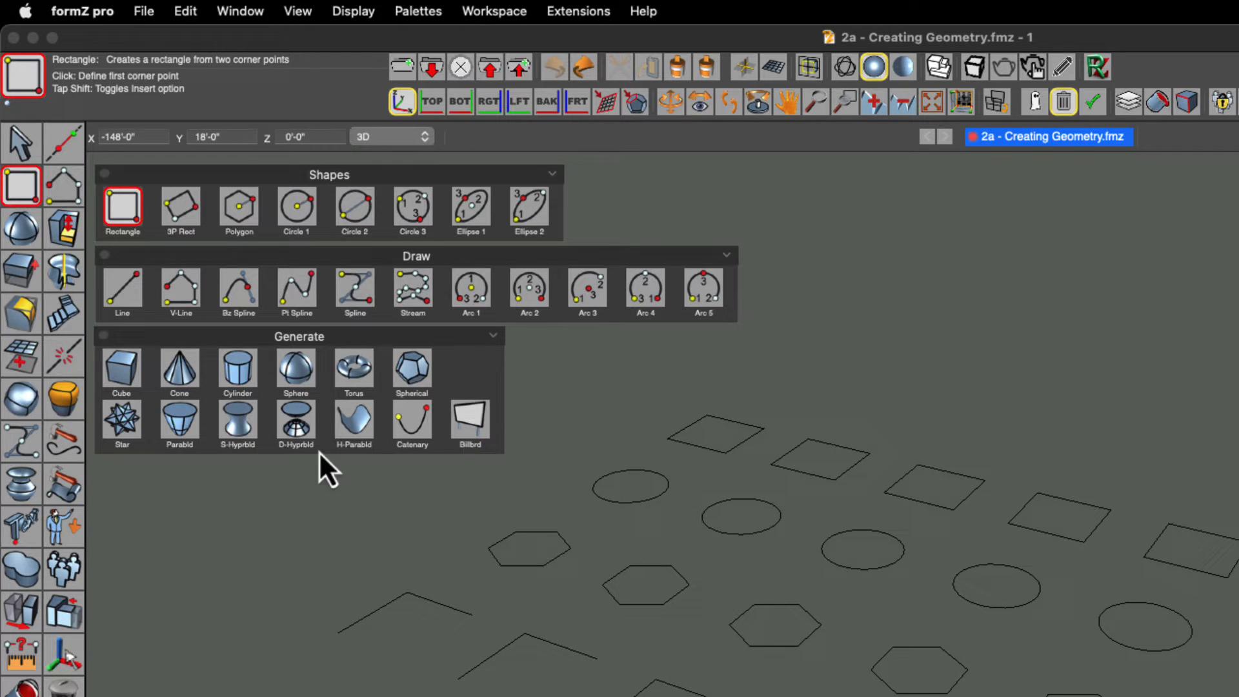
mouse_move(585, 383)
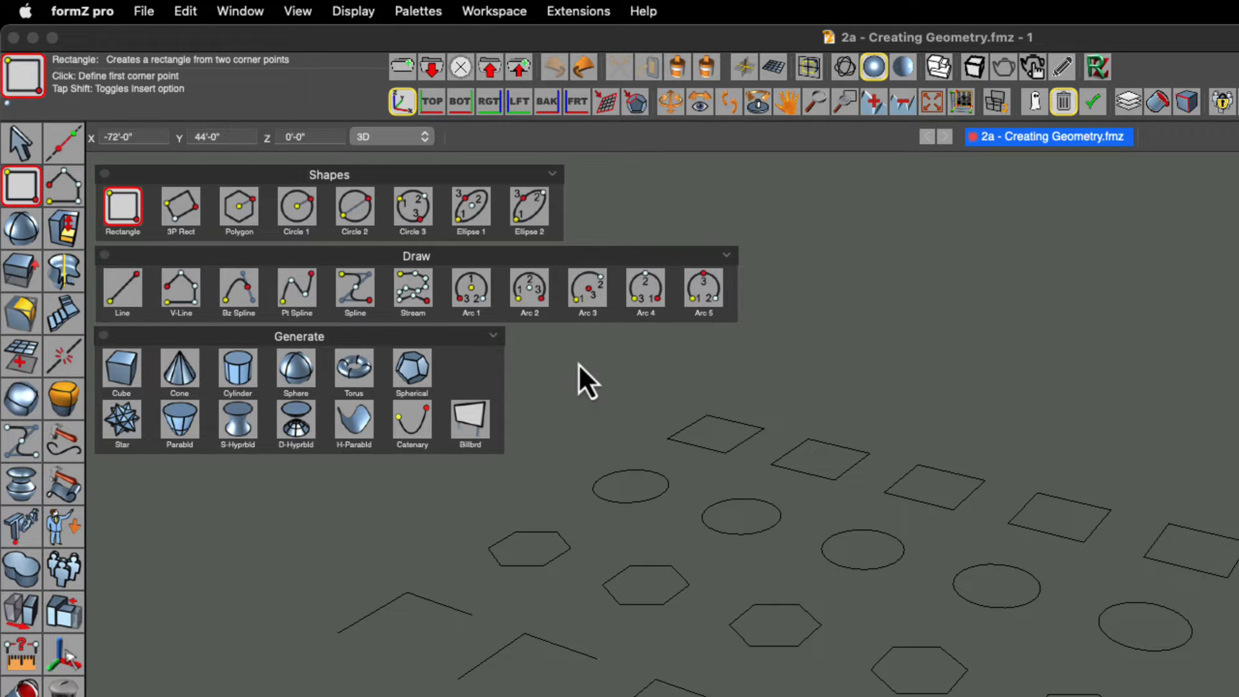
mouse_move(181, 212)
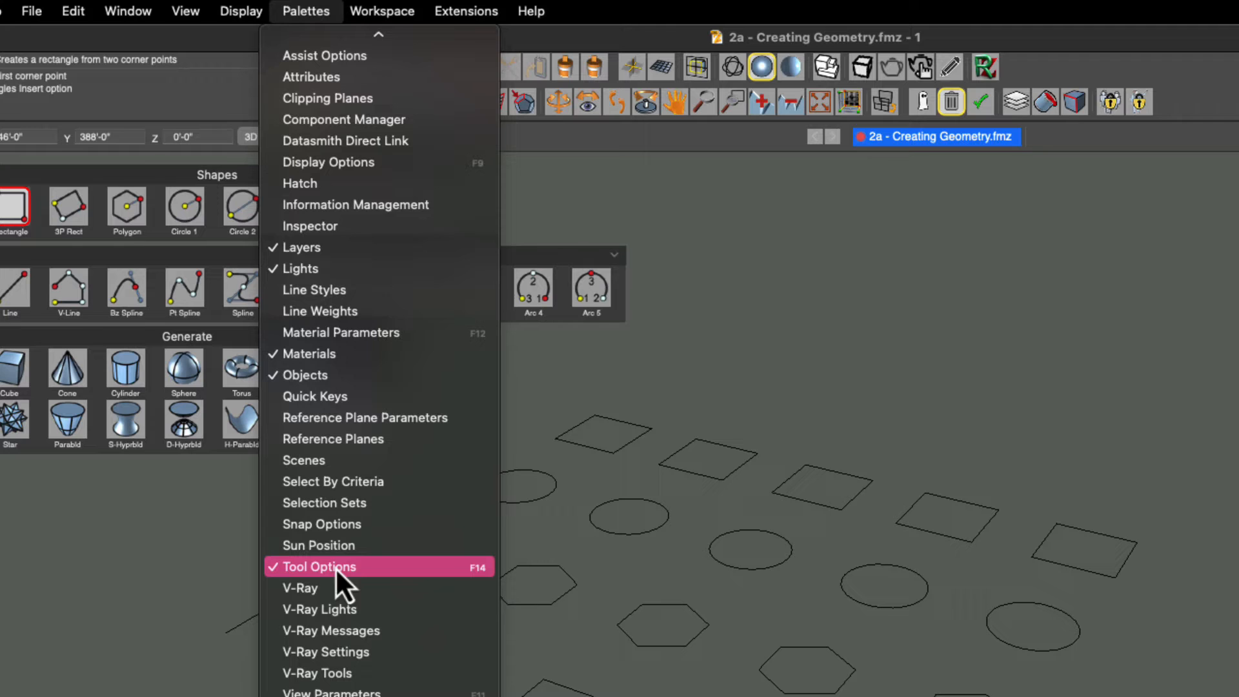
Show the Tool Options palette for the active Rectangle tool via Palettes
click(319, 567)
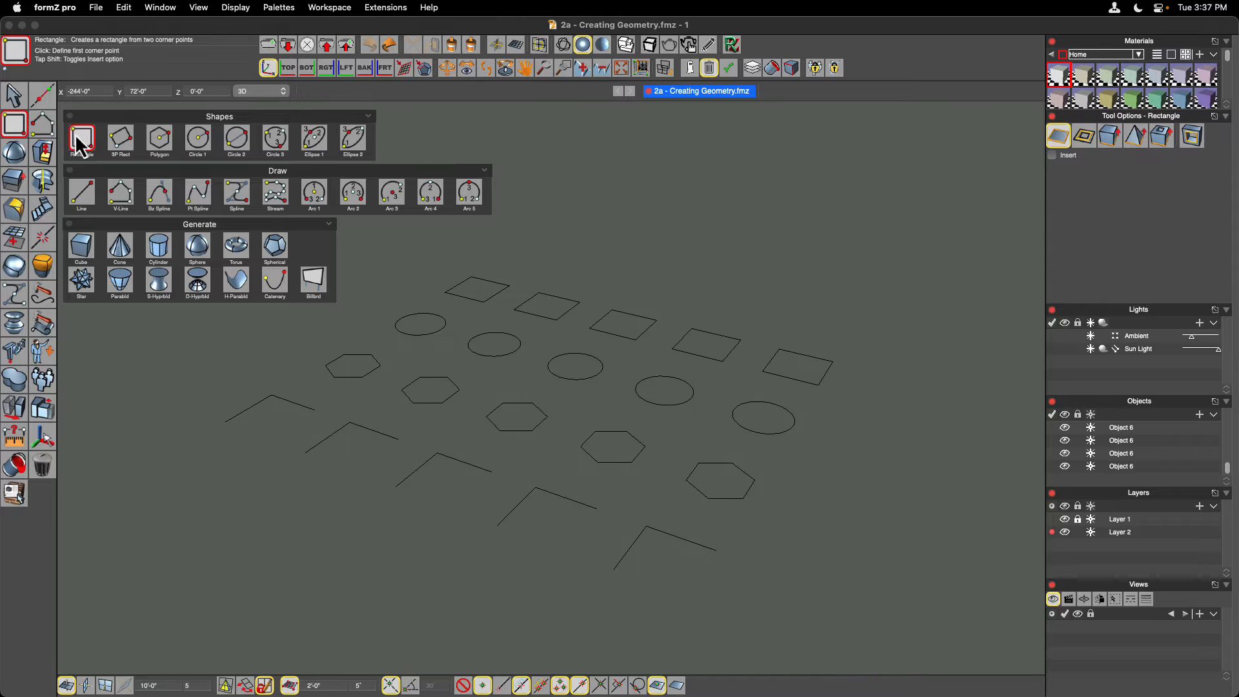
click(80, 249)
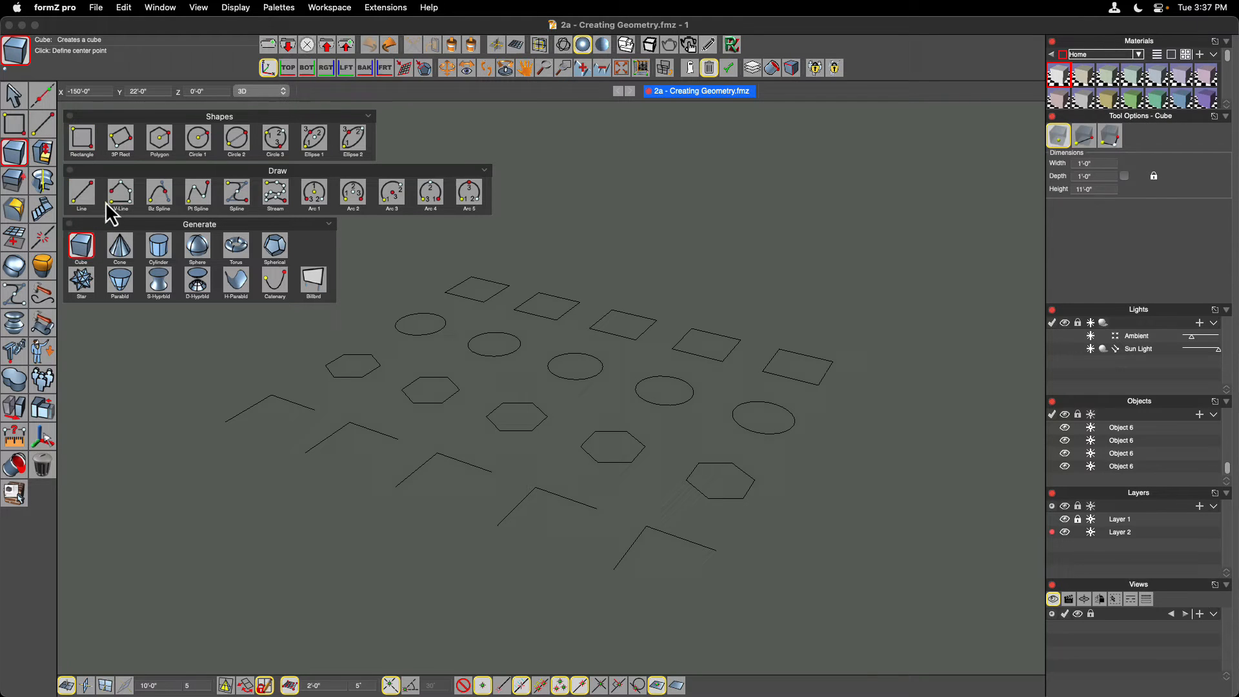
click(81, 141)
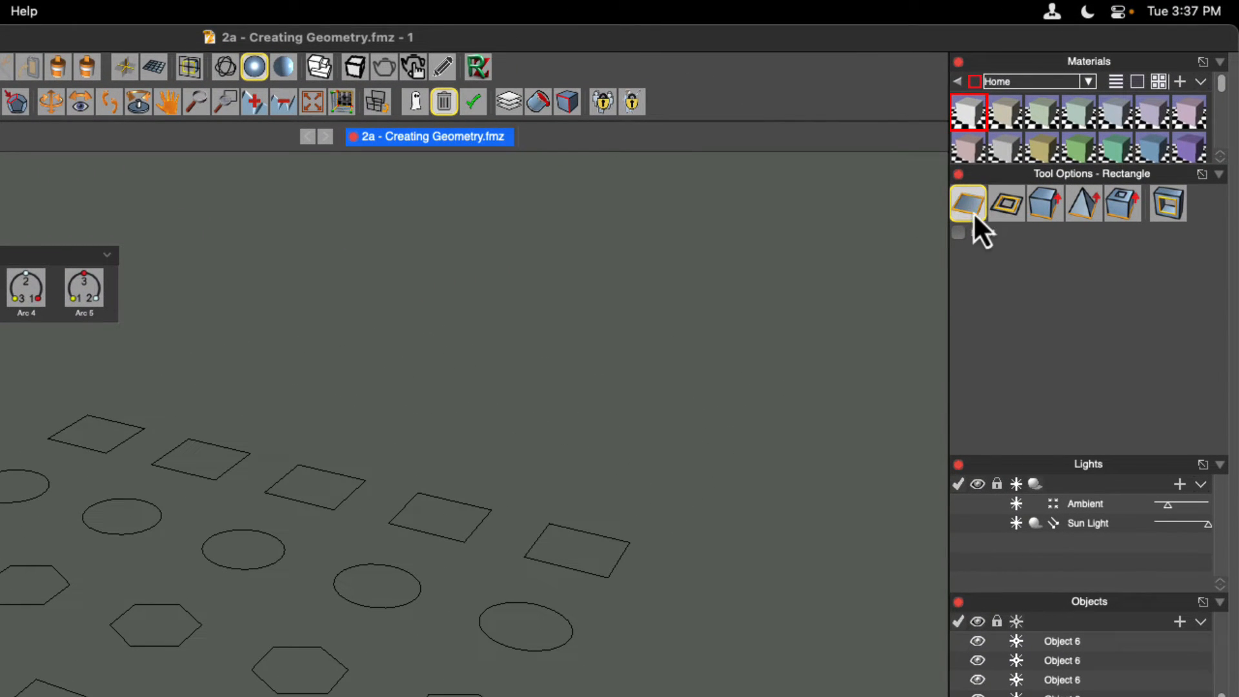
mouse_move(1006, 204)
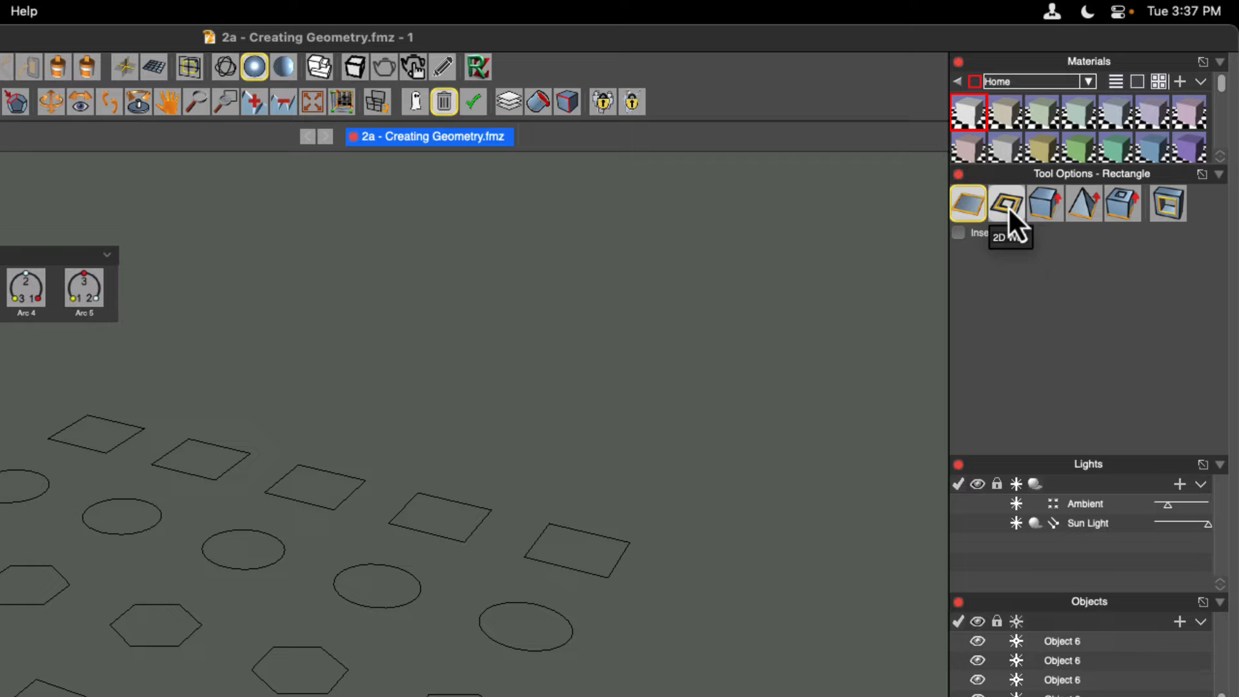
mouse_move(1065, 203)
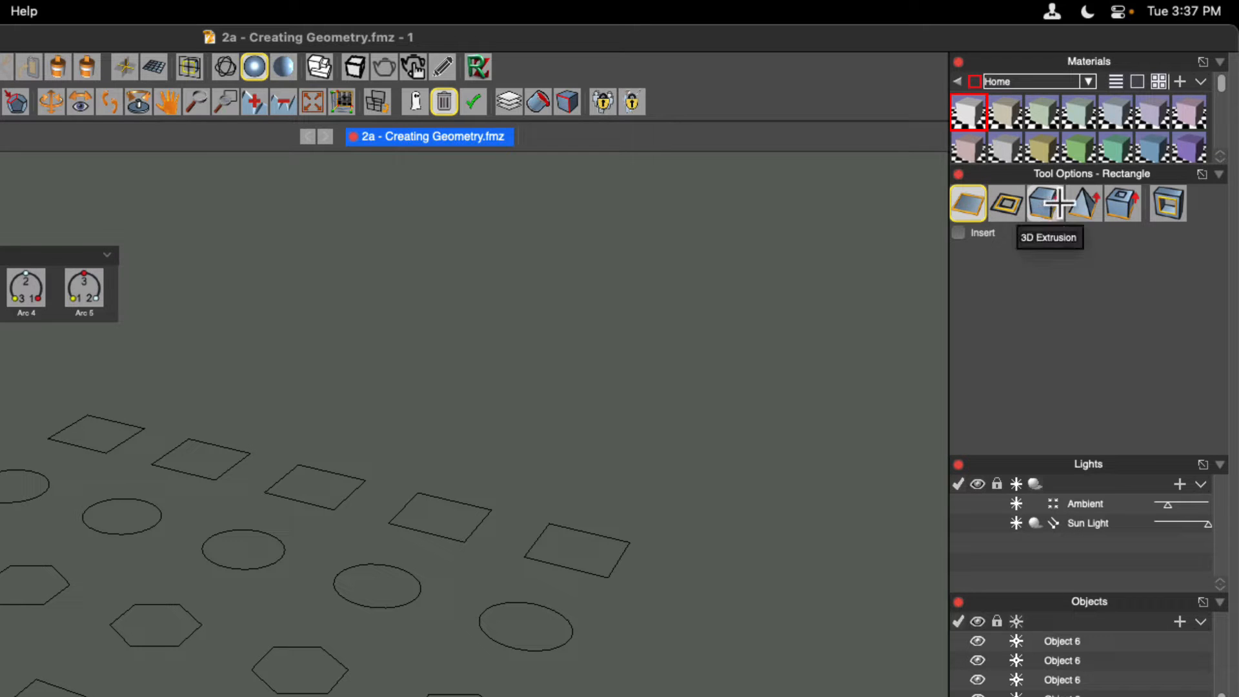
mouse_move(1122, 220)
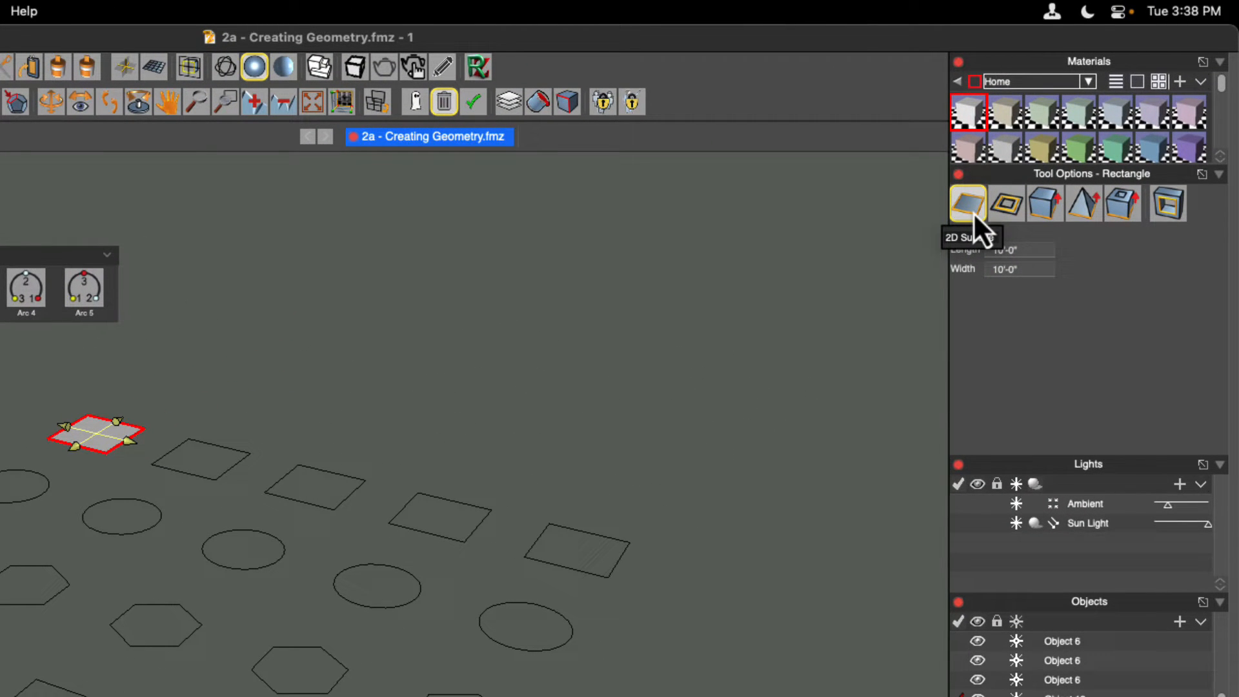
Switch Rectangle options to 2D Wall so the next rectangle comes out as a wall
click(1005, 202)
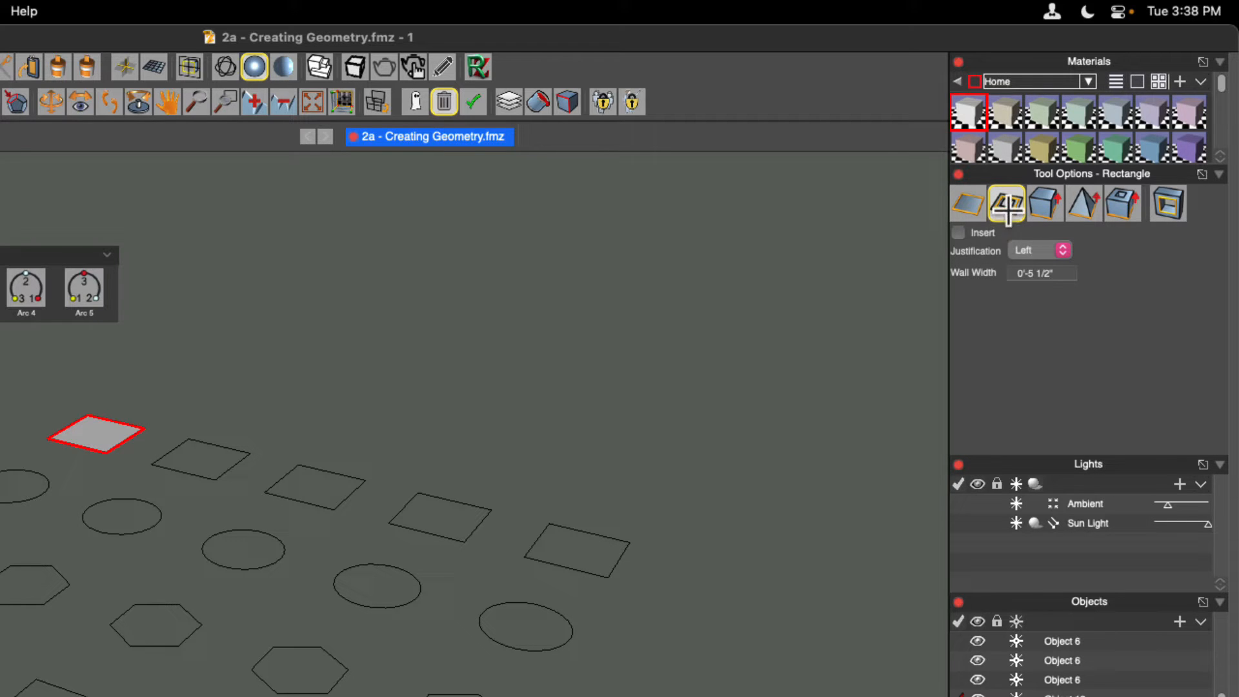
Turn the second square into a thin wall outline and switch Rectangle options to 3D Extrusion
click(1005, 202)
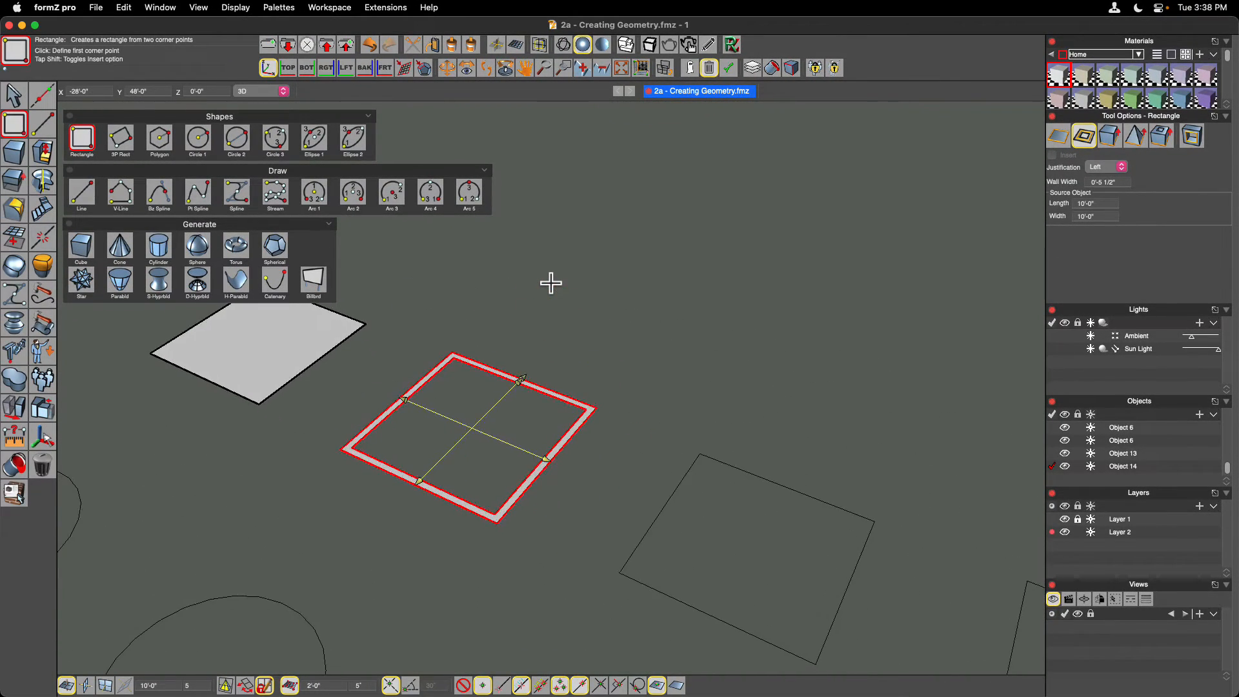
mouse_move(475, 454)
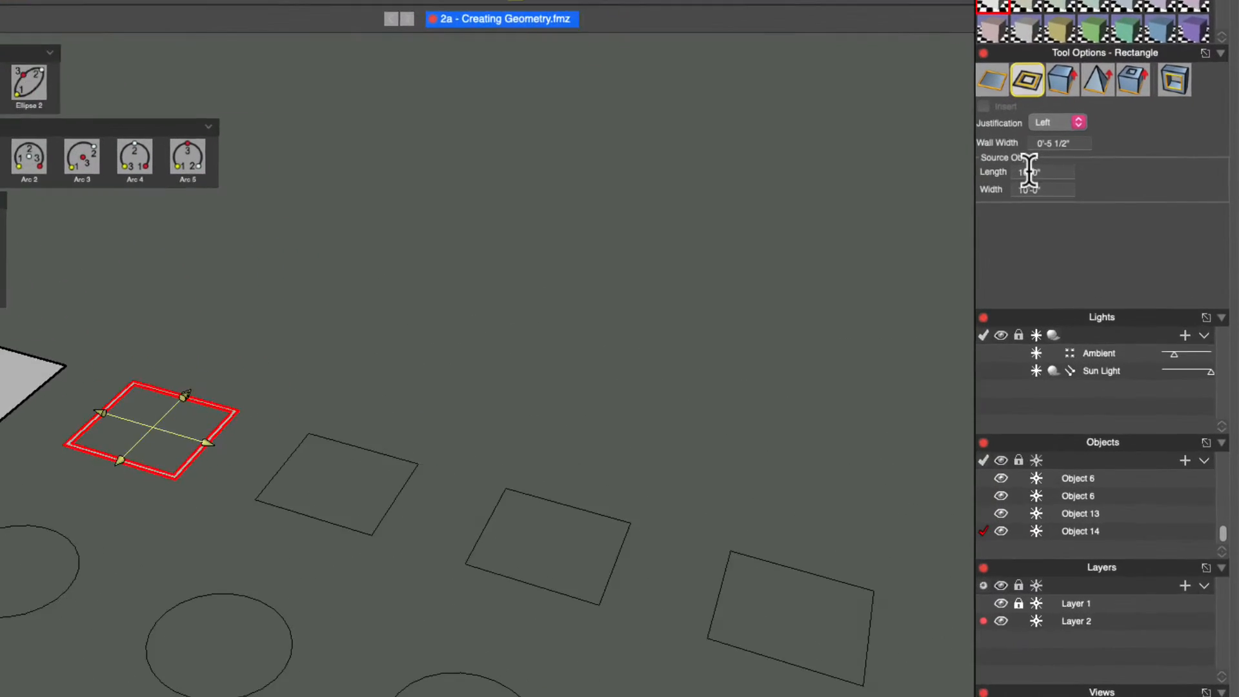
click(1062, 79)
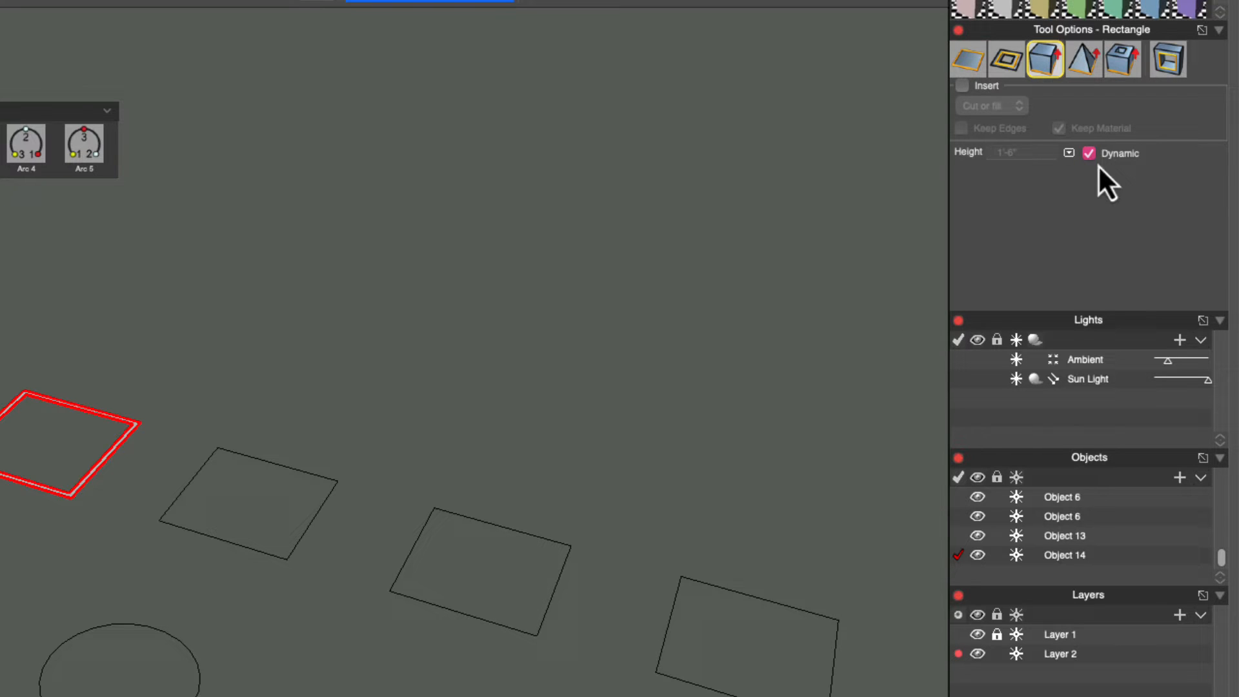
mouse_move(217, 452)
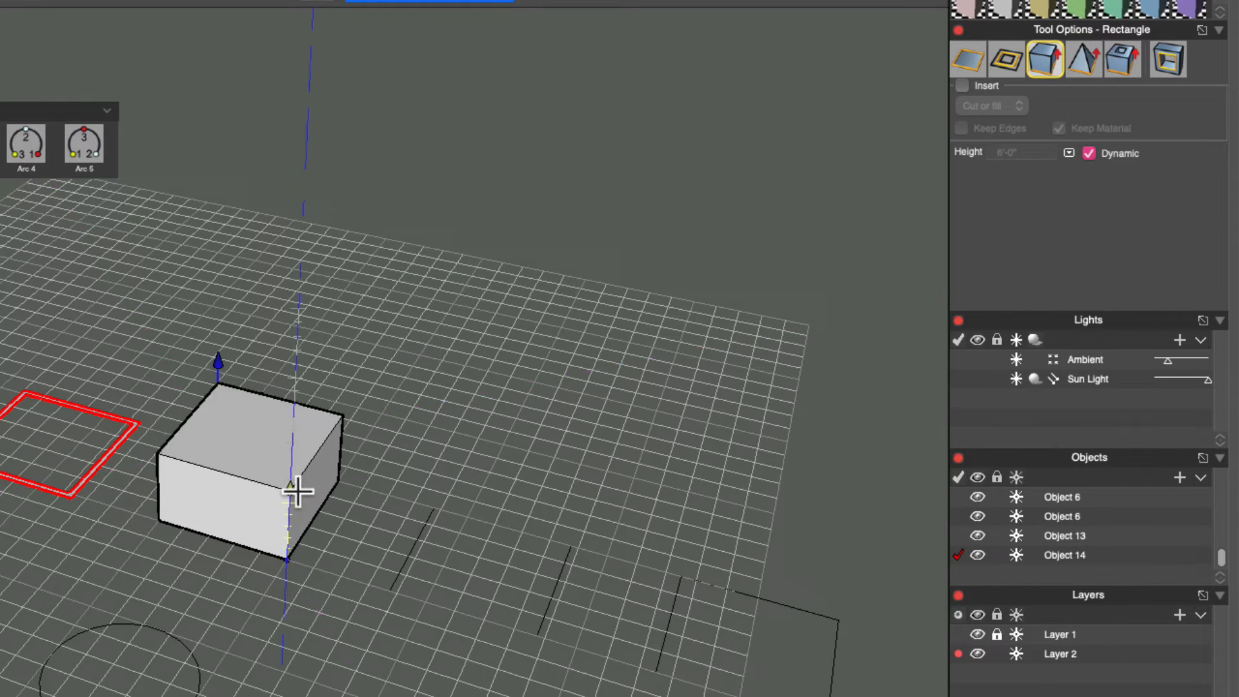
Extrude the third square into a block, turn off Dynamic and set its height to 10'-0"
drag(298, 490, 308, 357)
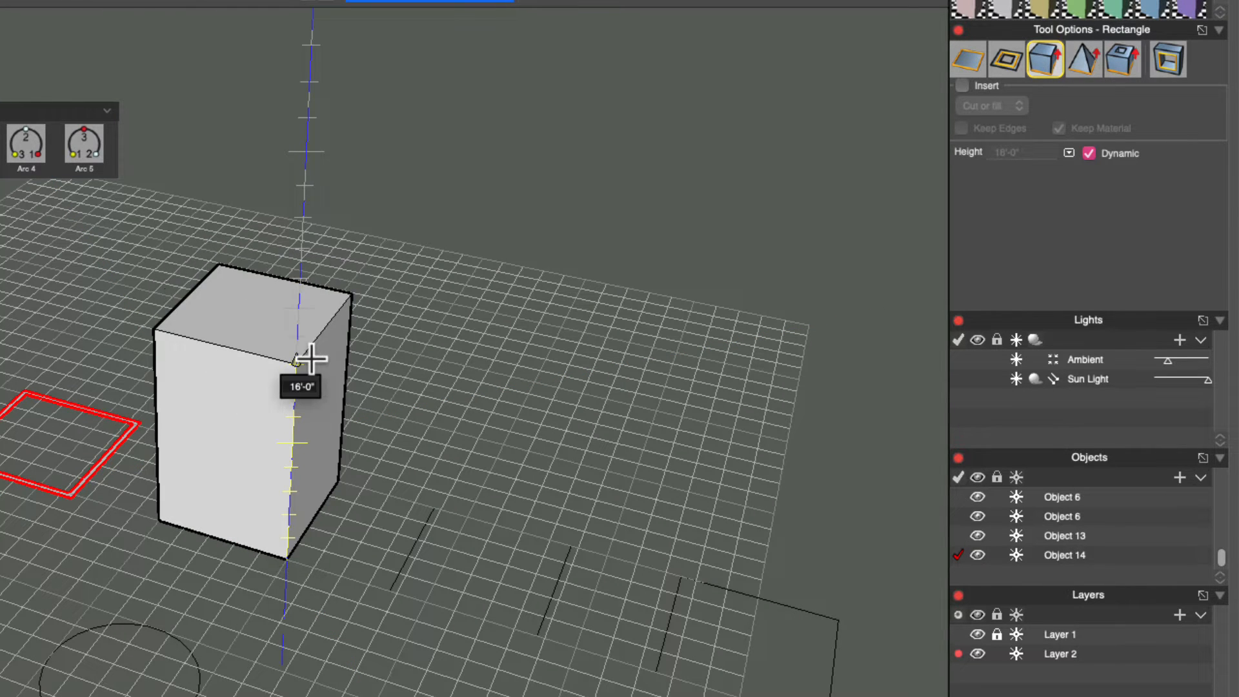
drag(309, 356, 297, 411)
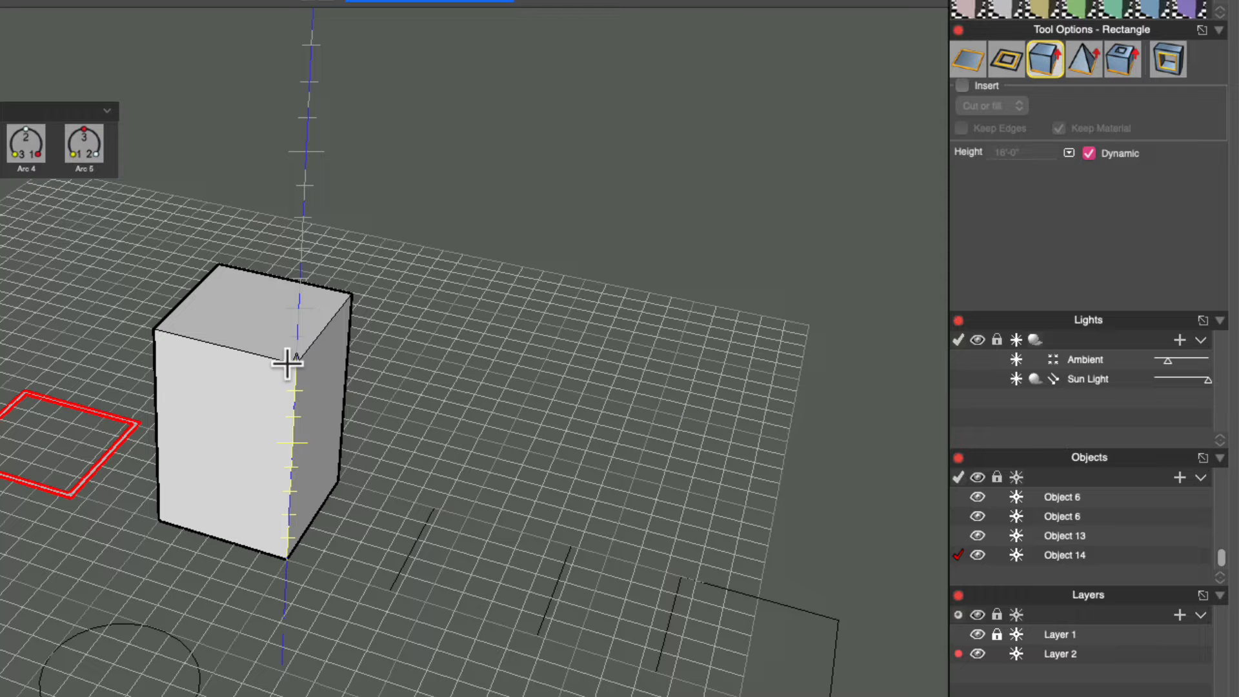
drag(287, 365, 301, 316)
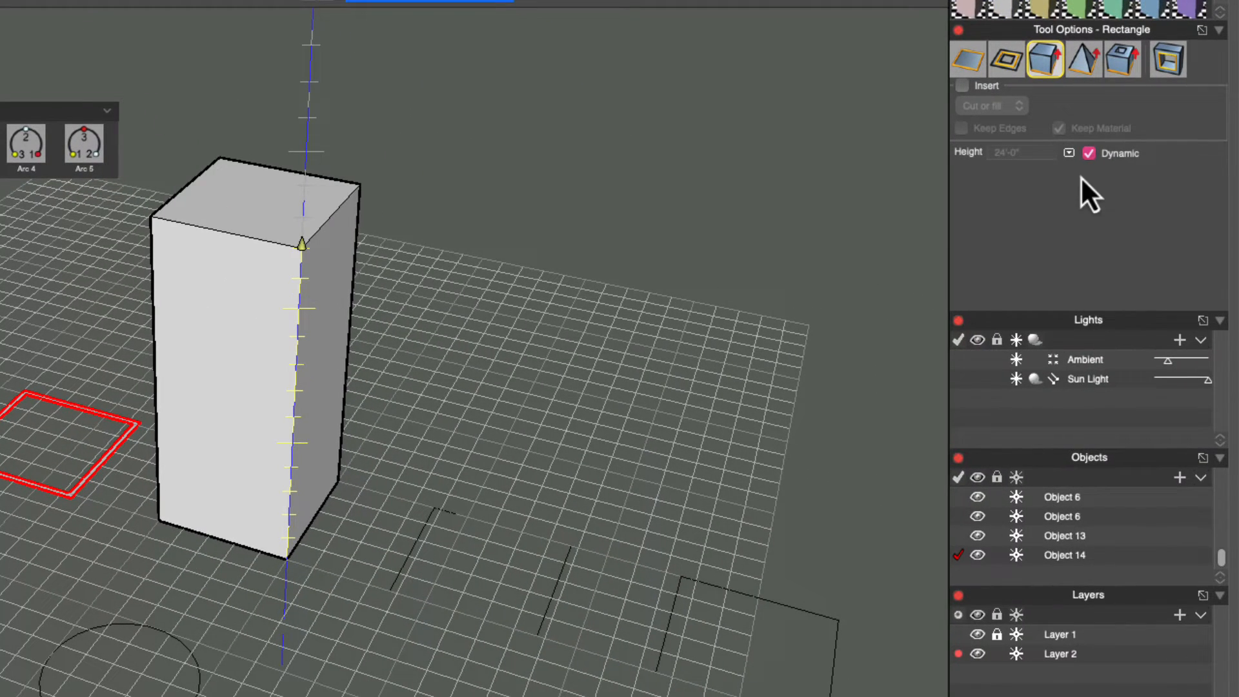
mouse_move(1098, 182)
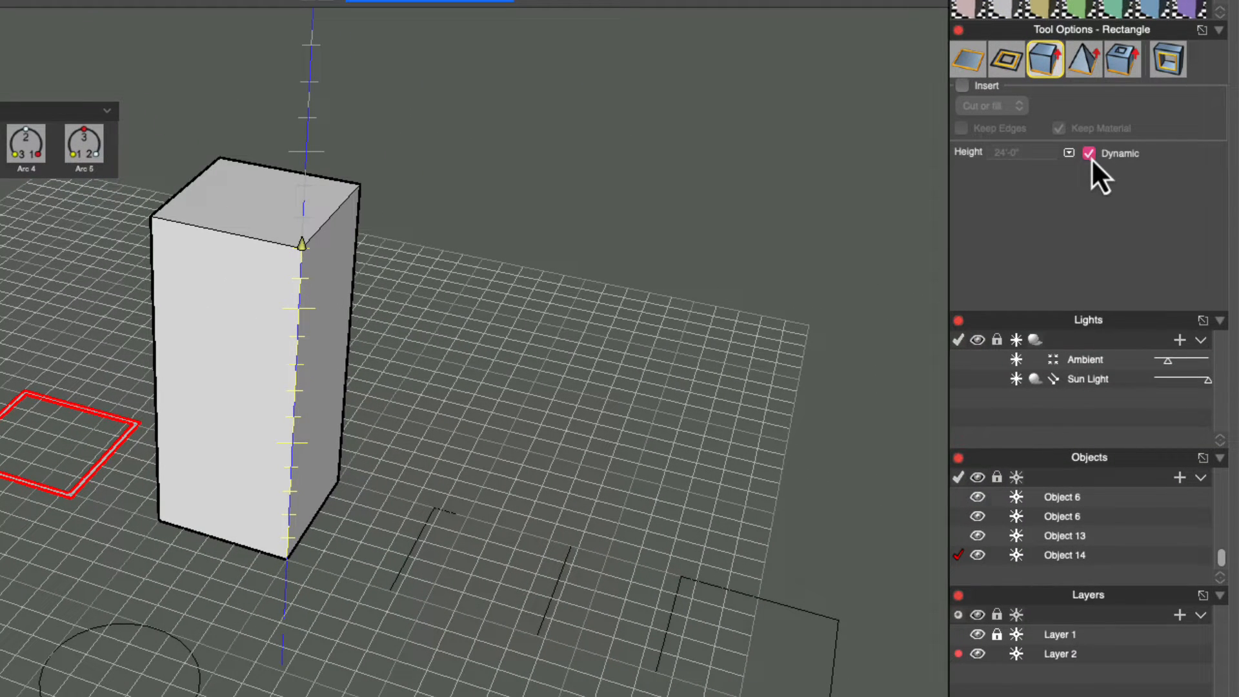
click(1089, 154)
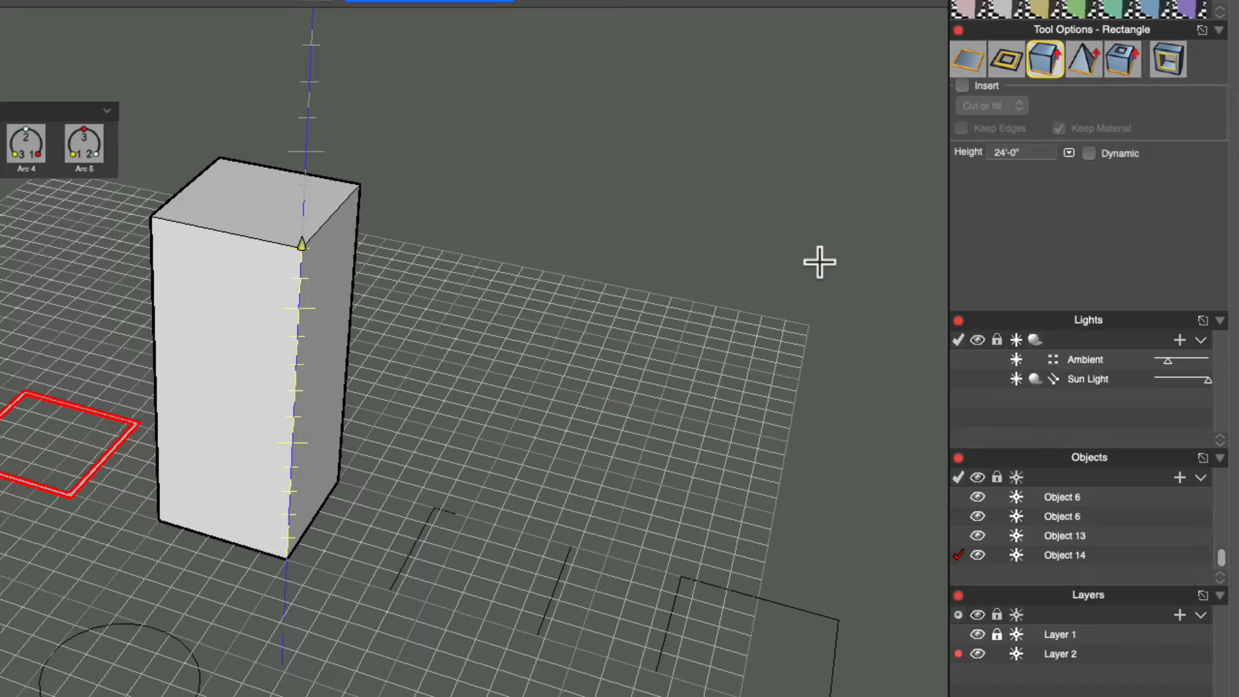
click(1022, 152)
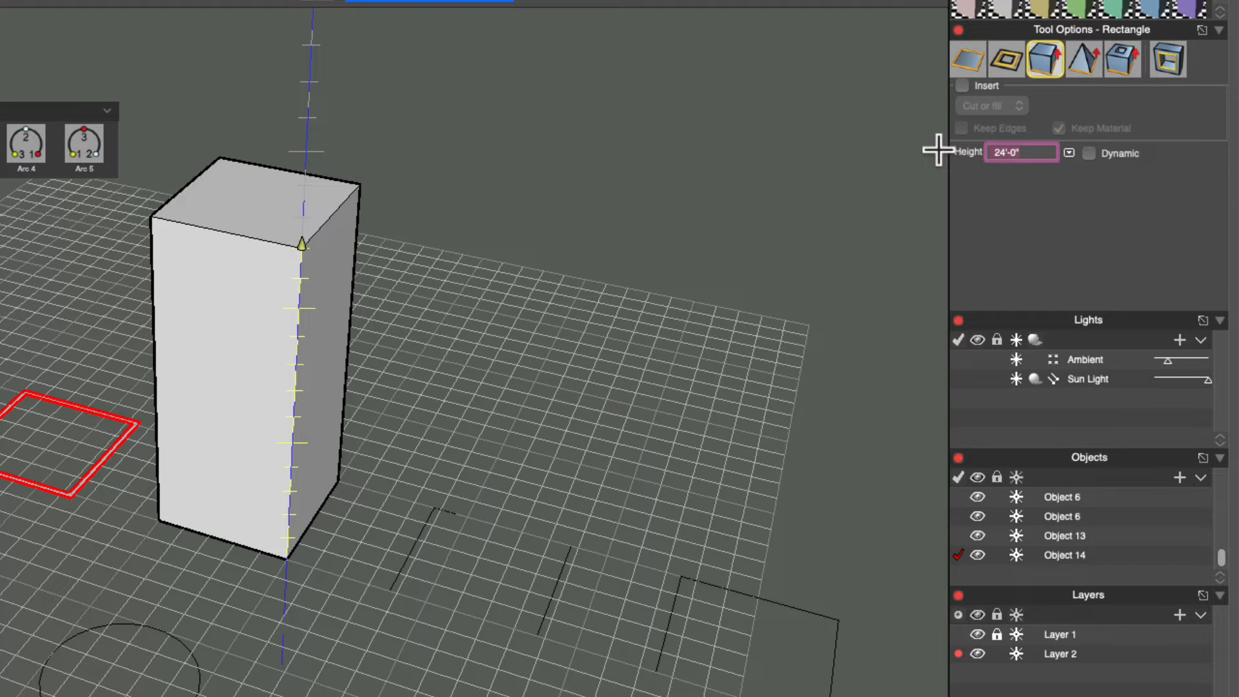
text(10)
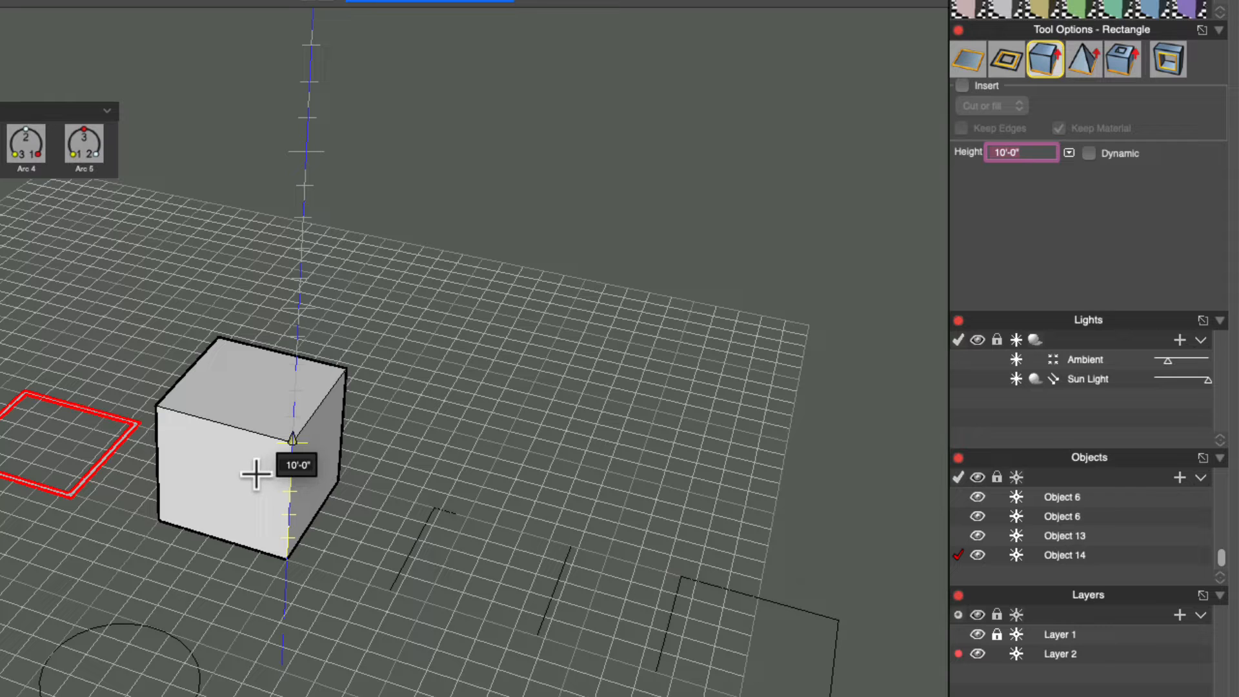
mouse_move(353, 417)
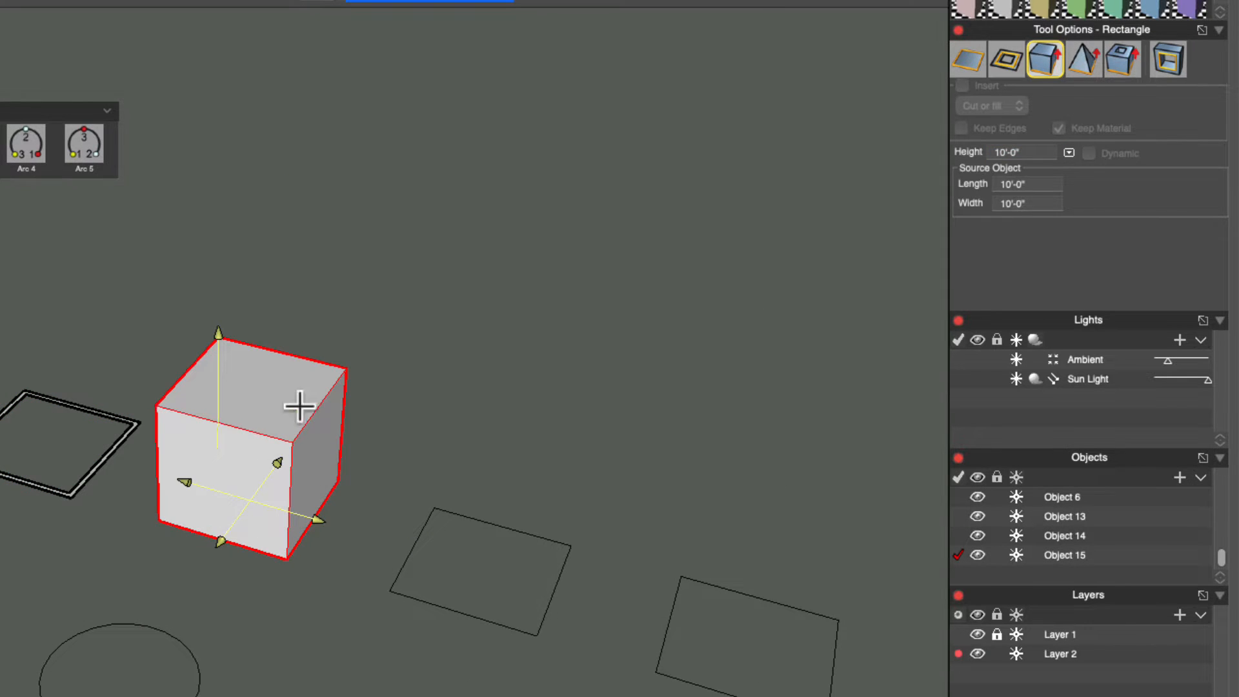
Switch Rectangle options to 3D Pyramid for the fourth square
click(1084, 59)
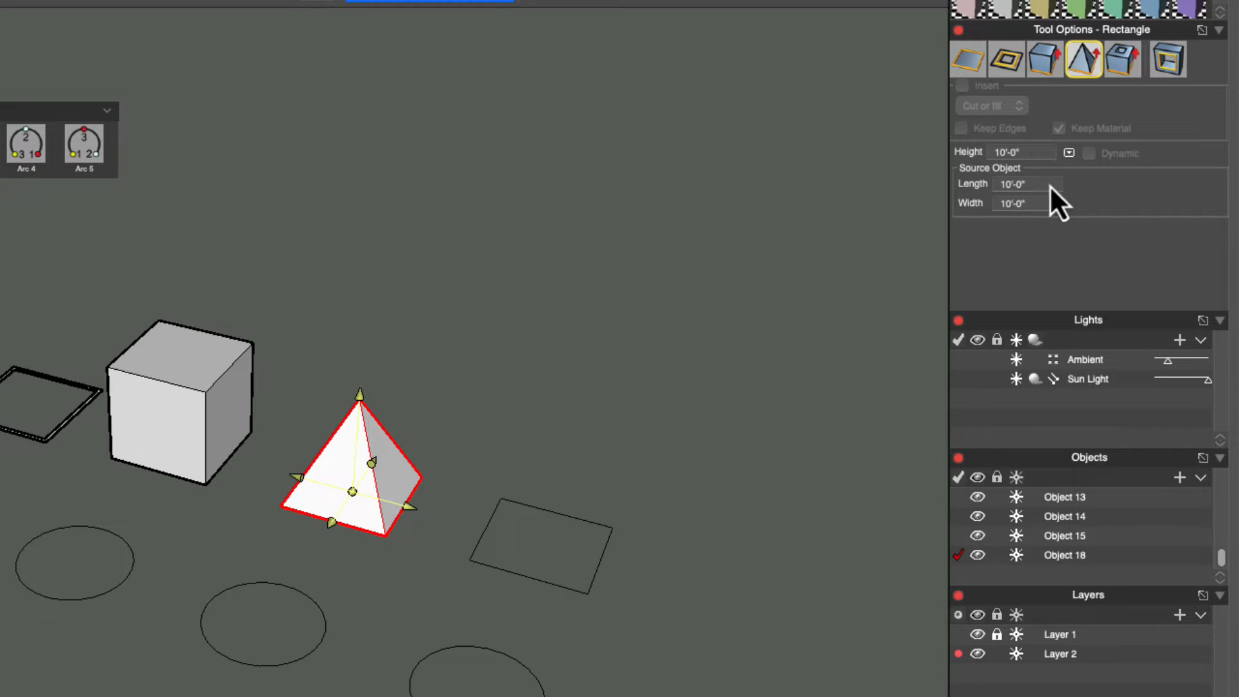
mouse_move(1051, 229)
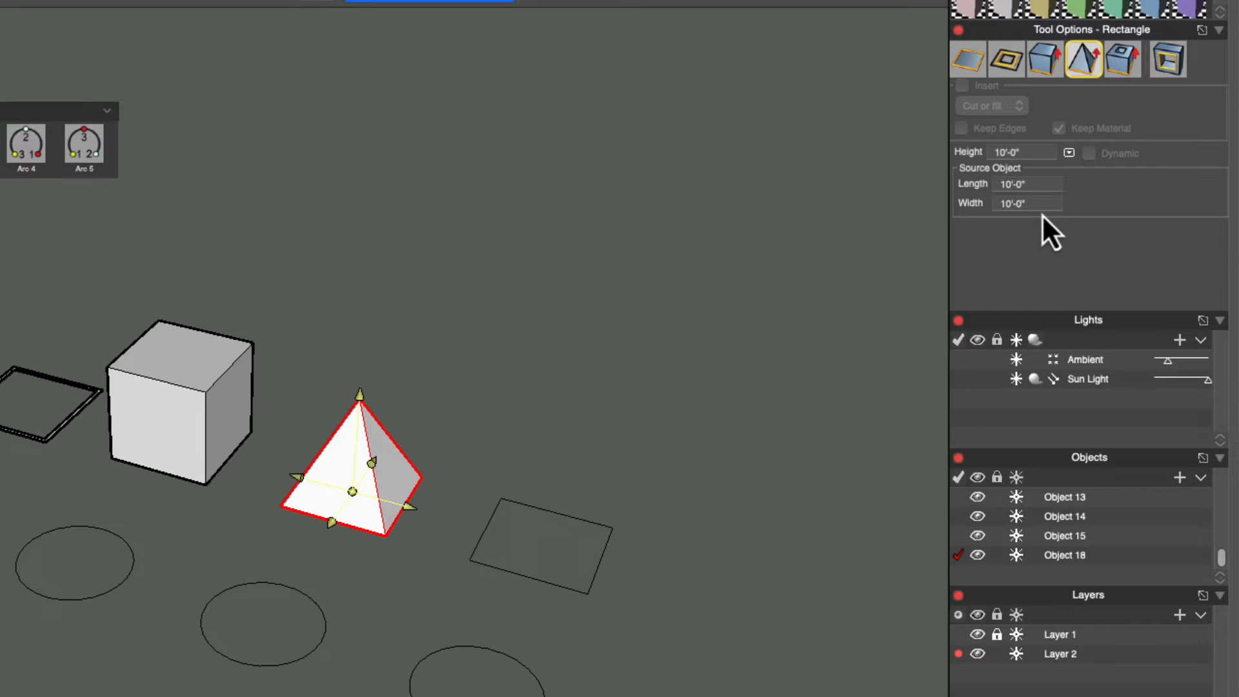
mouse_move(433, 483)
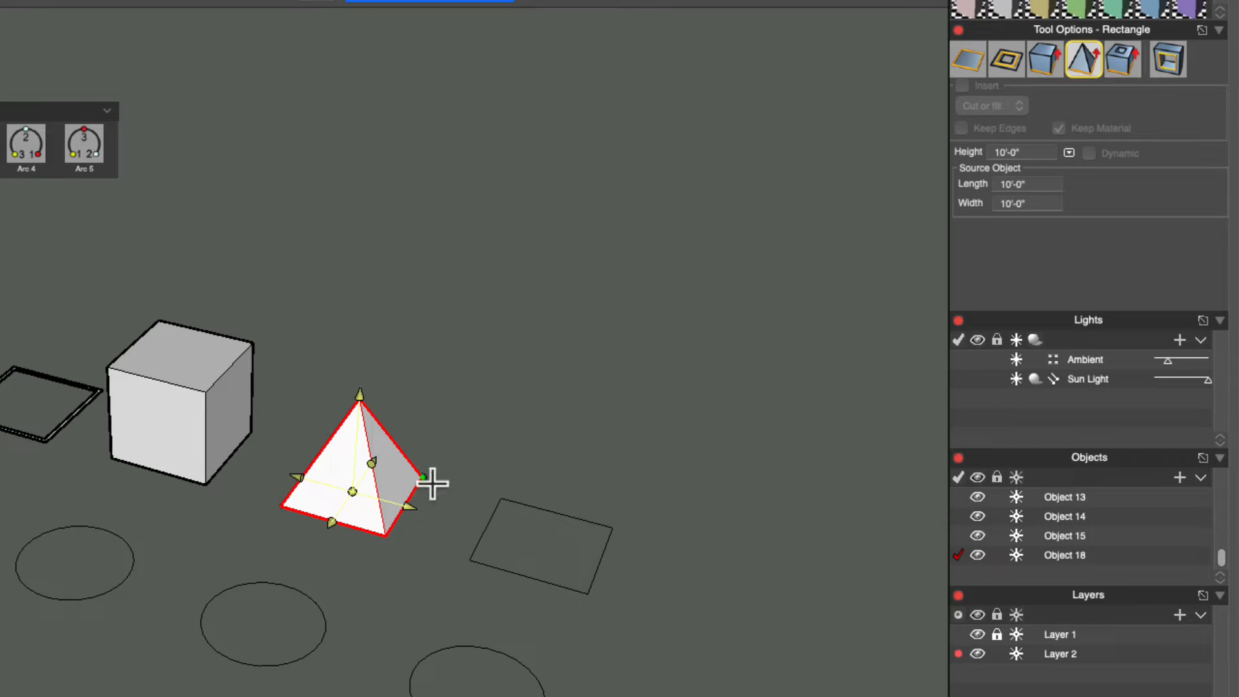
mouse_move(1046, 229)
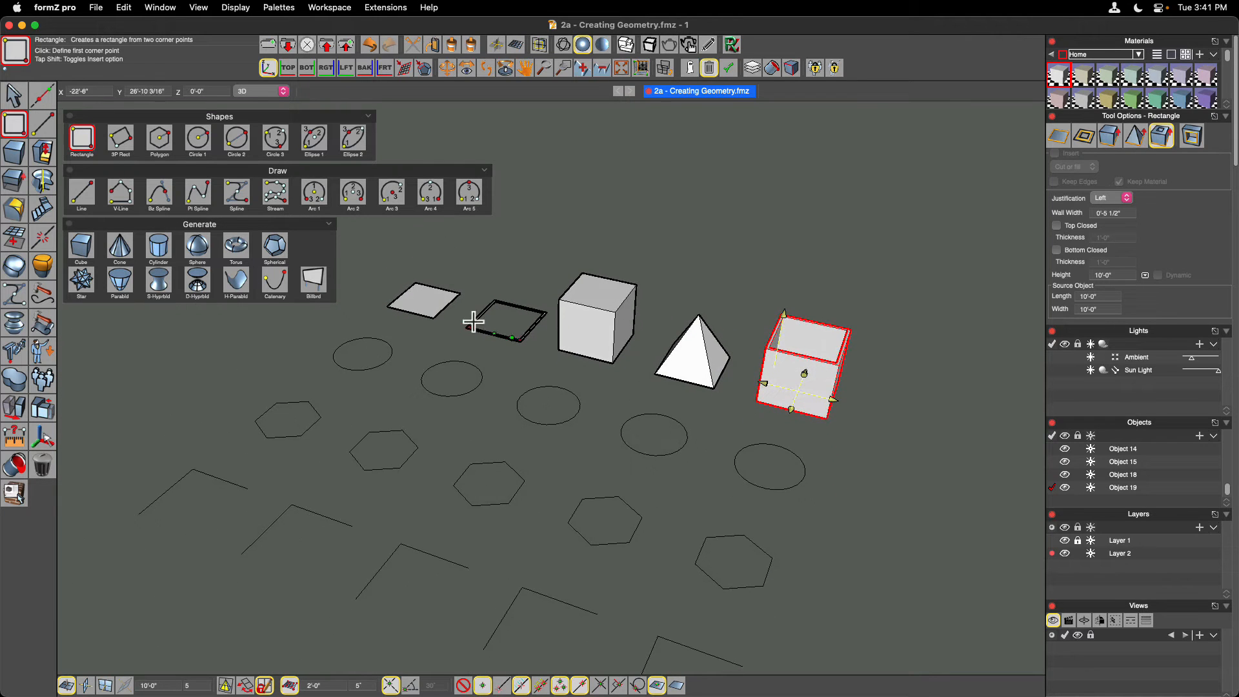
mouse_move(884, 400)
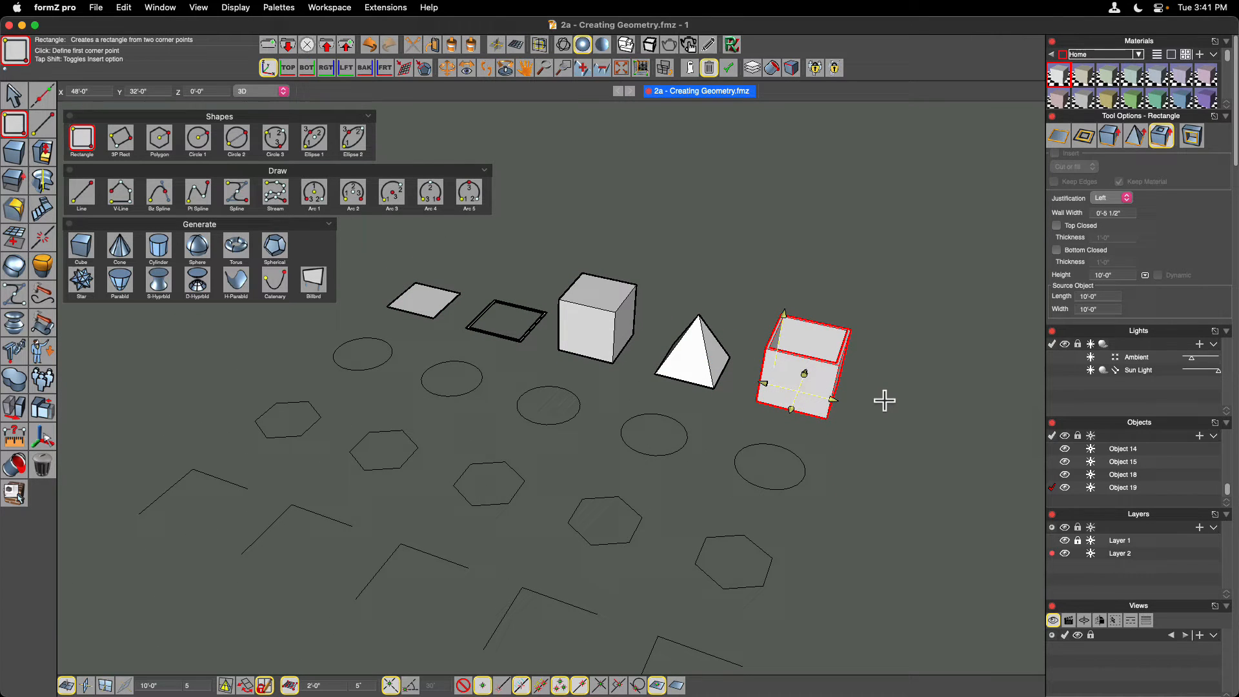
mouse_move(830, 321)
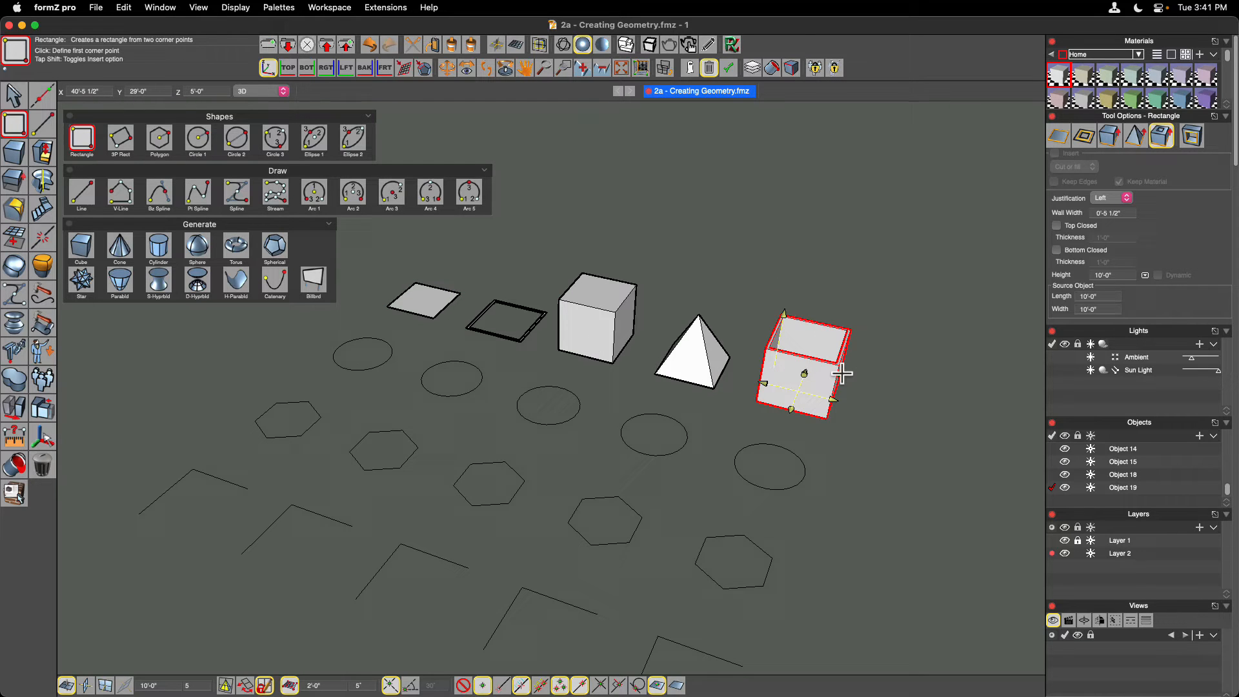
mouse_move(240, 185)
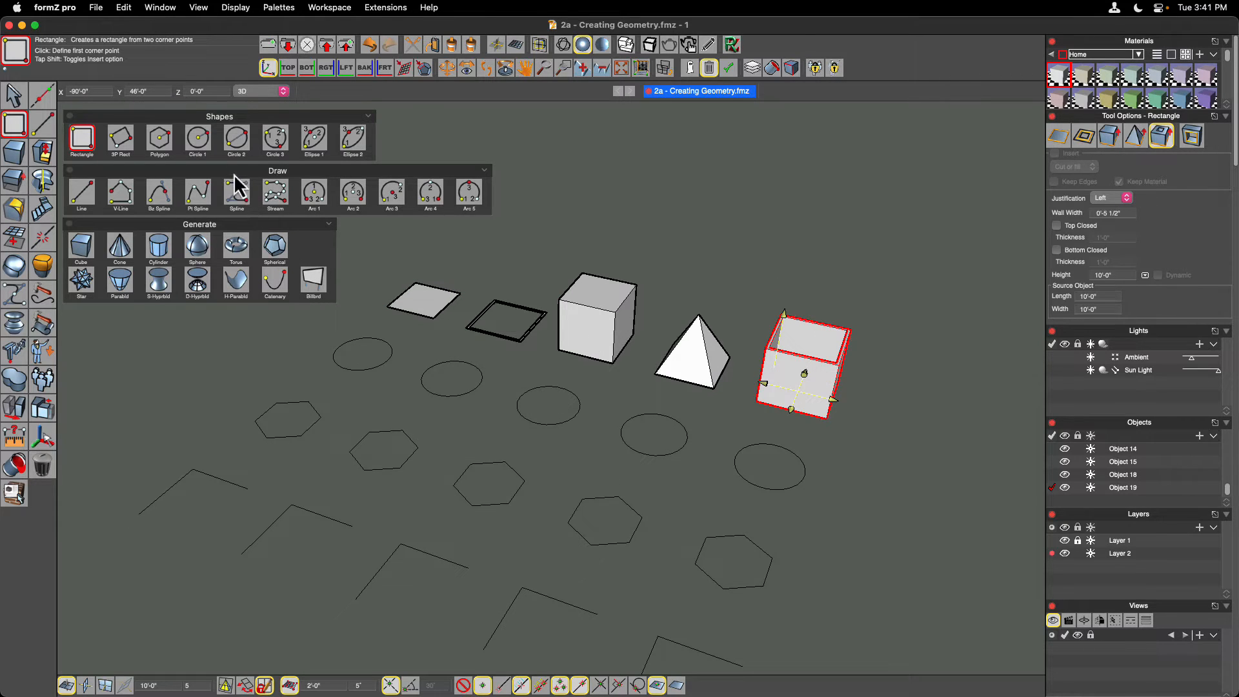
With Circle 1 in 2D Surface mode, turn the first circle outline into a flat disc
click(197, 138)
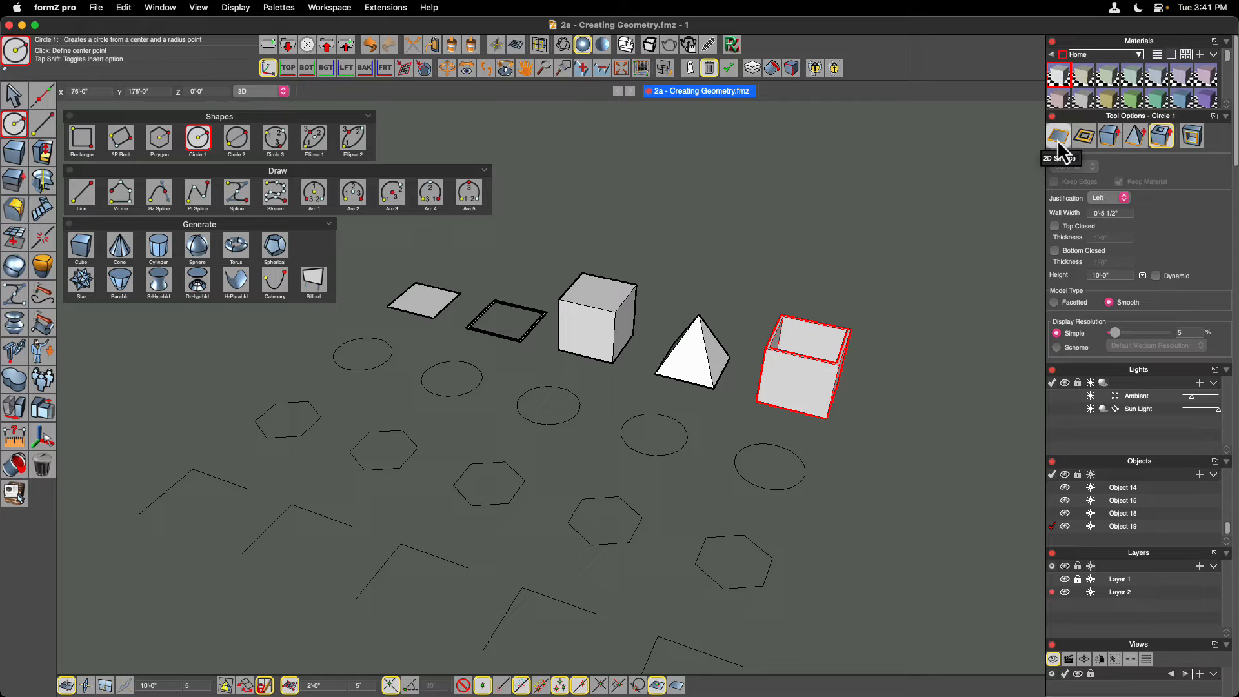
click(1057, 136)
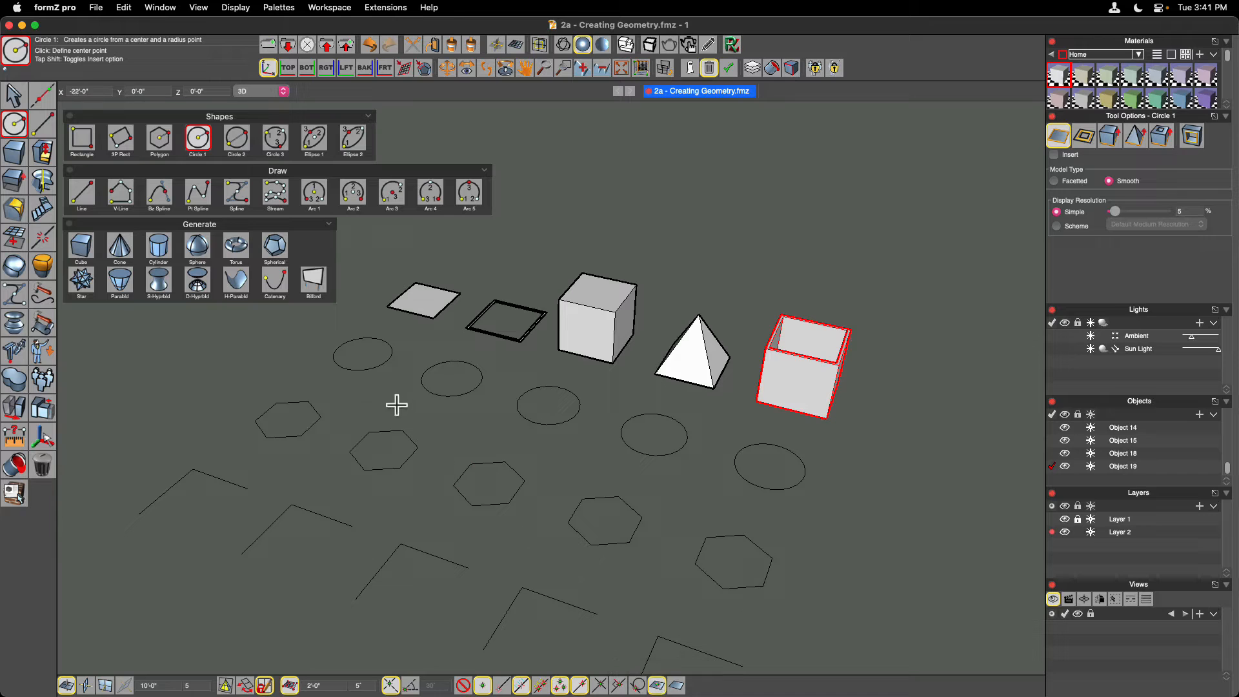
mouse_move(360, 358)
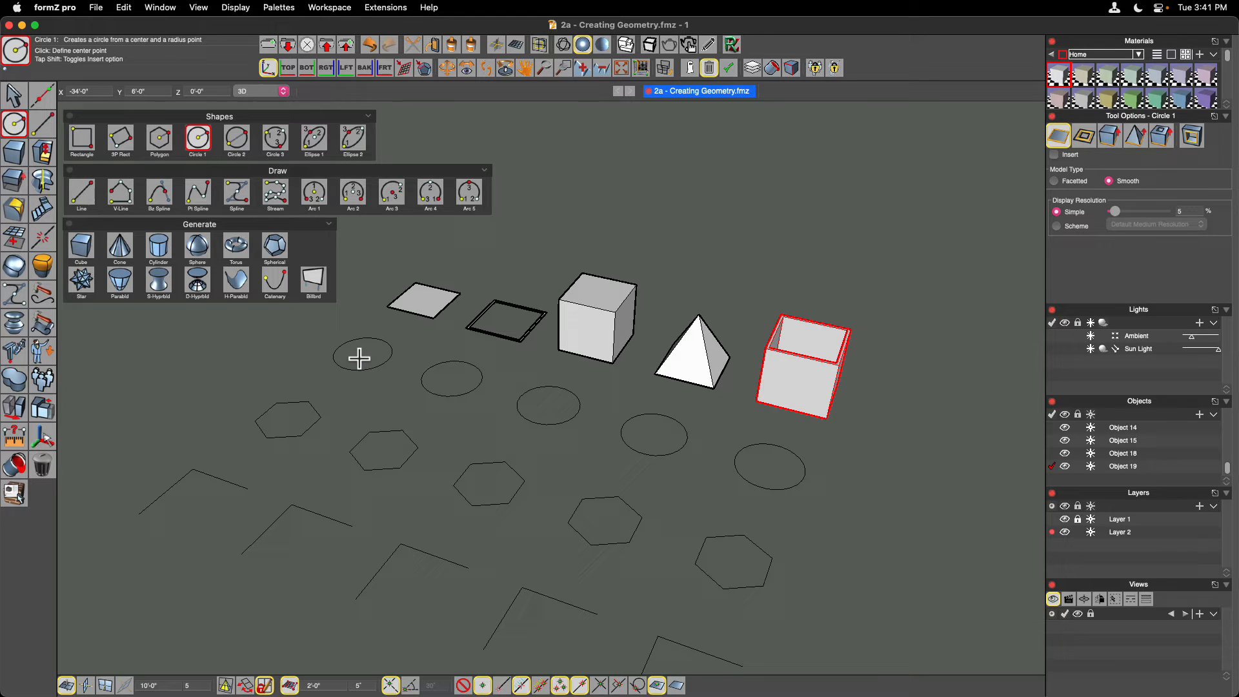
click(360, 360)
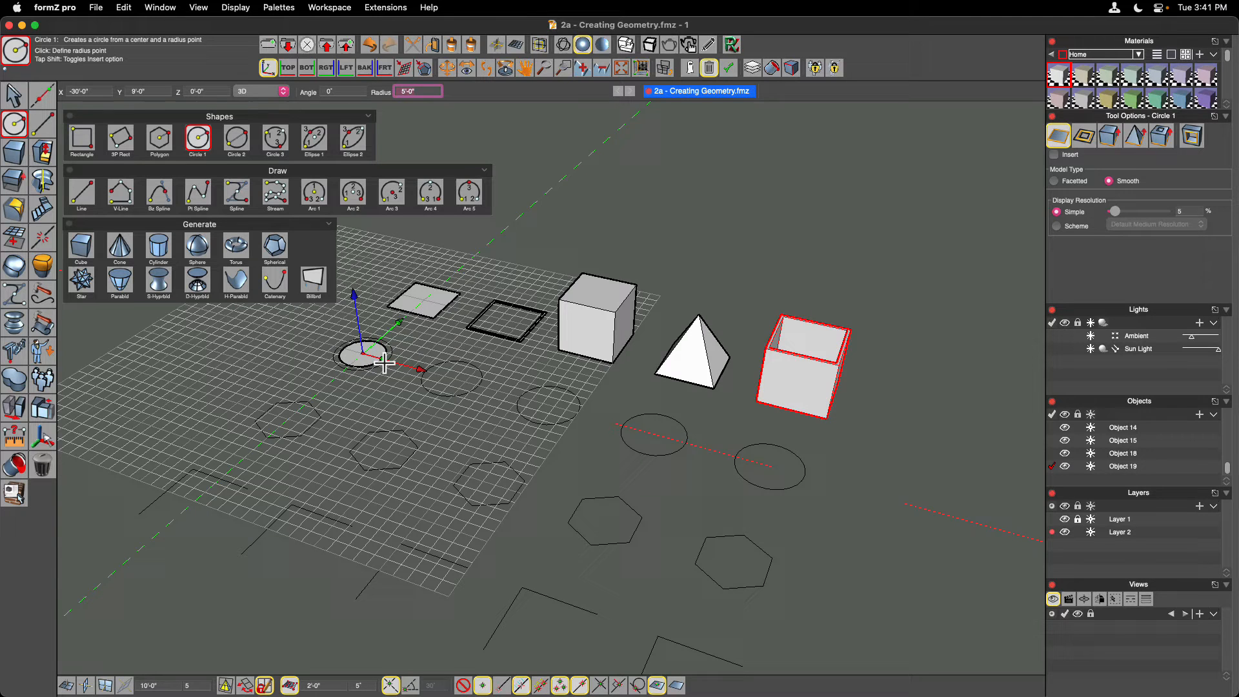
click(364, 355)
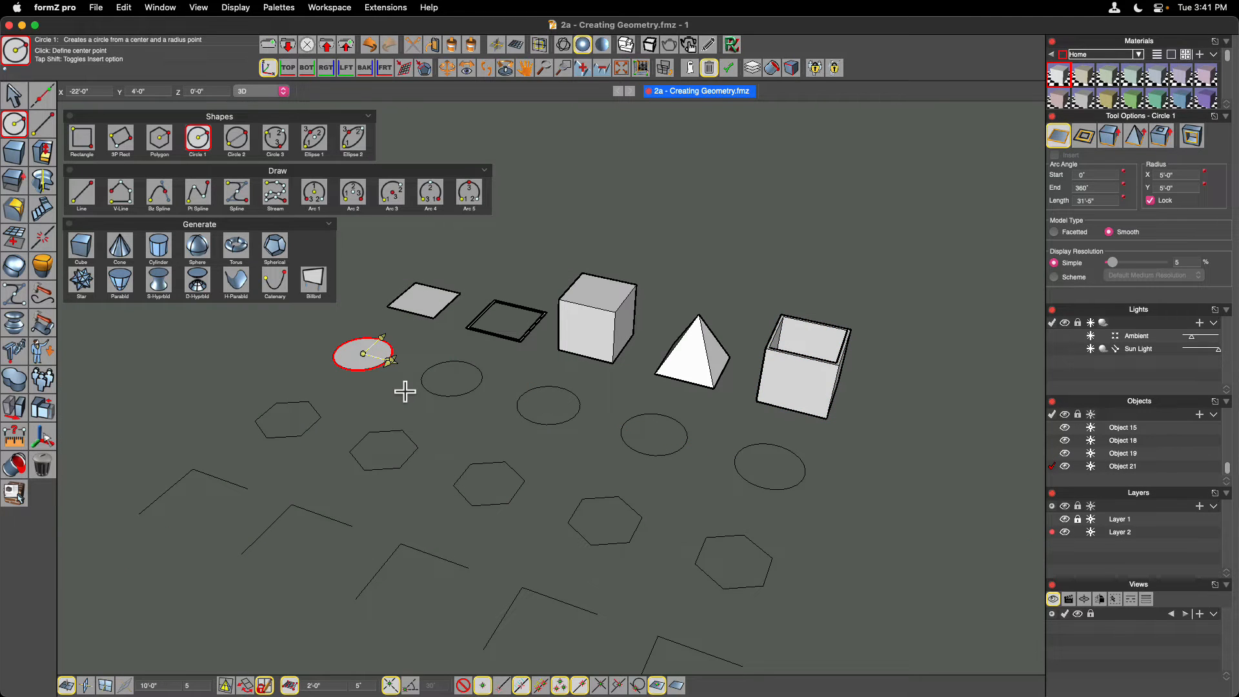
mouse_move(1110, 170)
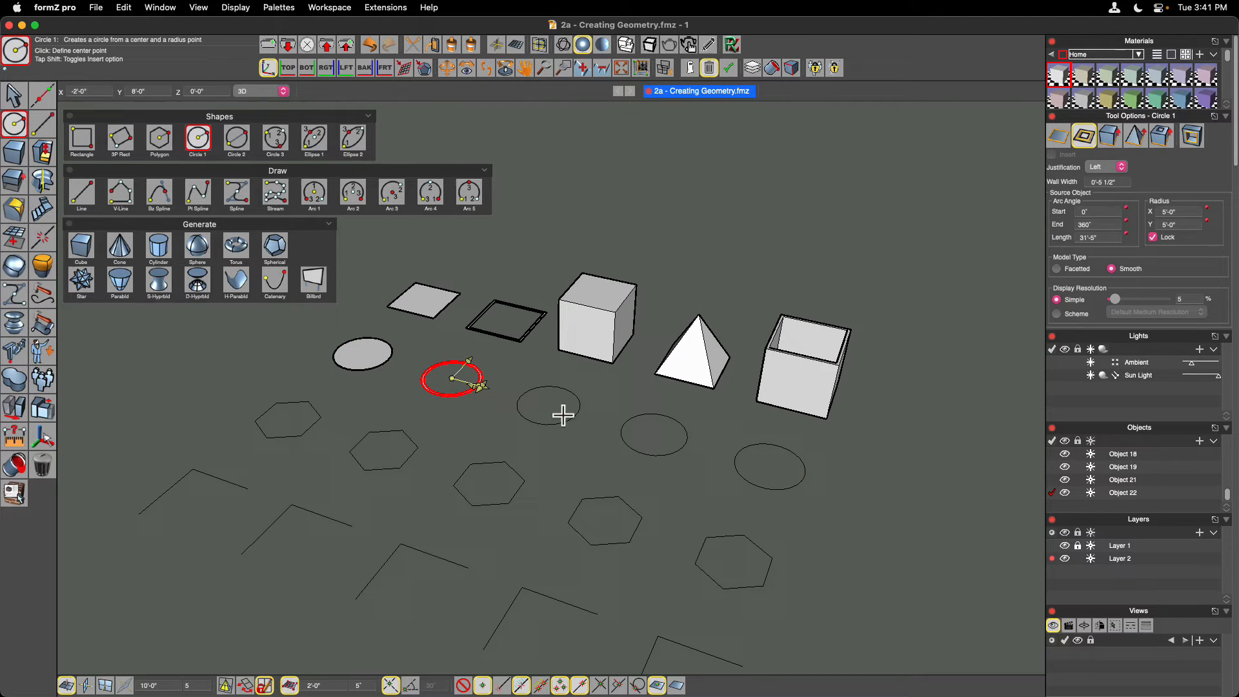
Switch Circle options to Extrusion and then Pyramid for the cylinder and cone underlays
click(1110, 135)
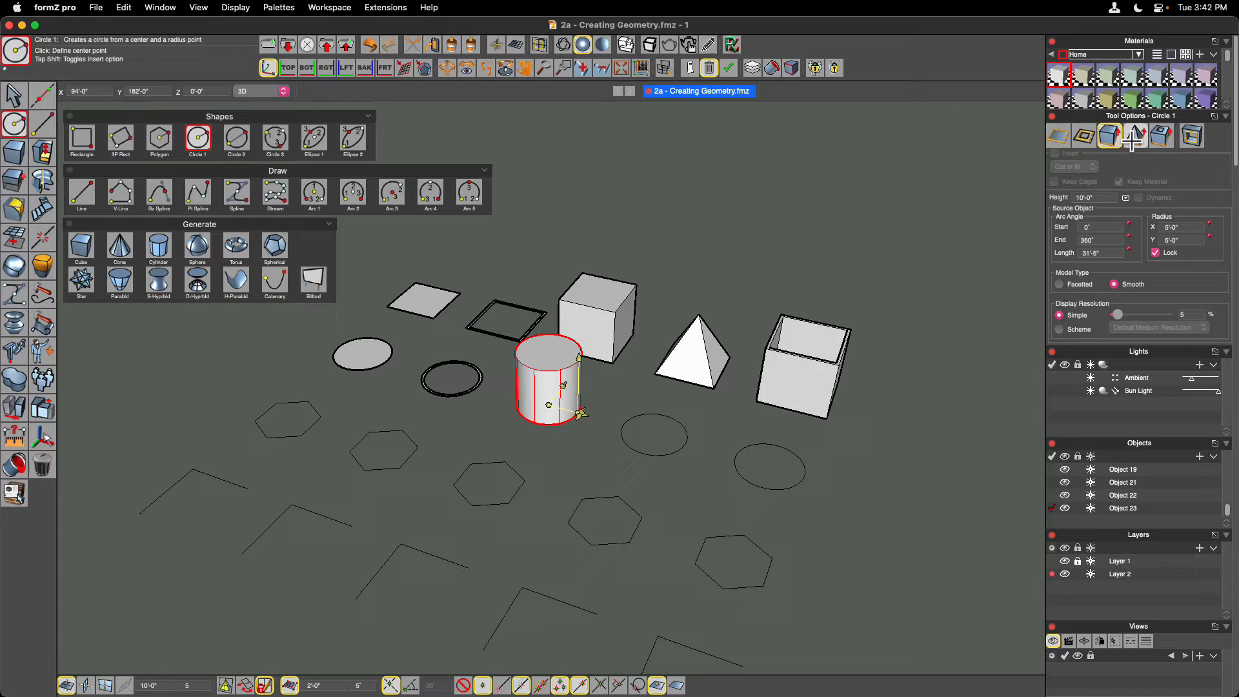
click(664, 431)
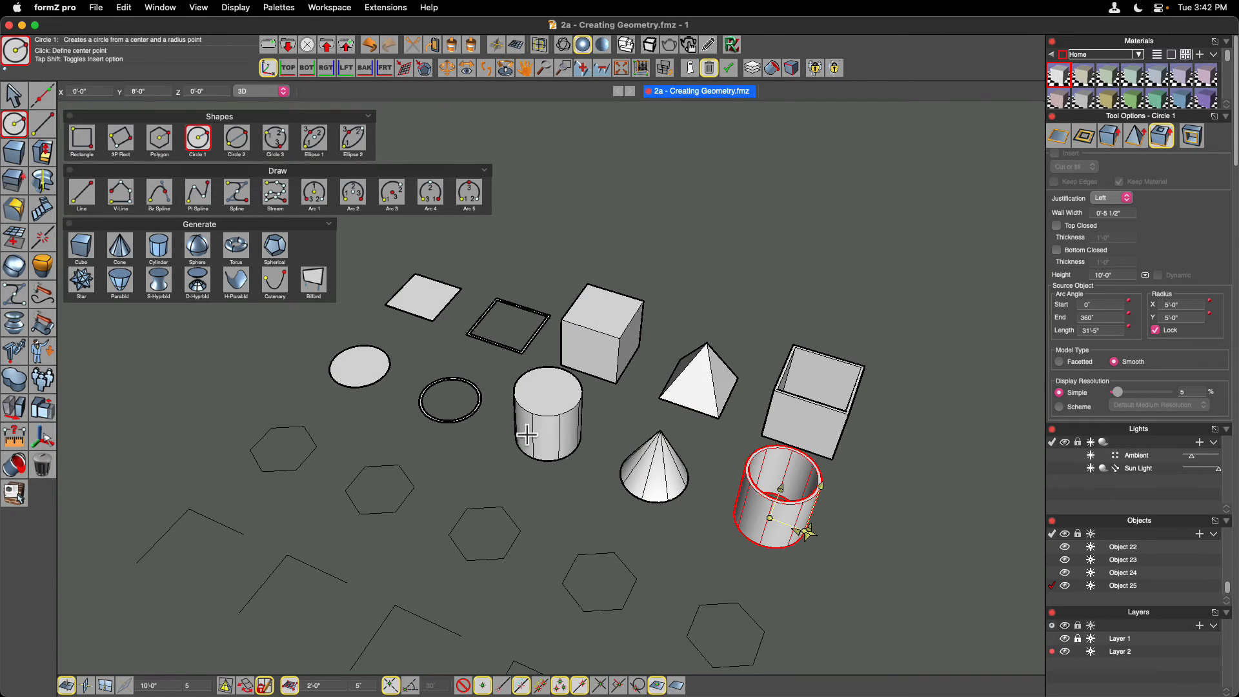
mouse_move(608, 270)
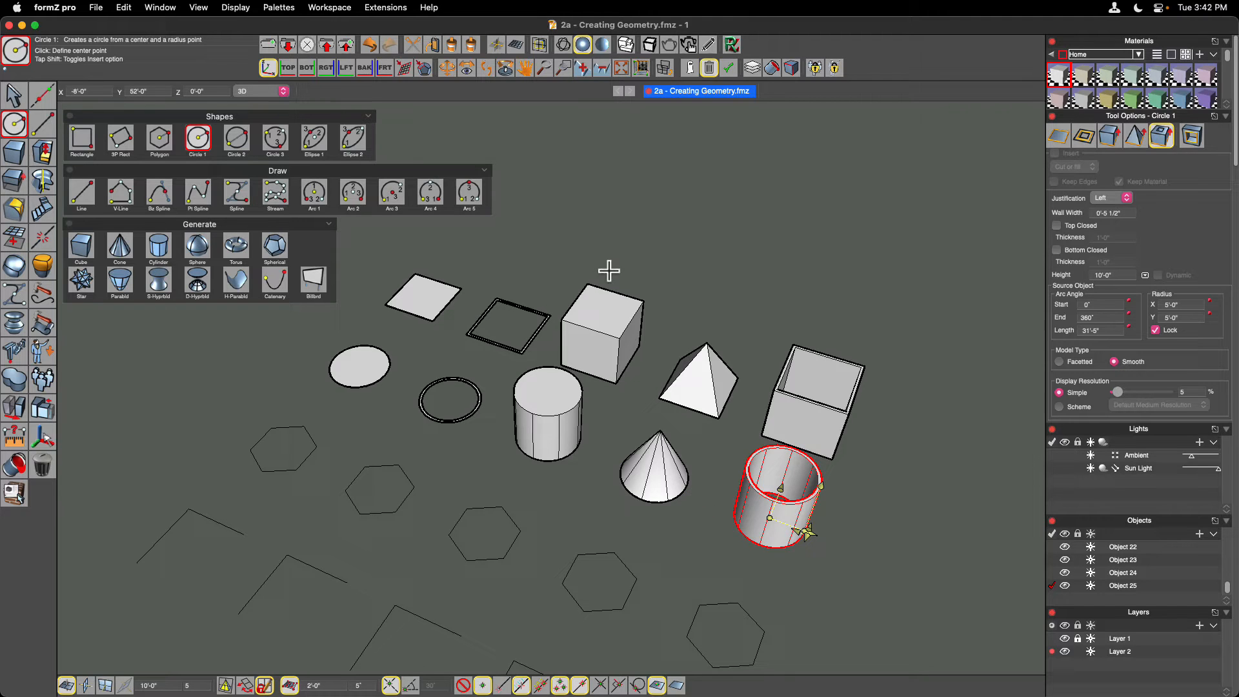
With the Polygon tool, start a flat hexagon surface on the first hexagon underlay
click(159, 138)
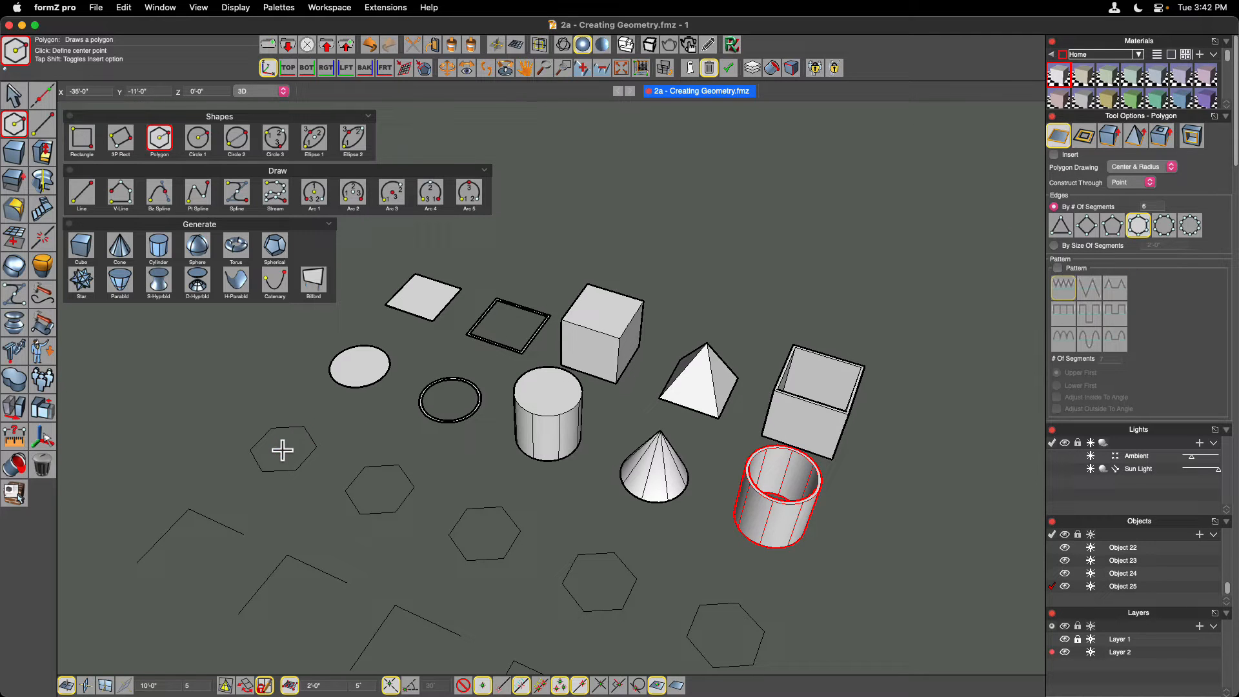
click(282, 451)
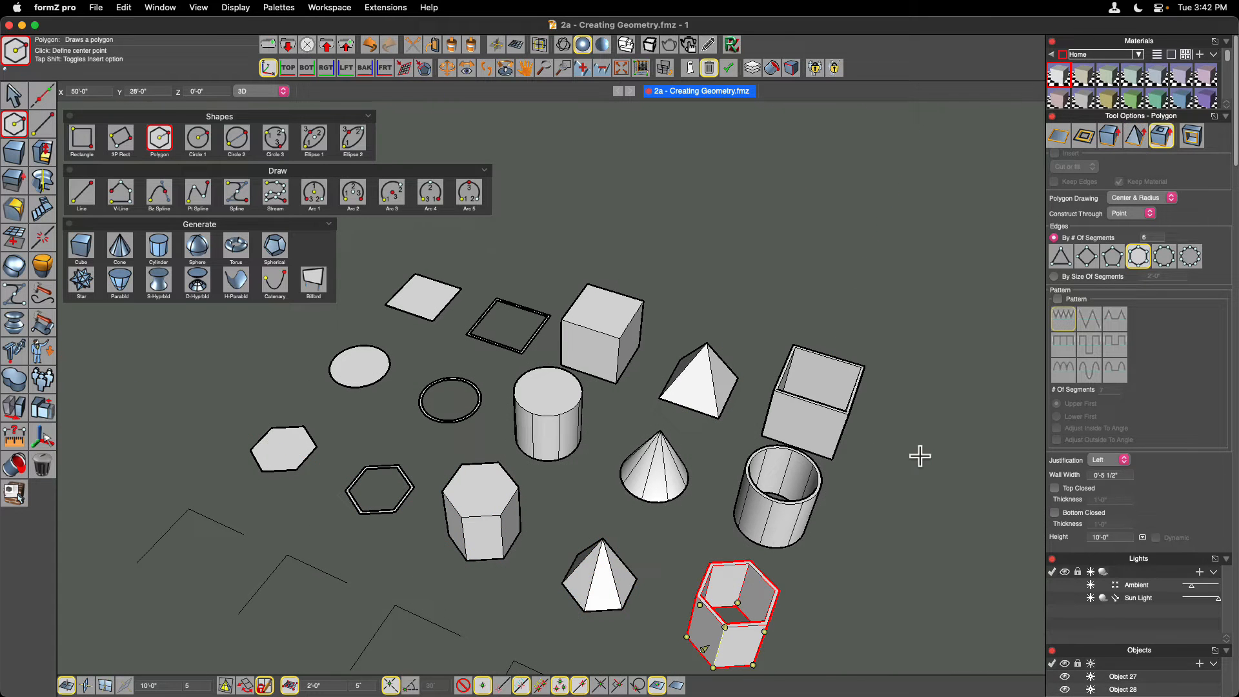
mouse_move(95, 122)
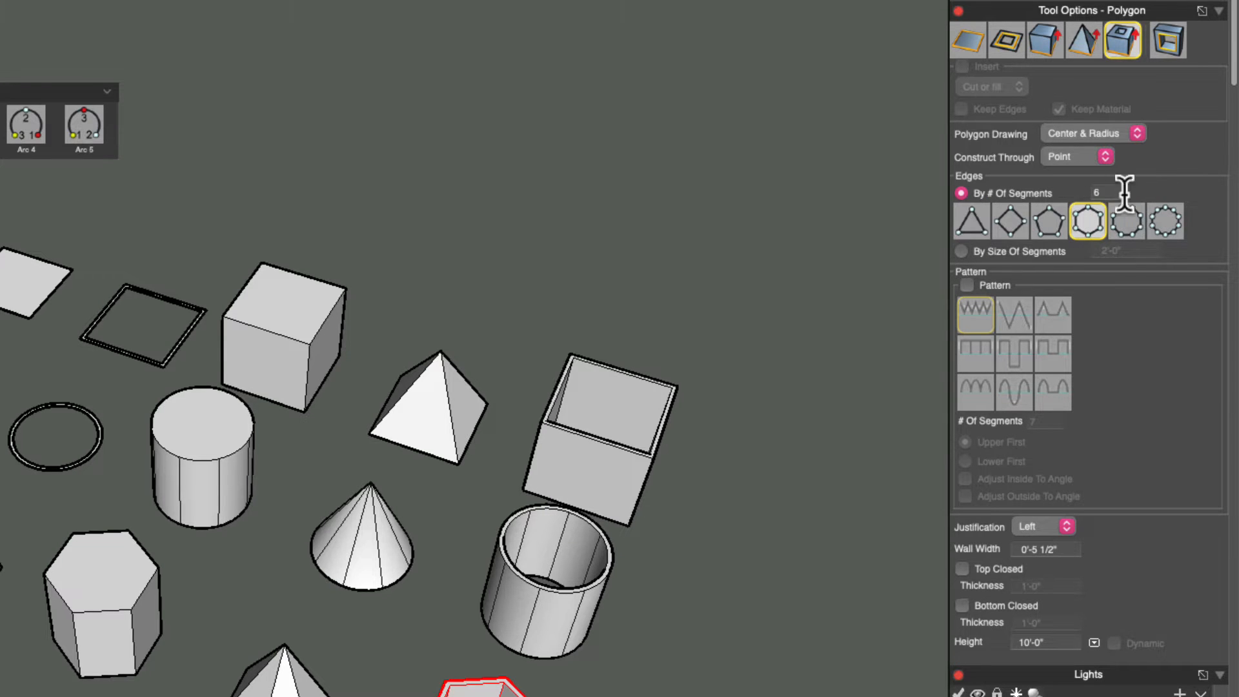
mouse_move(1122, 220)
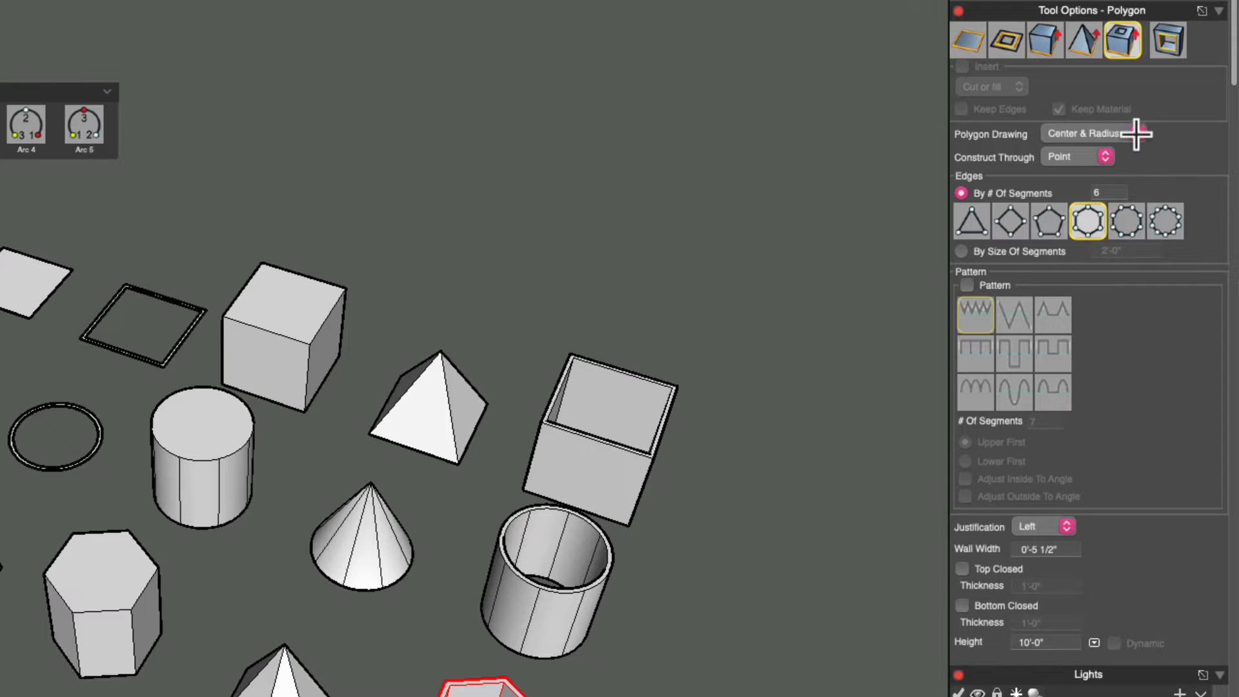
click(1086, 133)
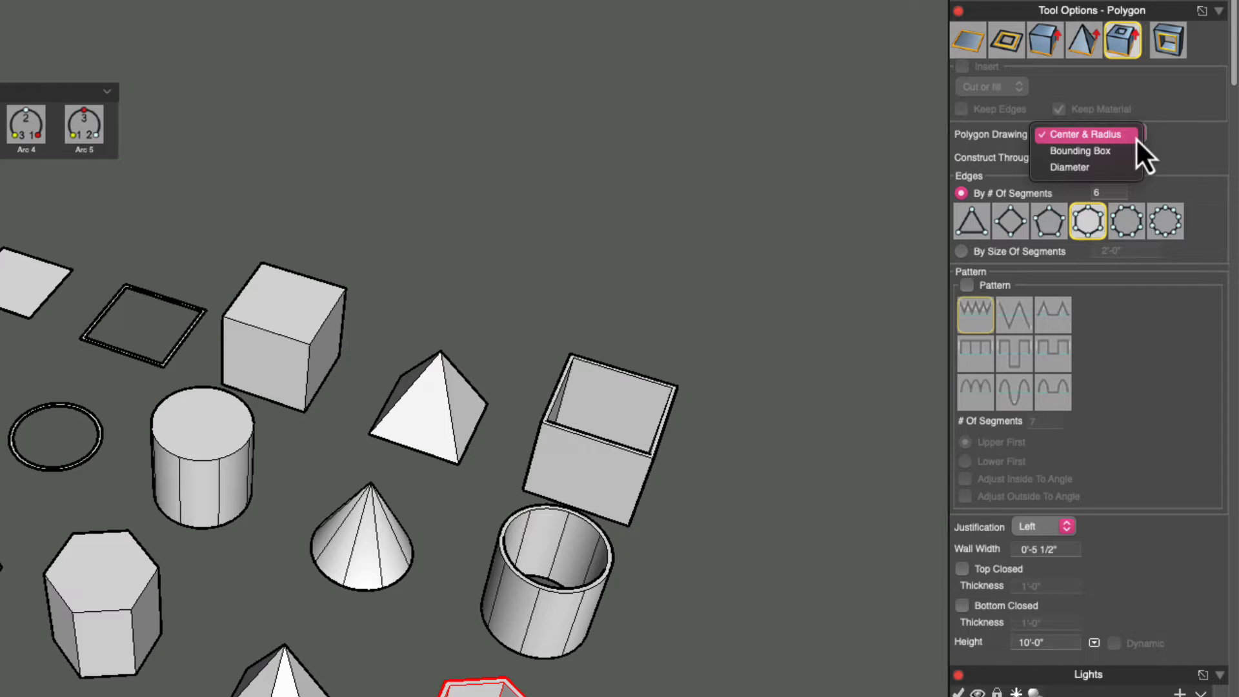
mouse_move(1087, 167)
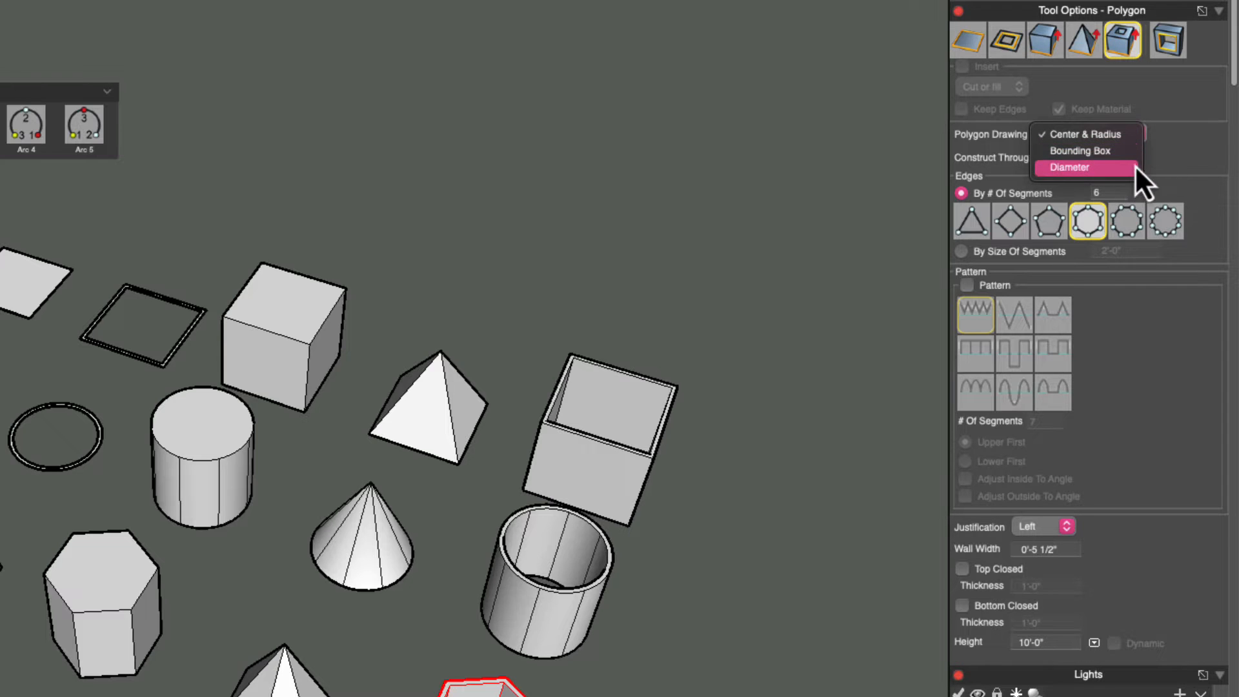
click(1086, 133)
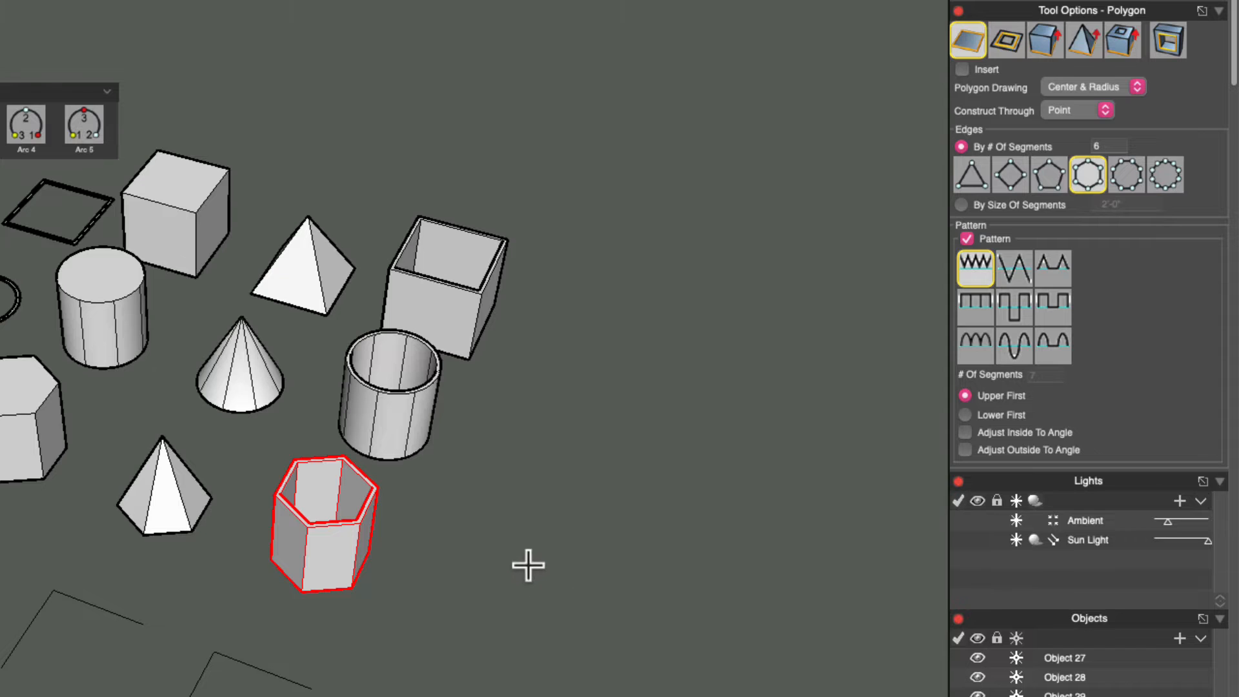
Place the centre point of the patterned six-pointed star surface beside the hexagon row
click(520, 568)
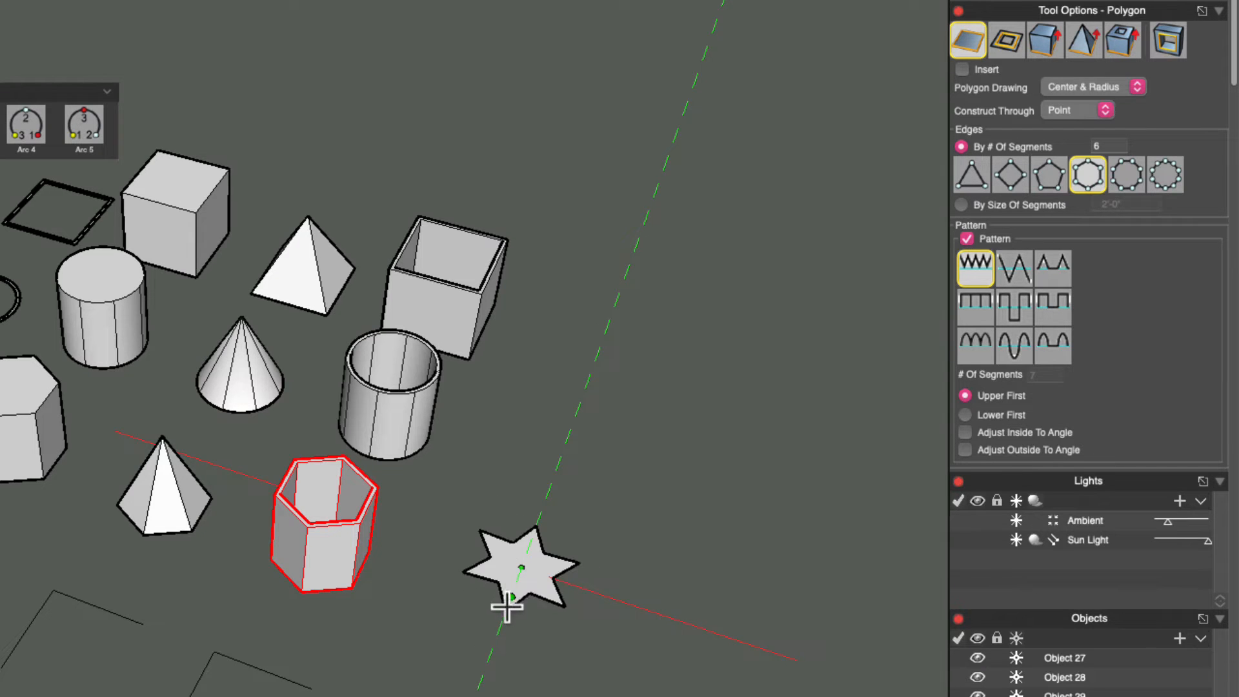
mouse_move(507, 593)
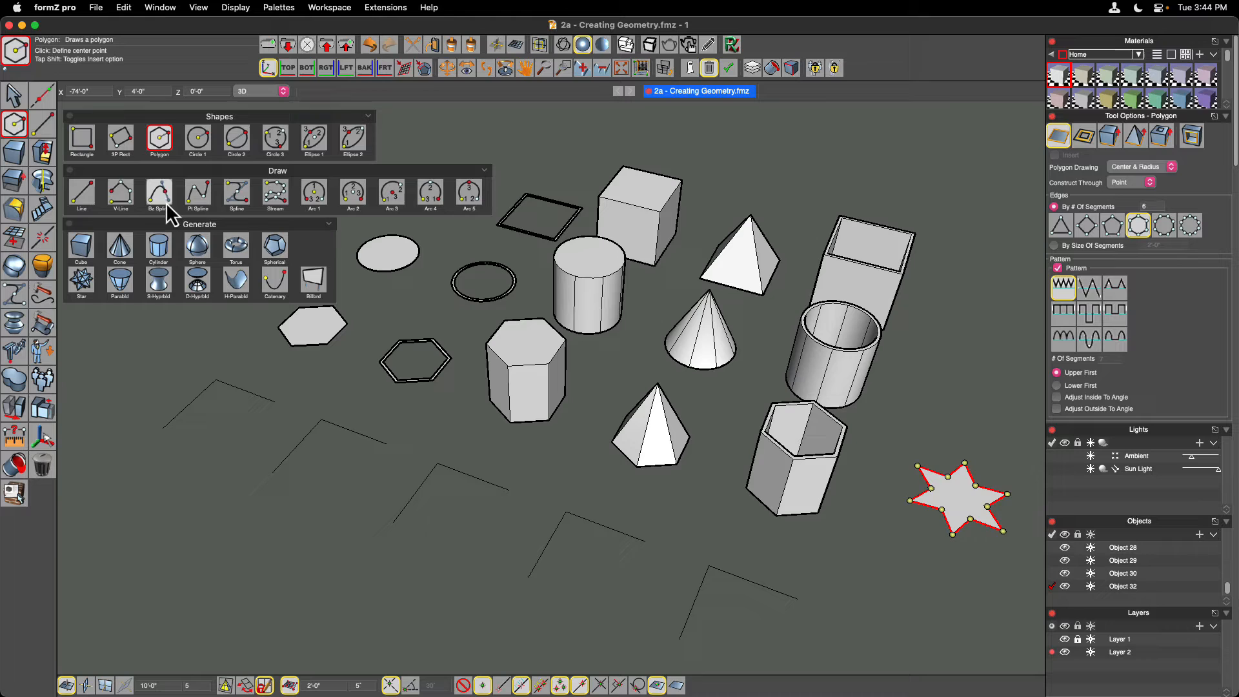
Trace the first chevron underlay as an open vector line and finish it
click(121, 194)
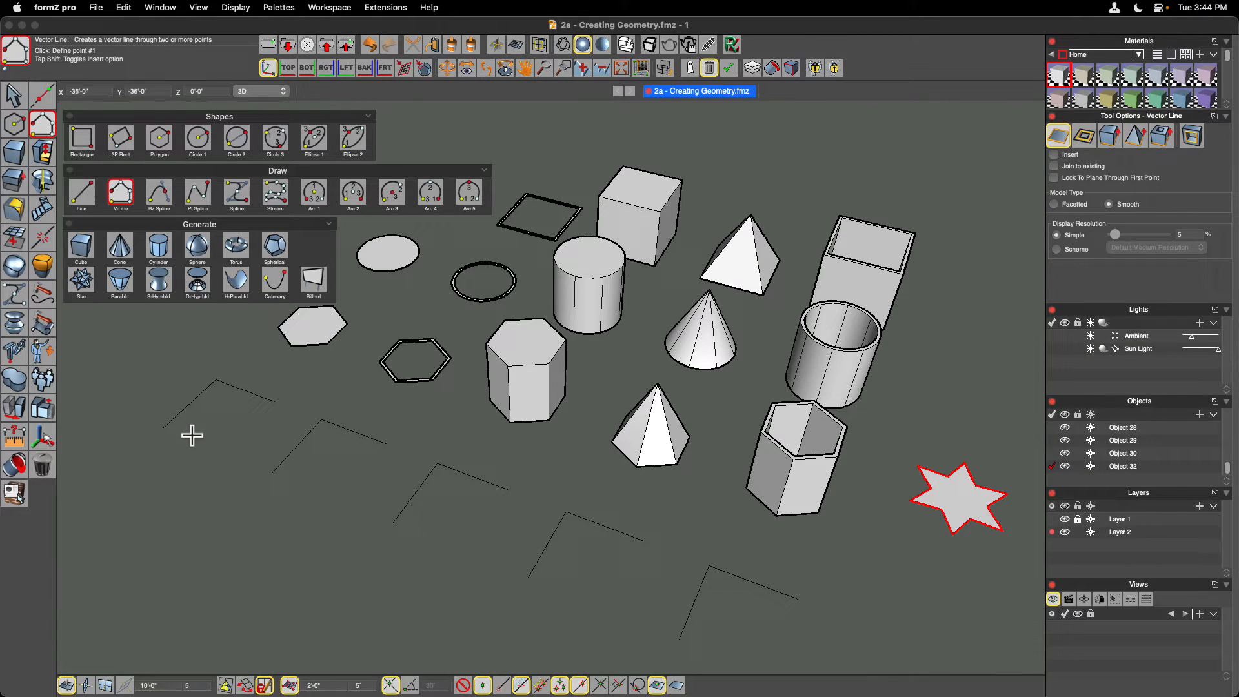
click(216, 381)
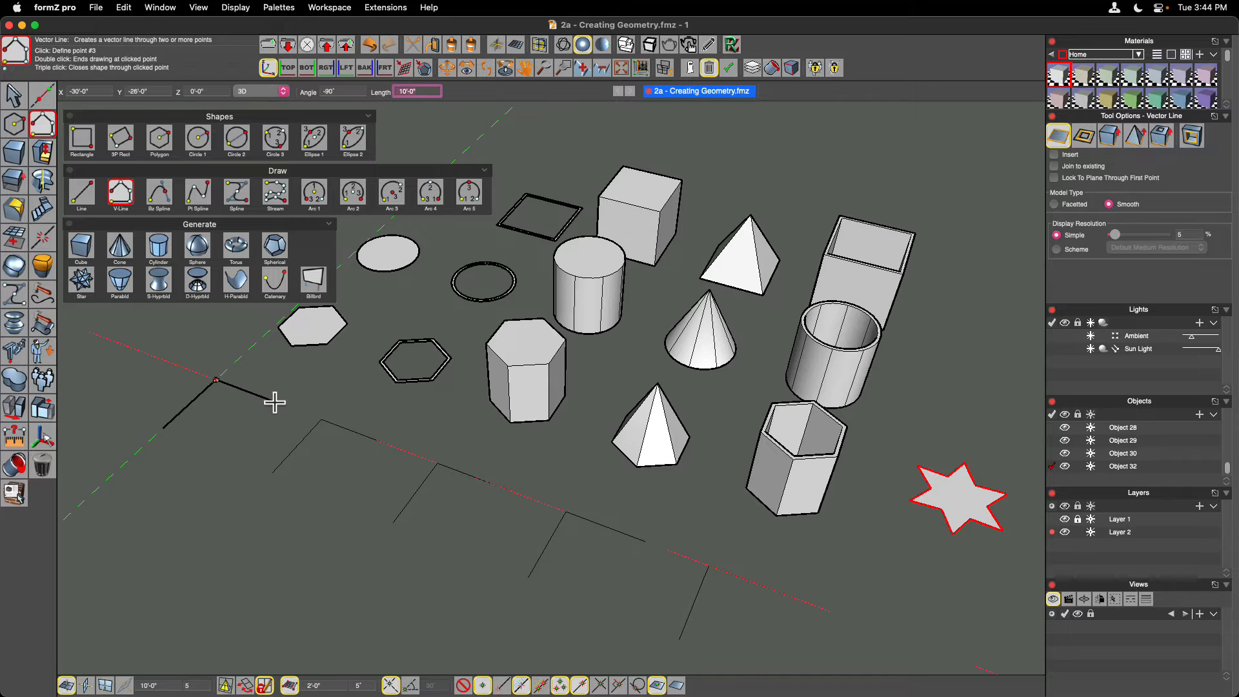
click(286, 405)
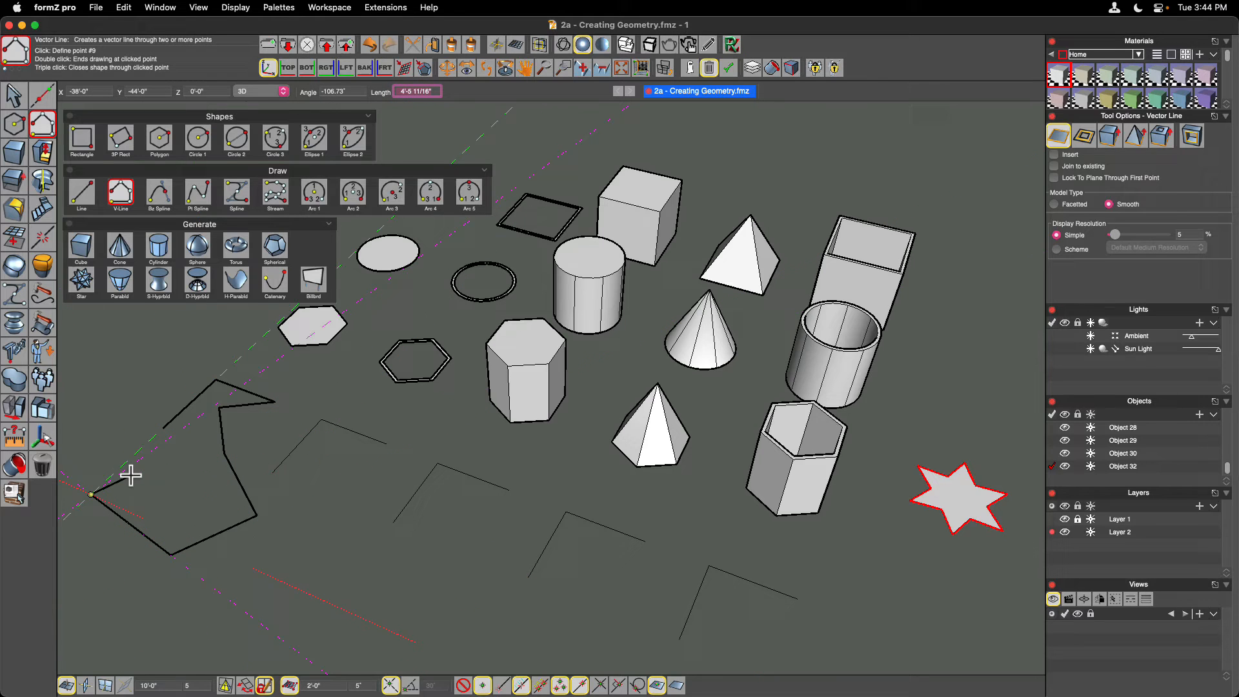
click(172, 555)
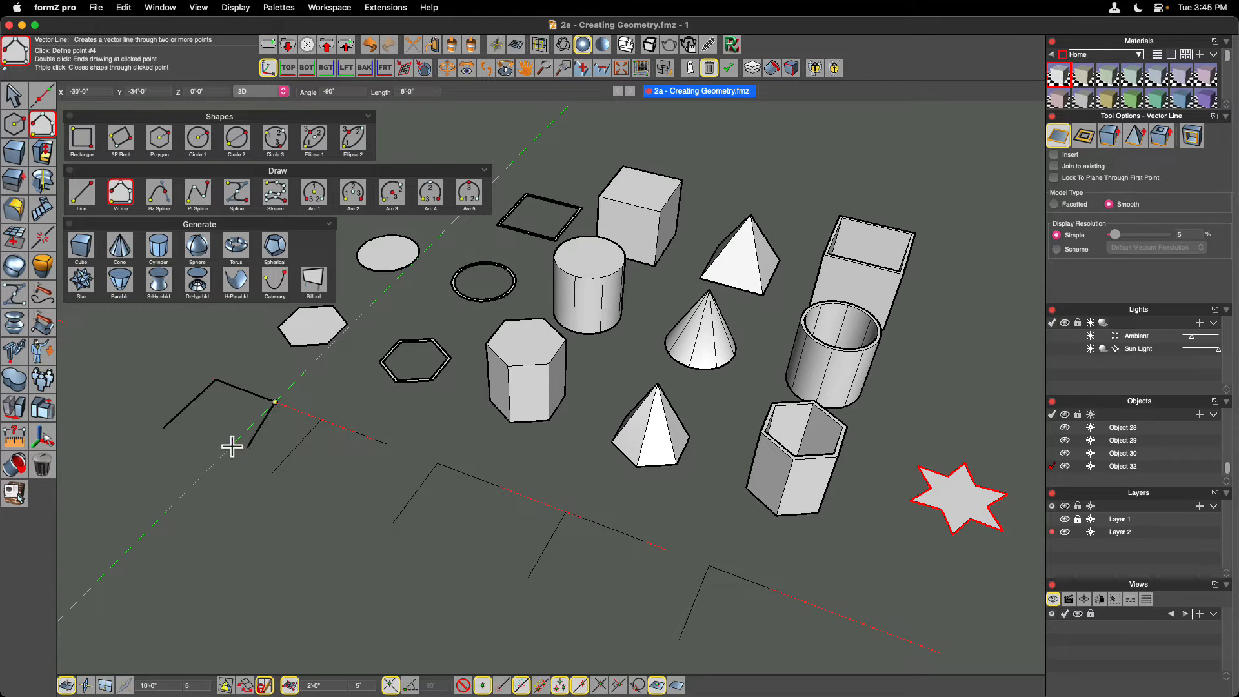
mouse_move(227, 462)
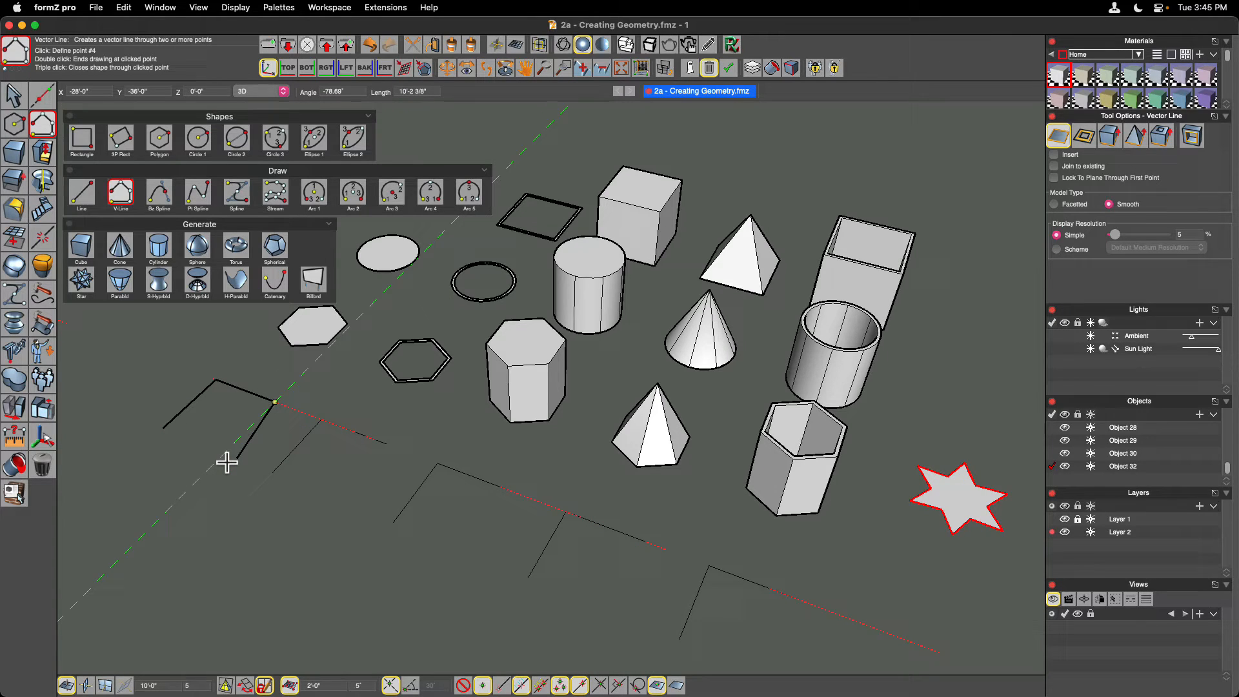
mouse_move(224, 459)
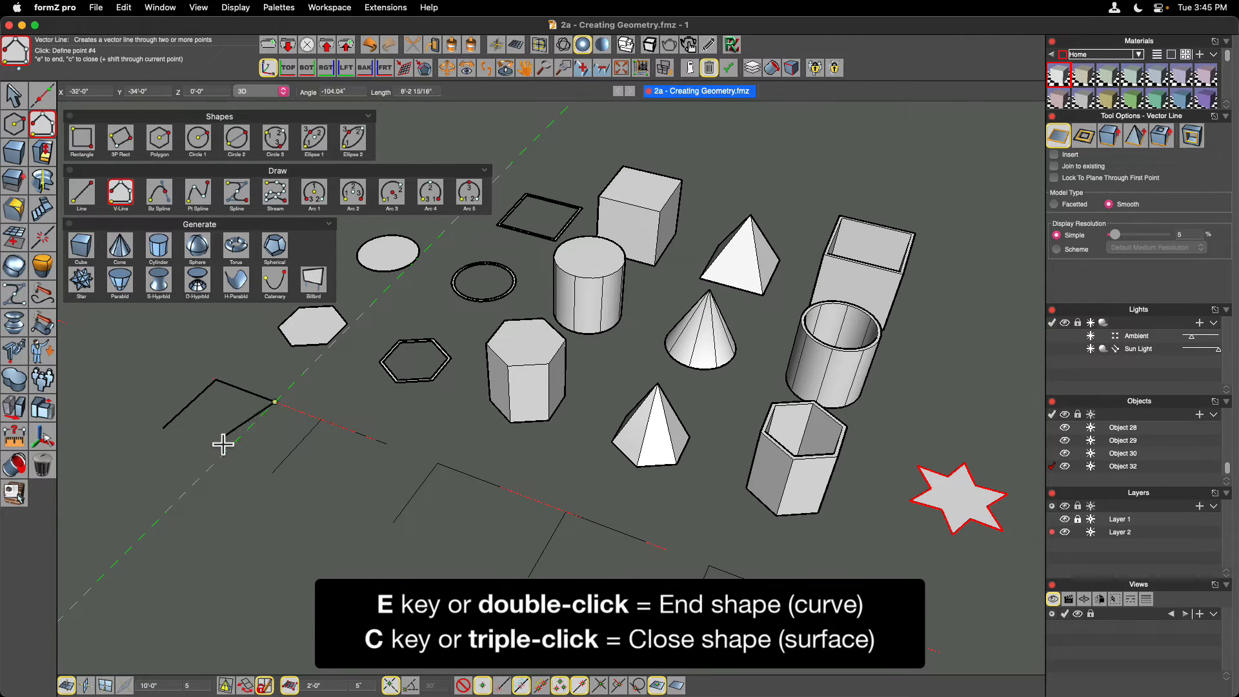
click(166, 435)
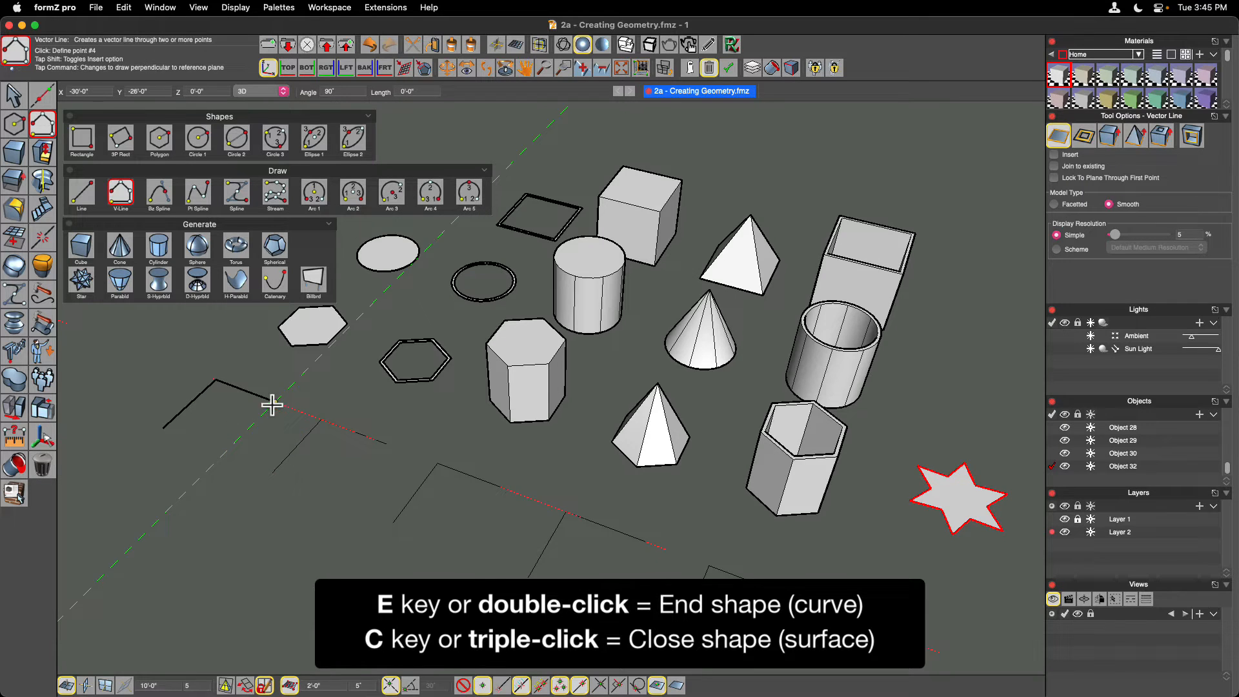
click(166, 427)
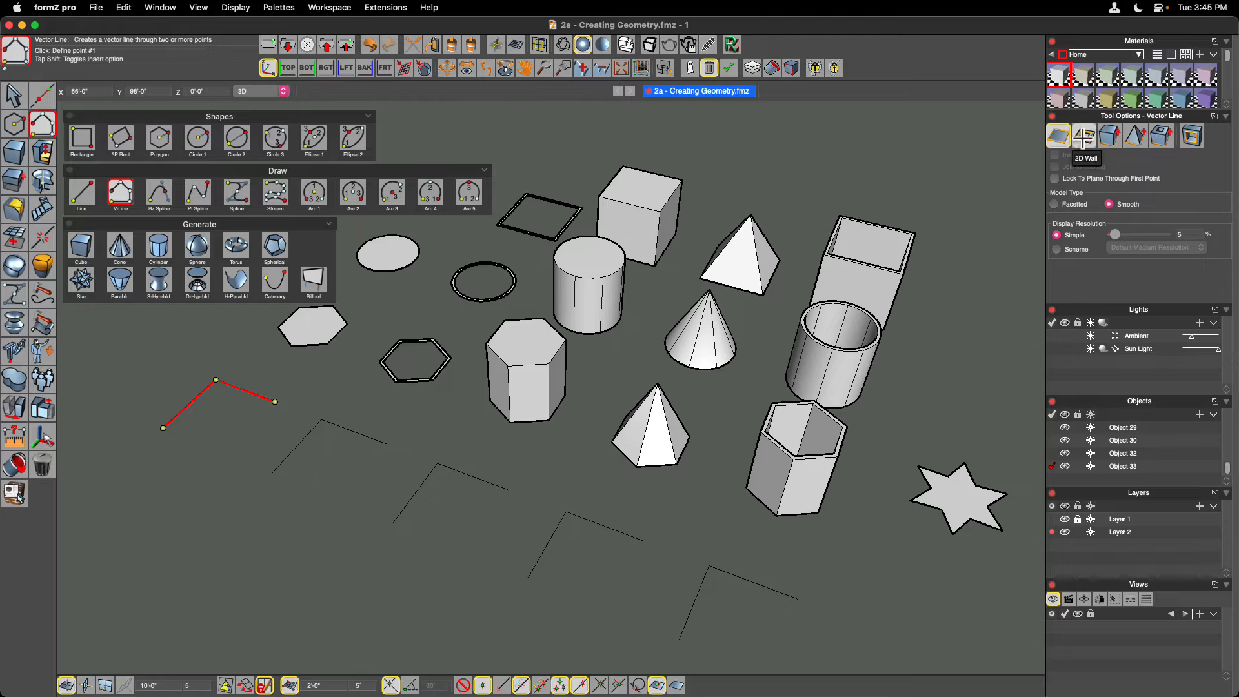
Switch to 2D Wall and retrace the second chevron as a thin wall
click(1084, 135)
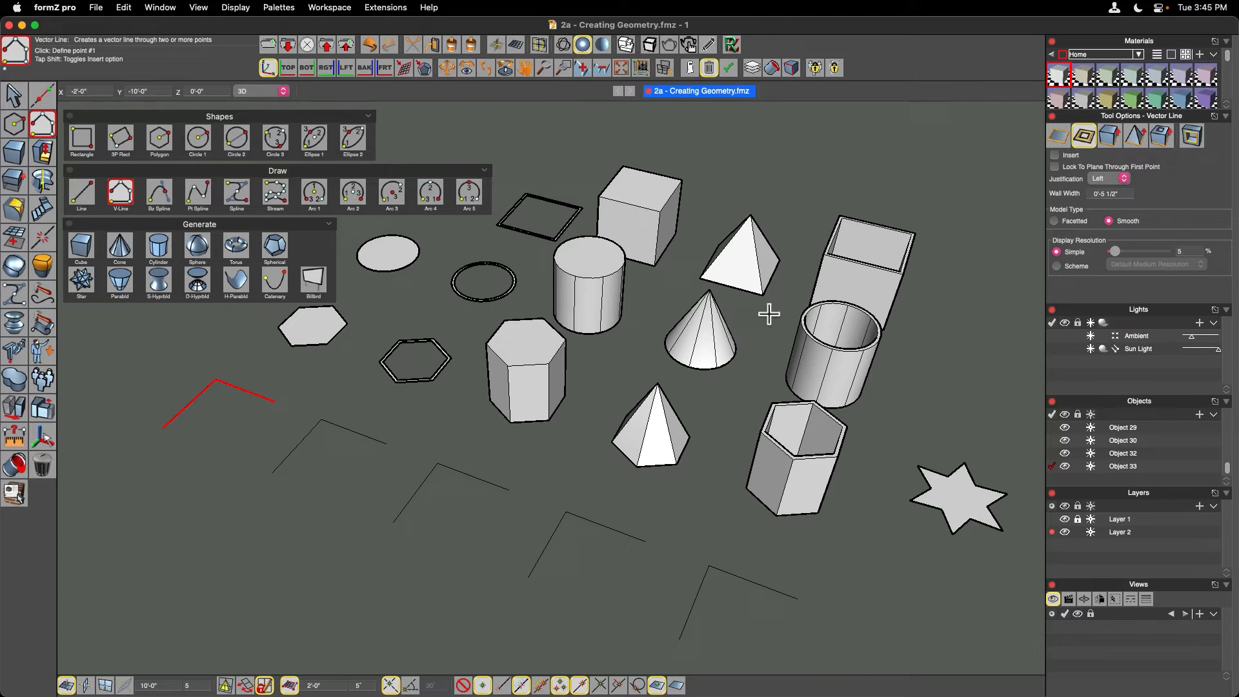
mouse_move(278, 473)
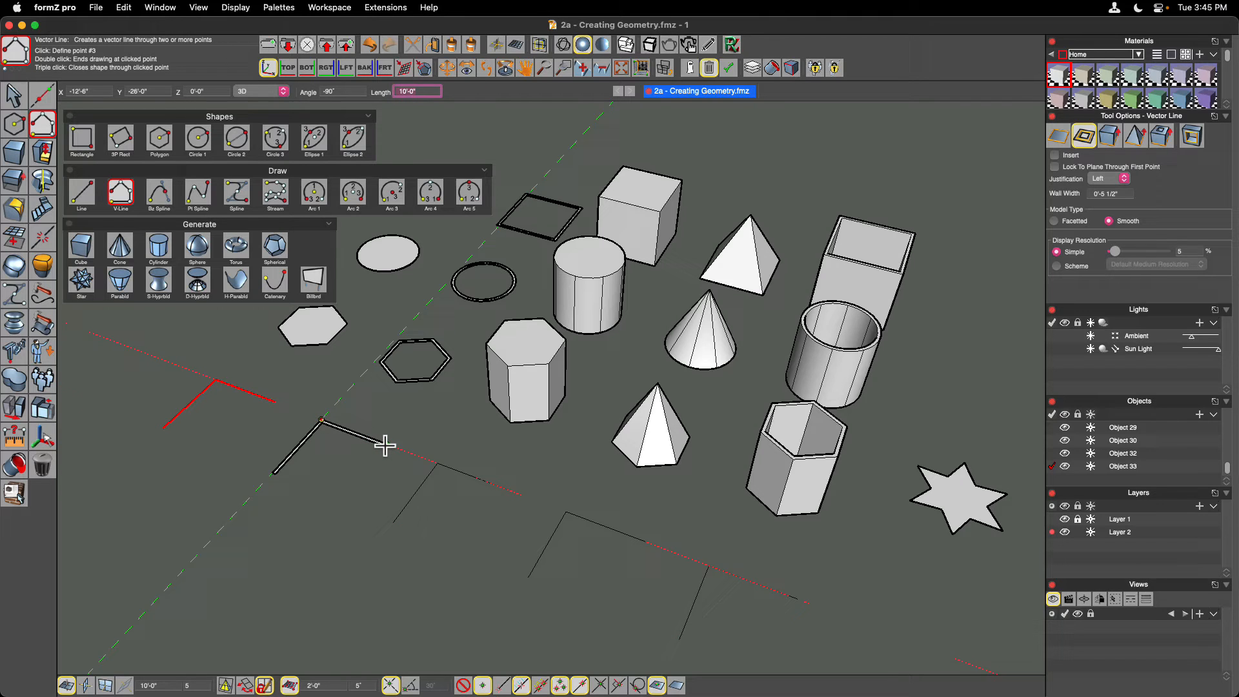
click(386, 445)
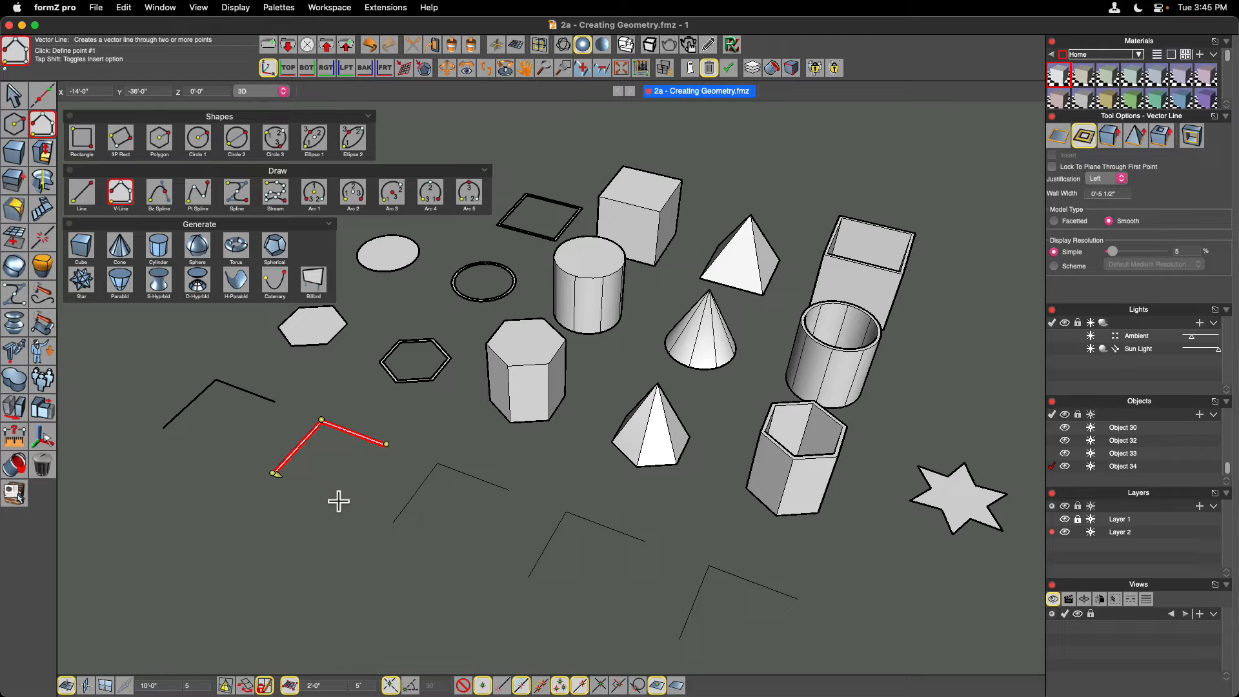
mouse_move(296, 440)
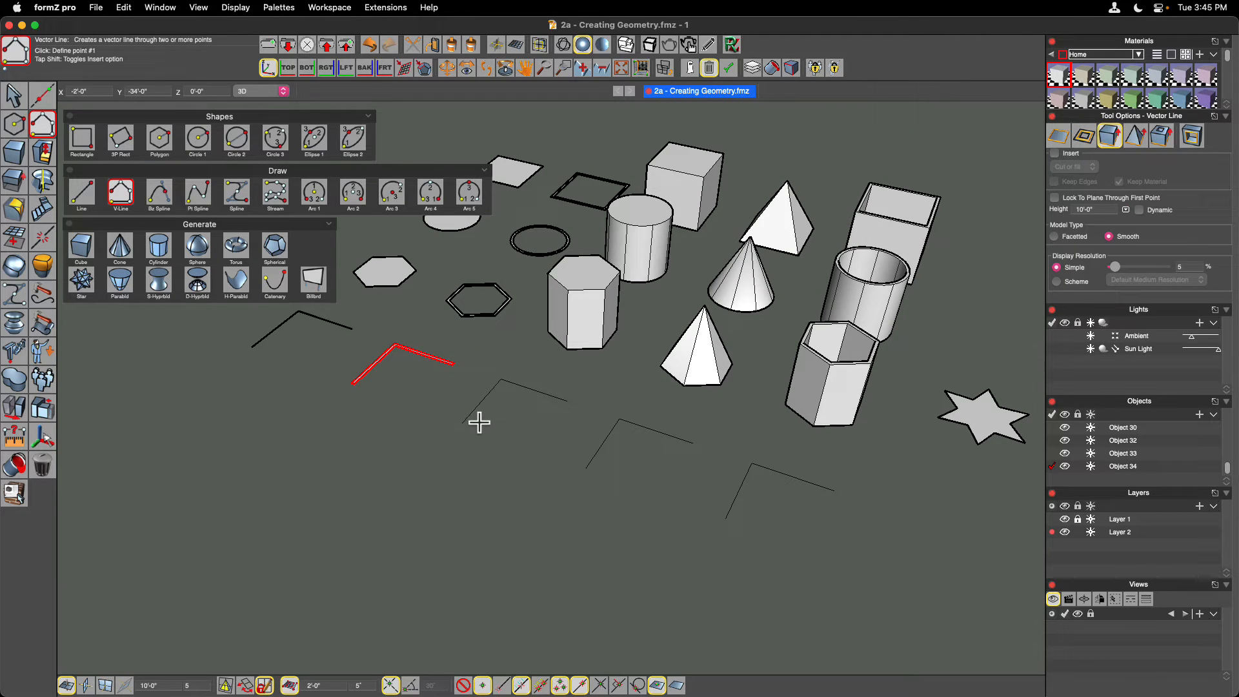
Trace the third chevron's start and corner points for a 10'-0" extruded folded wall
click(462, 424)
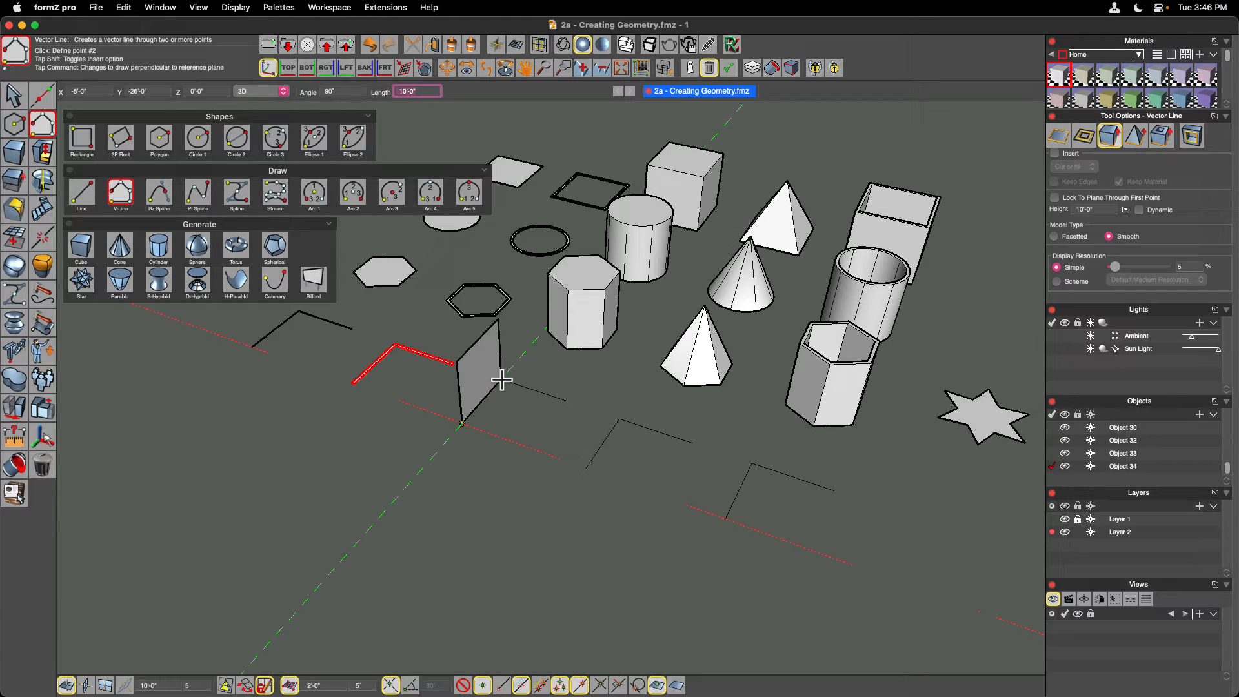
click(502, 379)
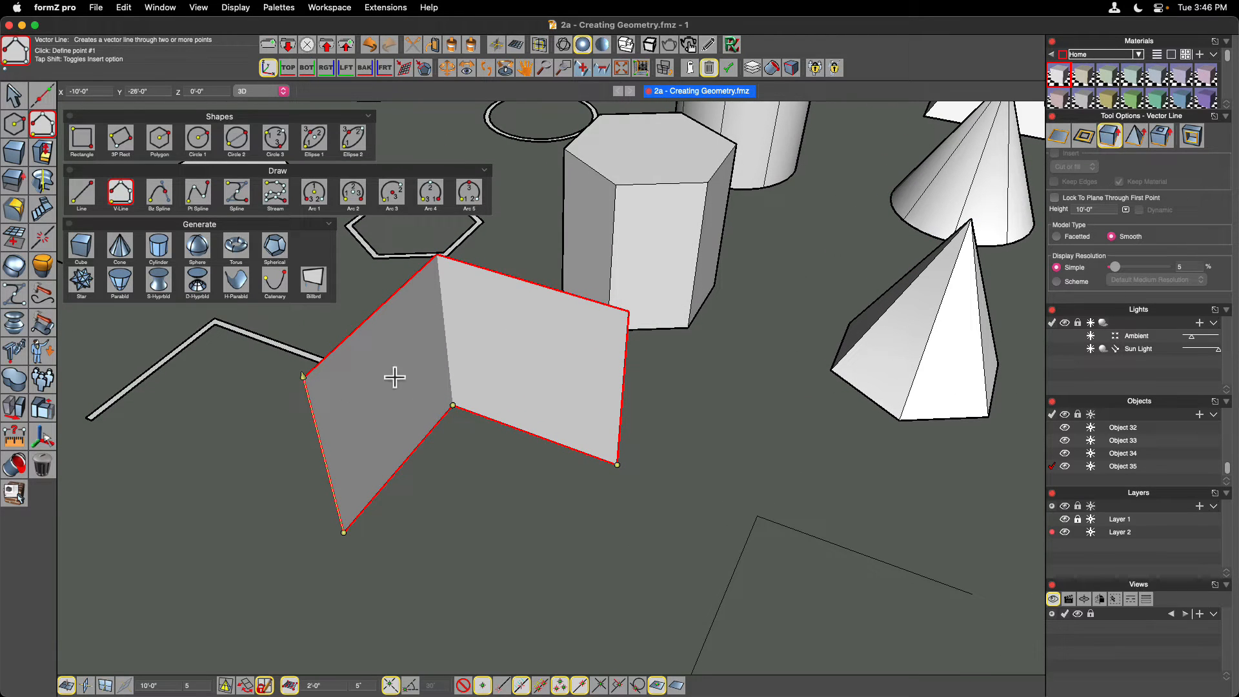
mouse_move(422, 413)
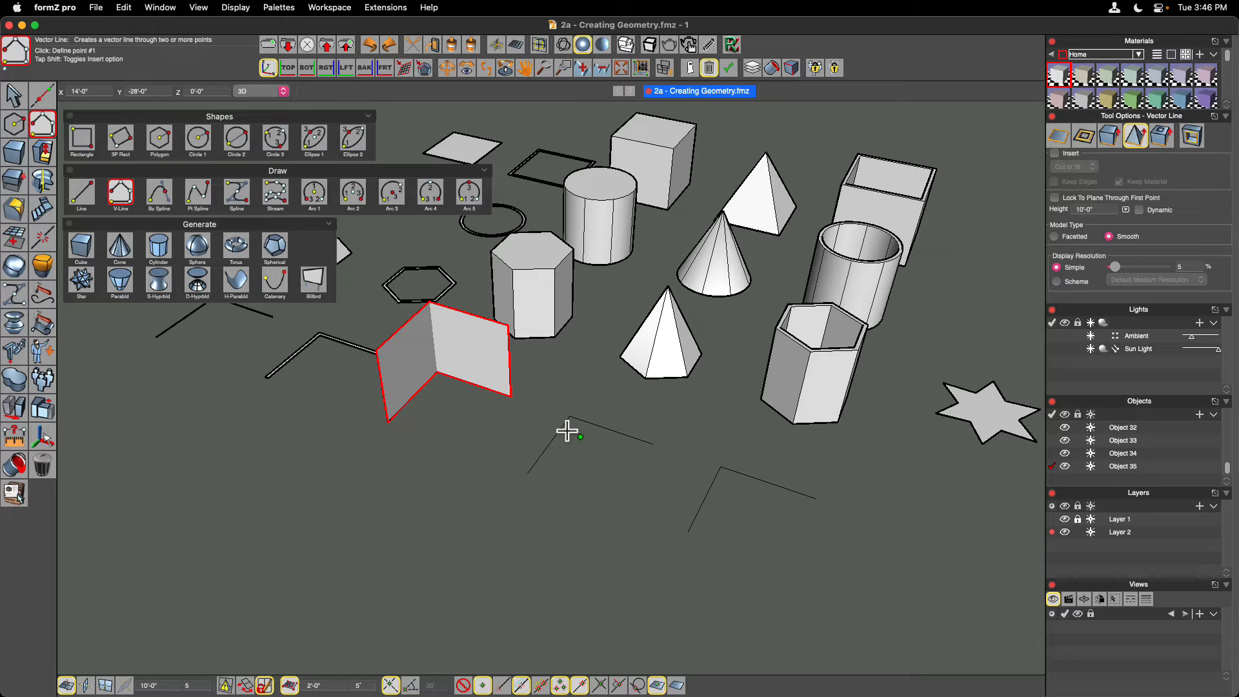
mouse_move(529, 472)
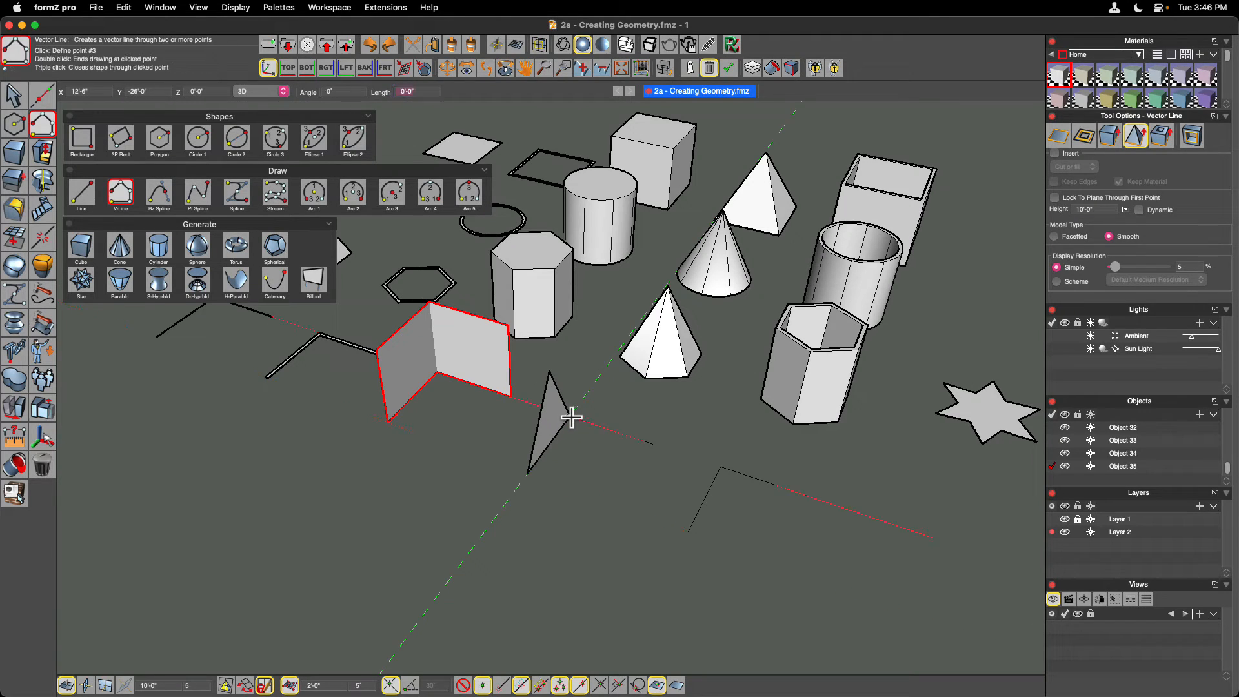
Place the fourth chevron's corner and far end points for a tapering pyramid surface
click(570, 417)
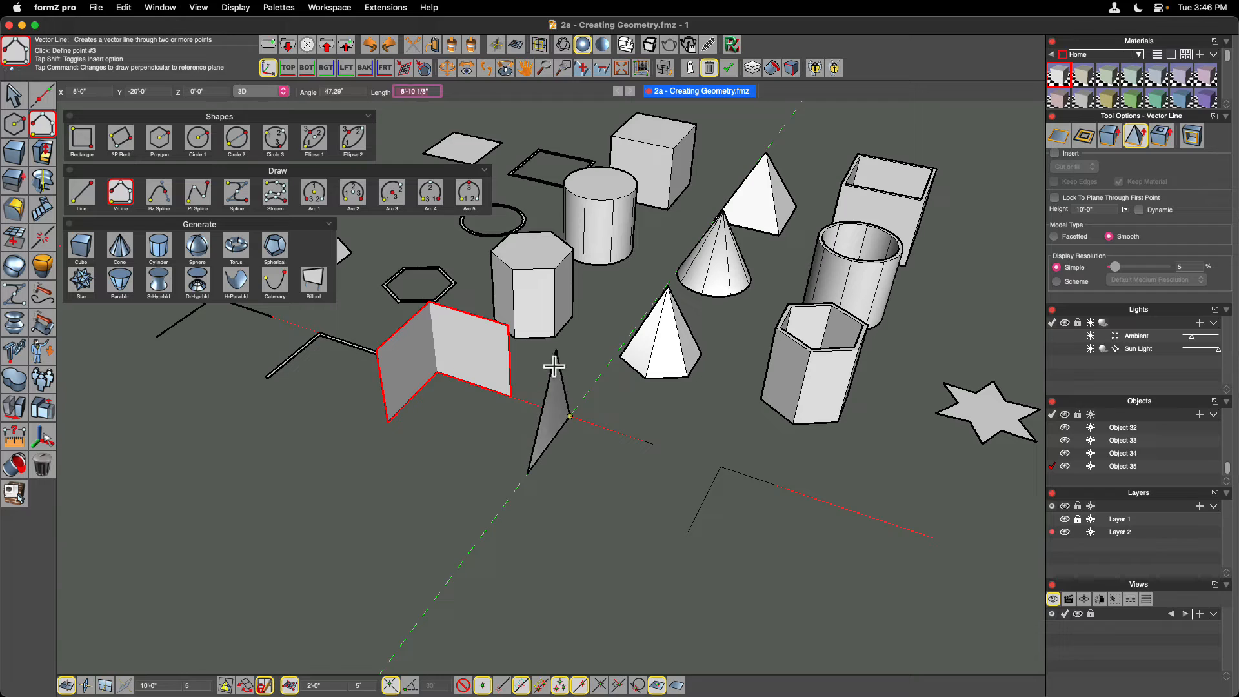
click(597, 429)
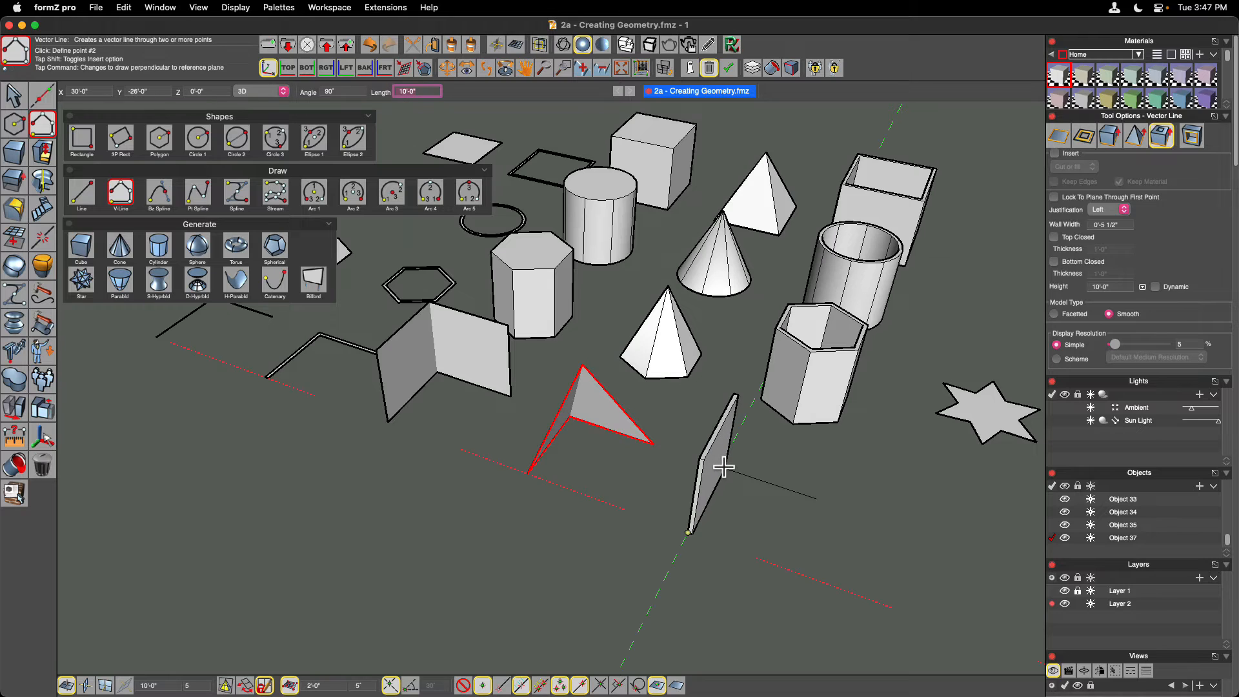
Start the 3D wall at the fifth chevron's first point
click(724, 466)
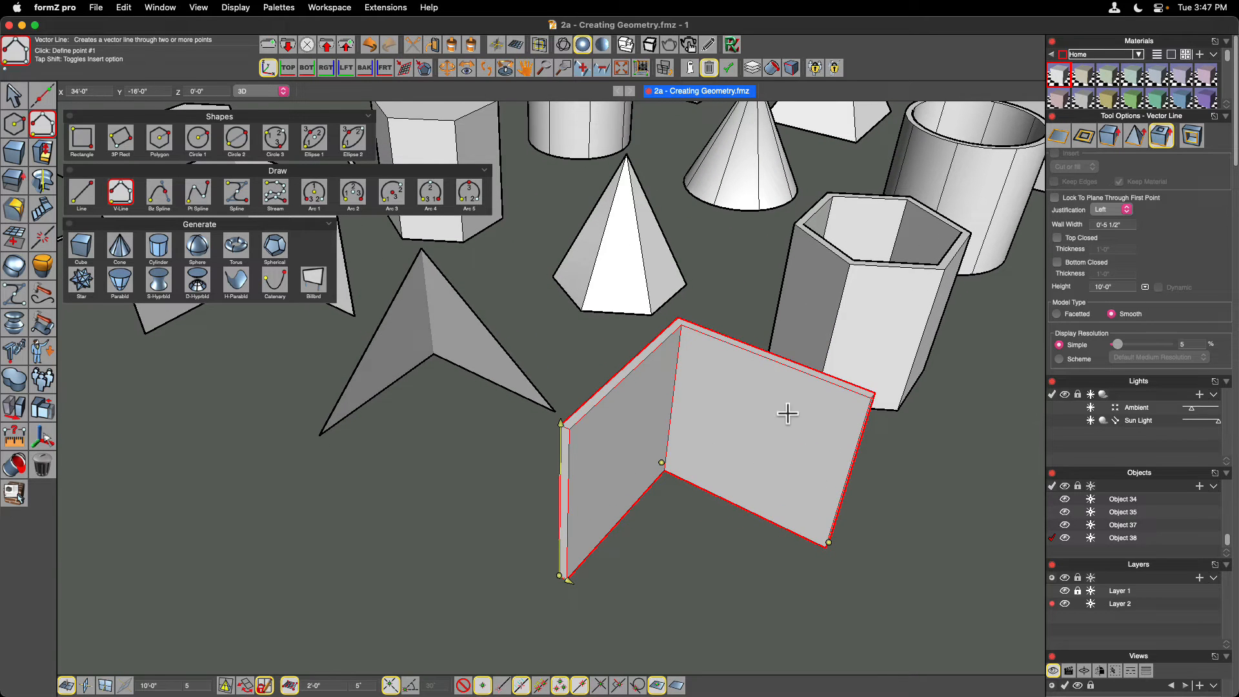
mouse_move(777, 432)
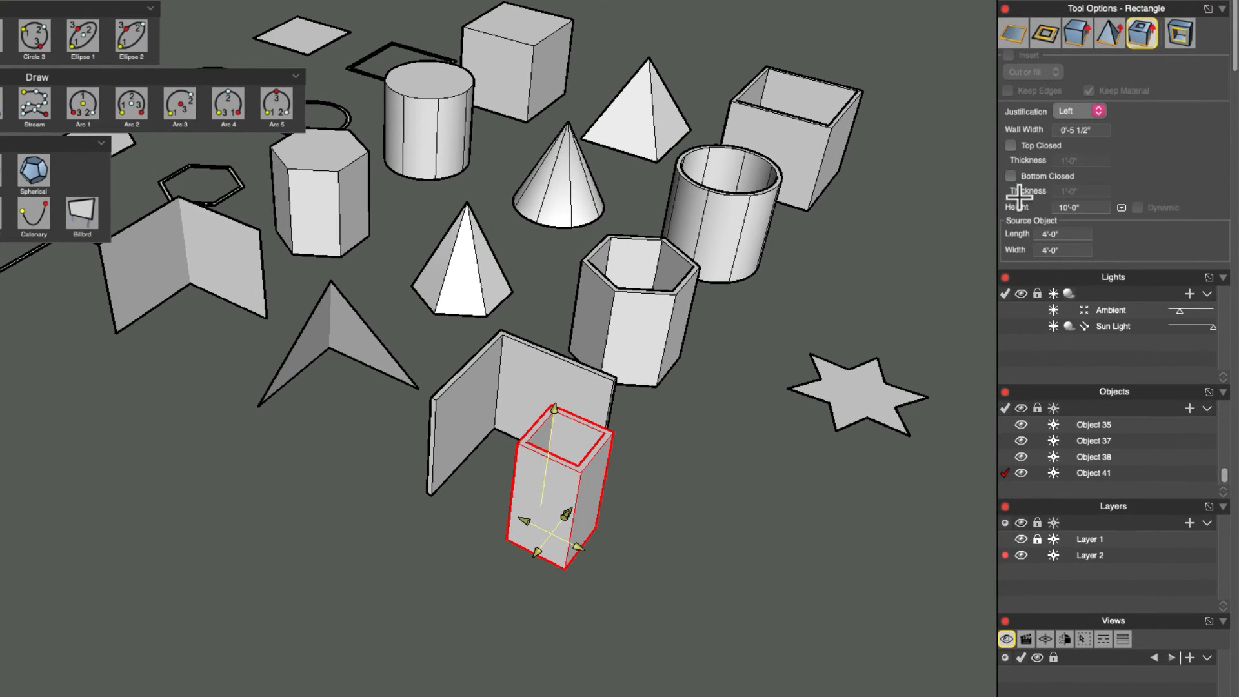
mouse_move(1016, 178)
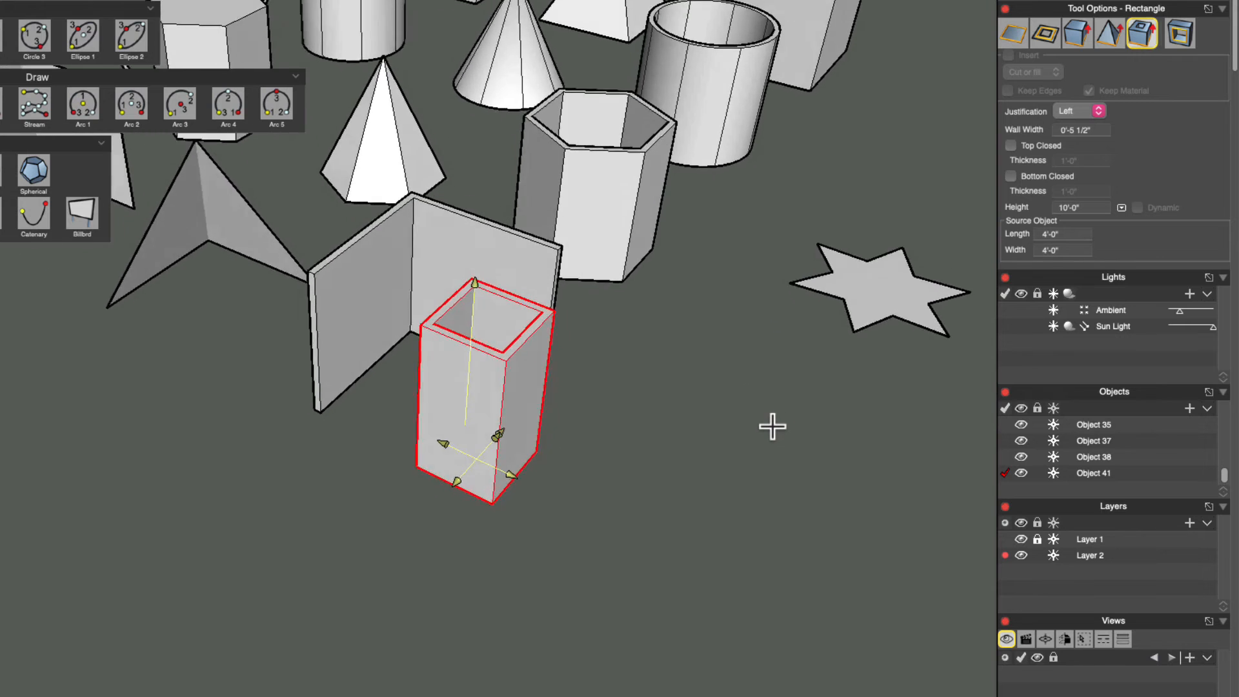
Bring the rectangular box into view and stretch its width toward 12'-0"
drag(771, 428, 438, 520)
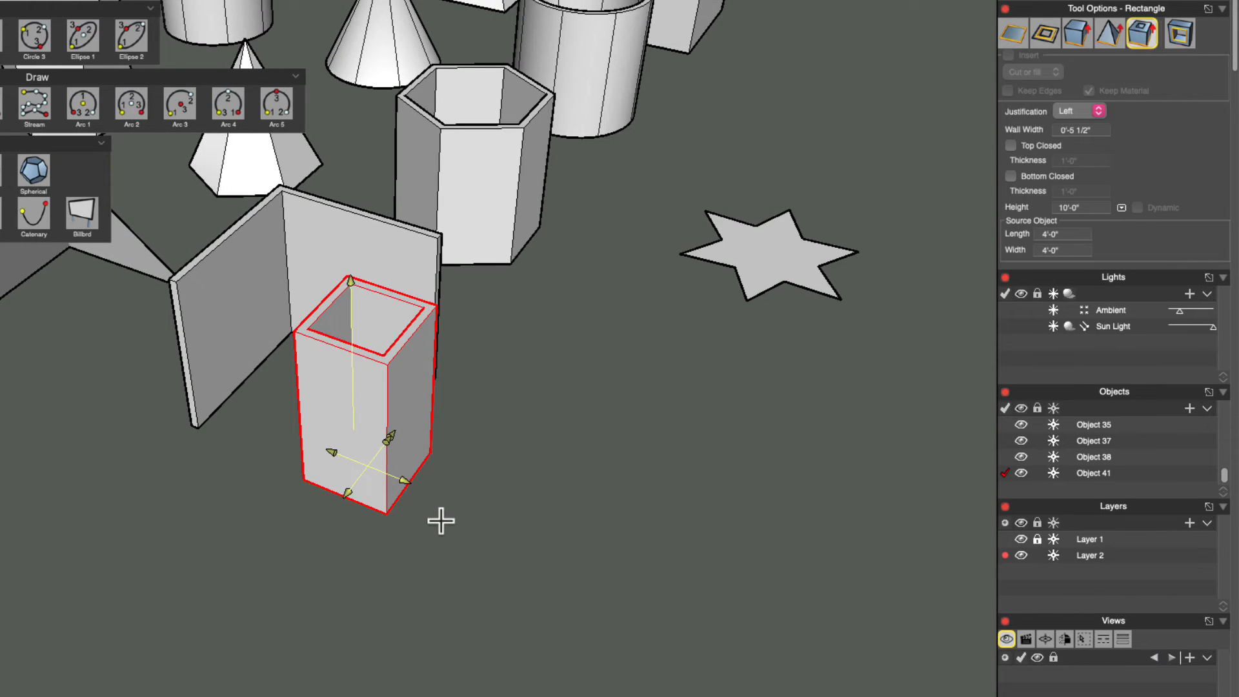
mouse_move(414, 486)
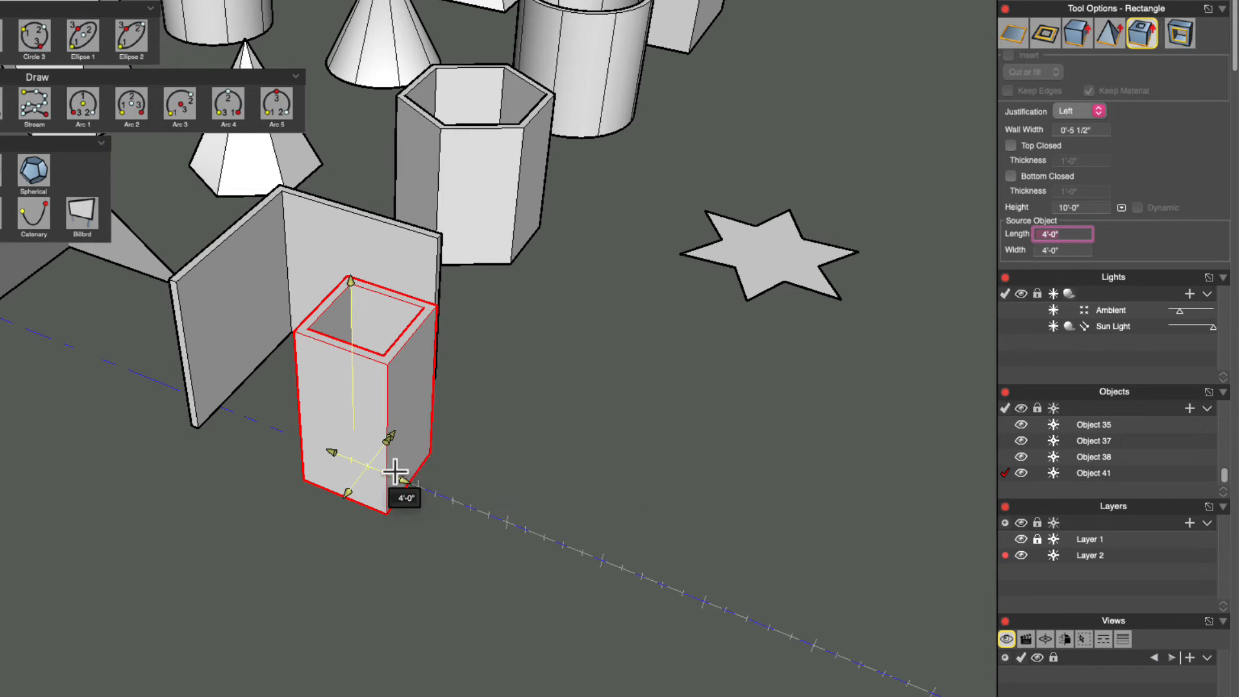
click(1077, 111)
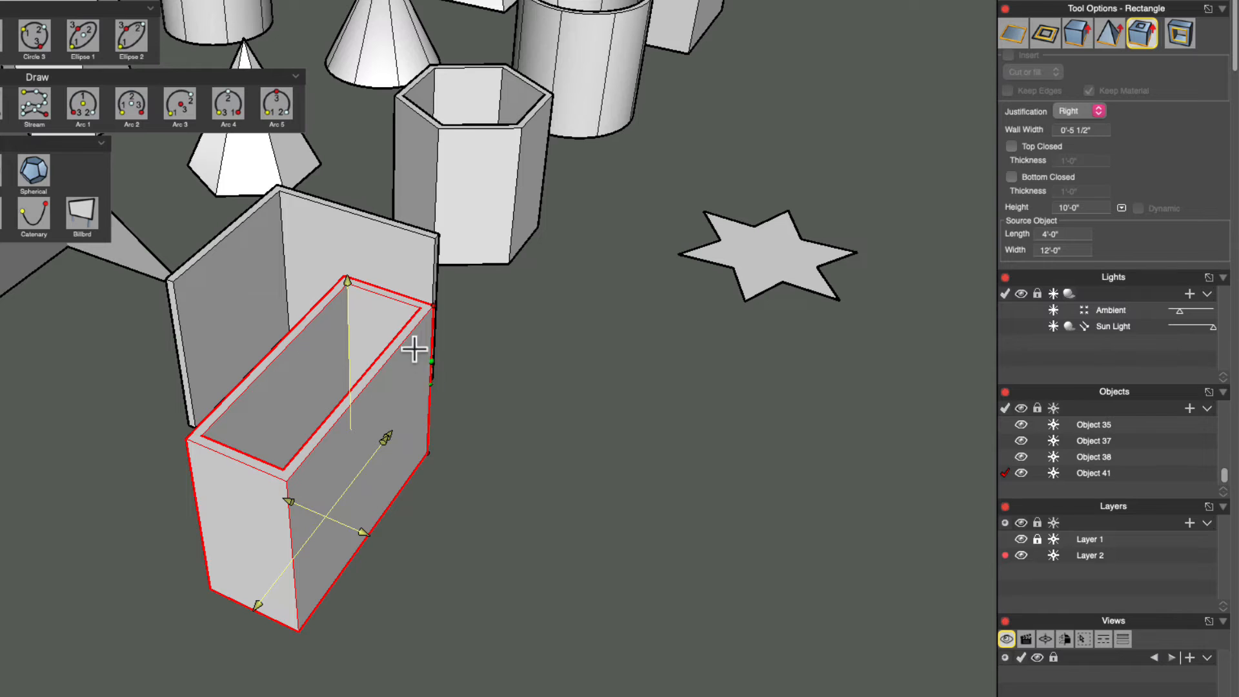
mouse_move(361, 530)
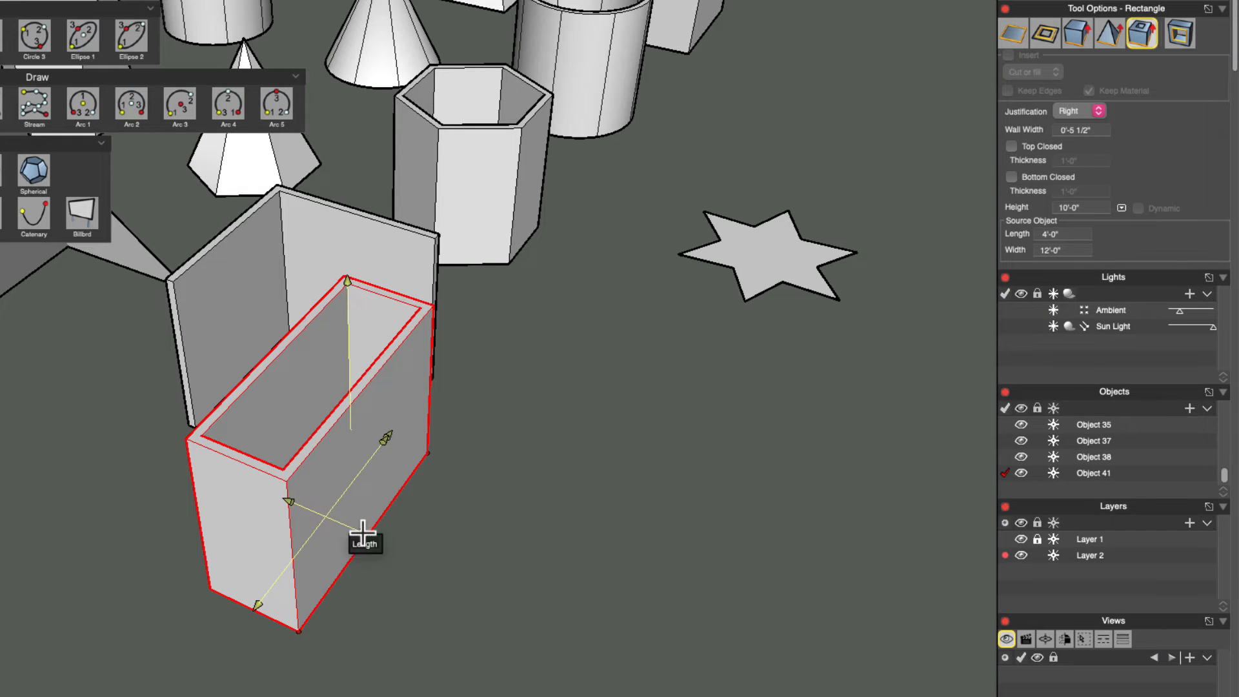
mouse_move(389, 376)
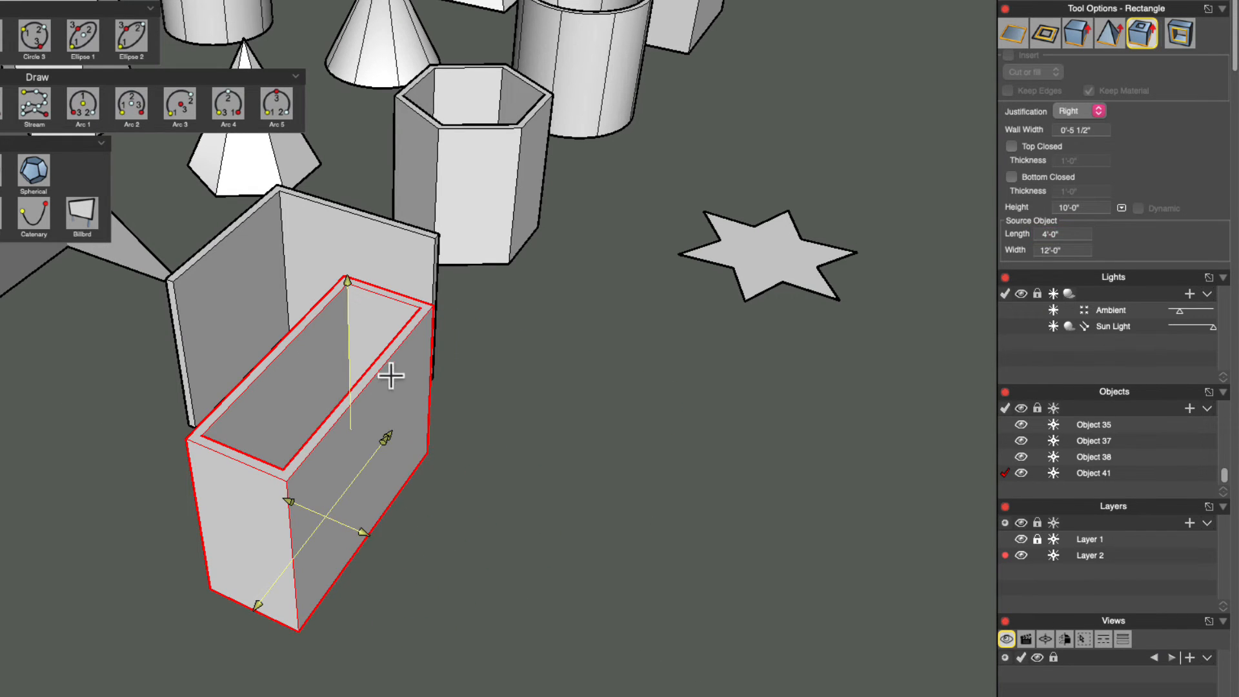
Drag the box's height handle down to 4 feet, then raise it again
drag(387, 375, 351, 398)
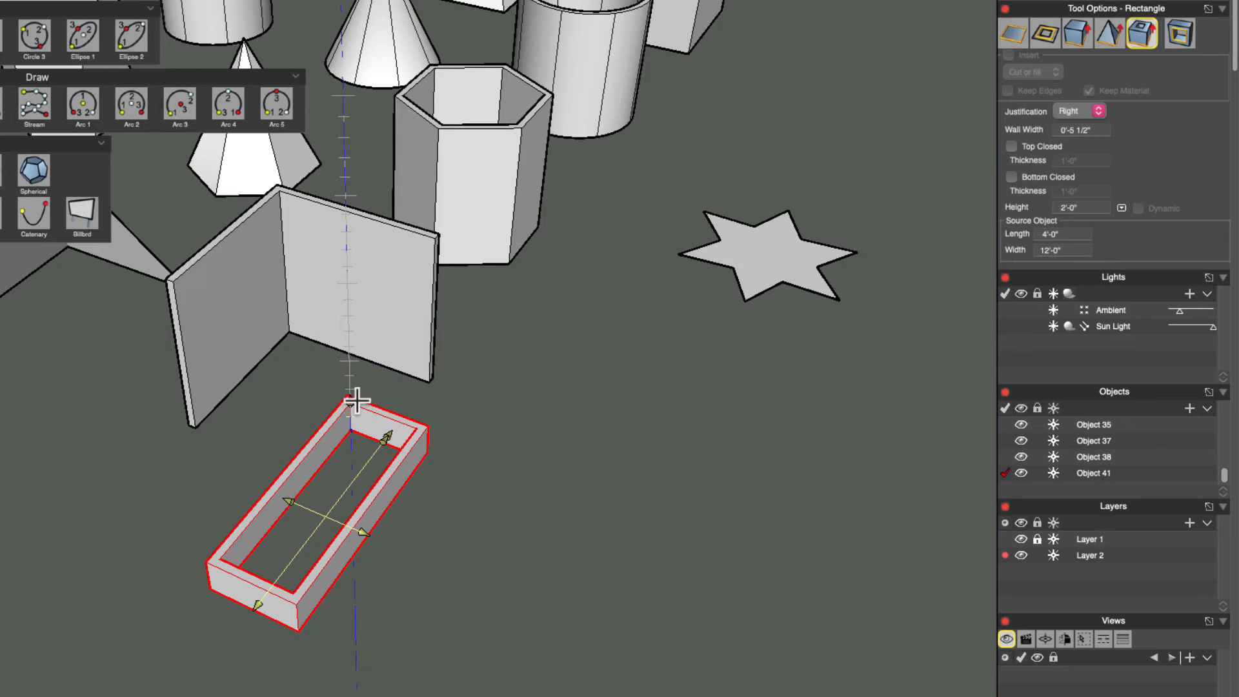
drag(350, 399, 350, 371)
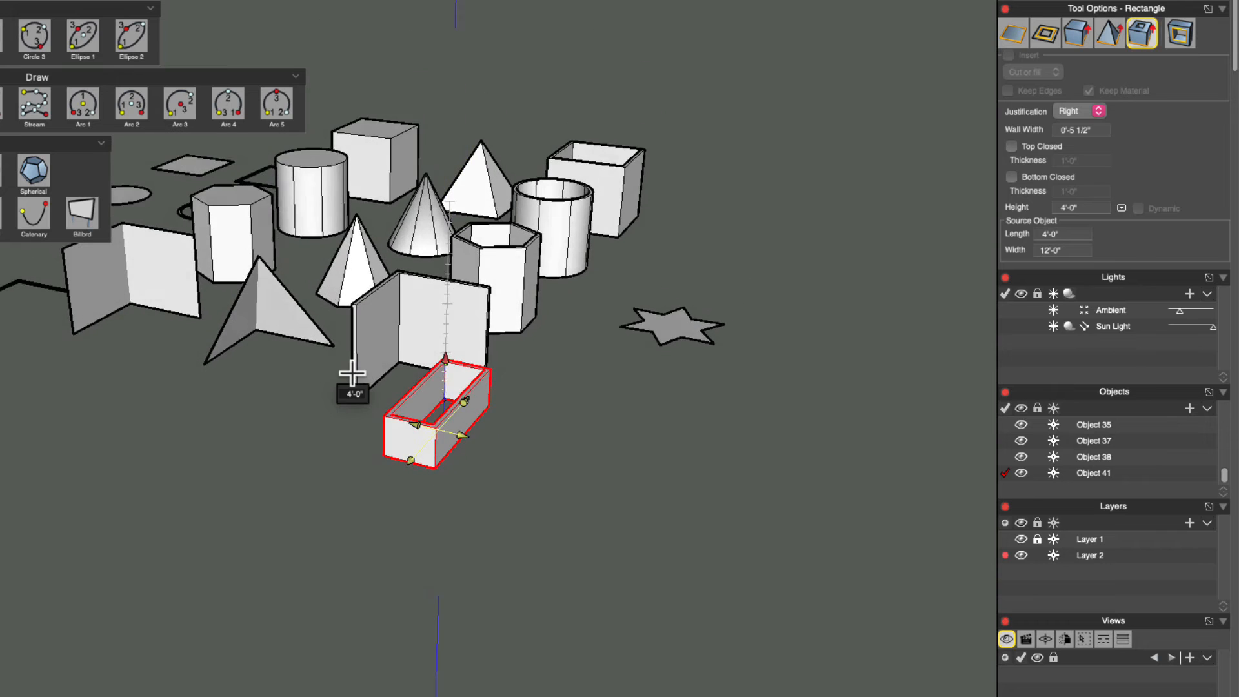
drag(354, 373, 435, 322)
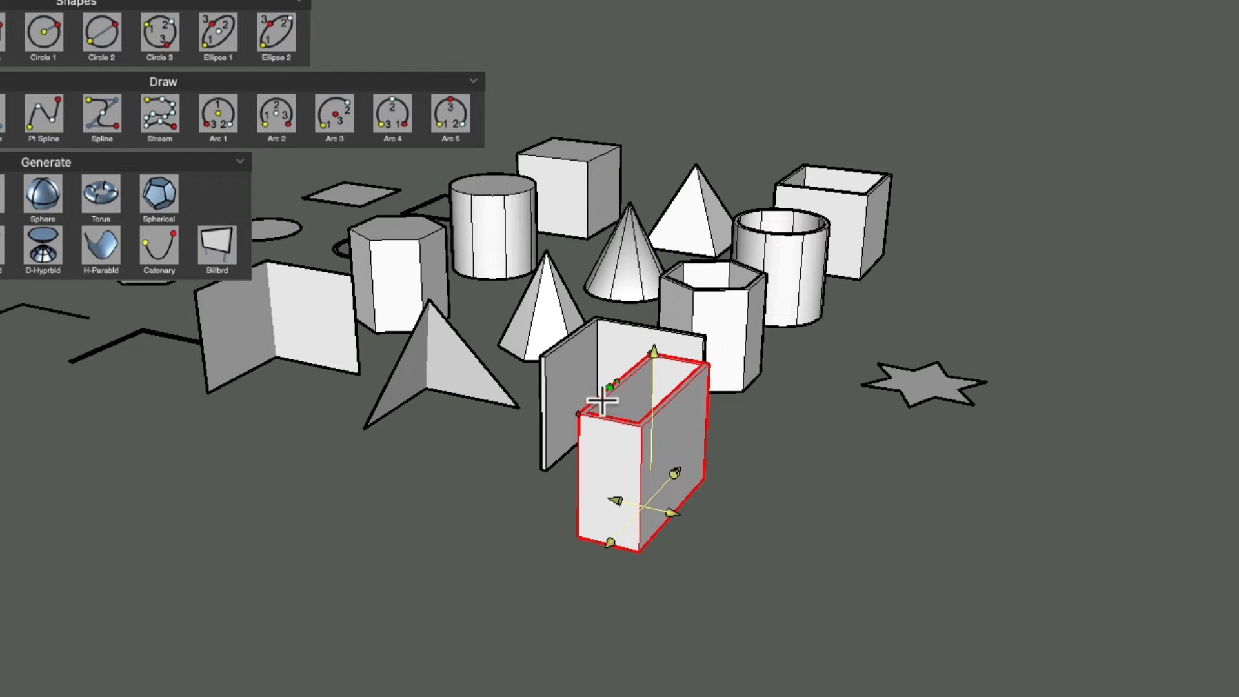
mouse_move(766, 284)
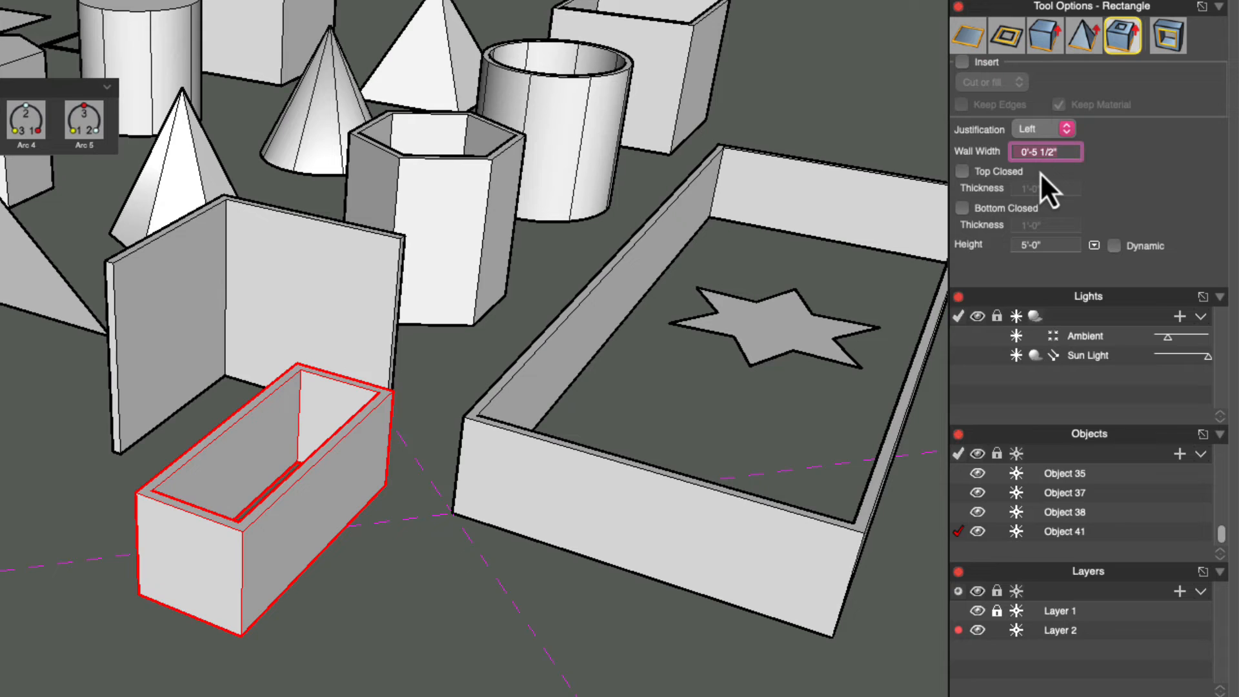
Set the box's Wall Width to 2'-0"
text(2)
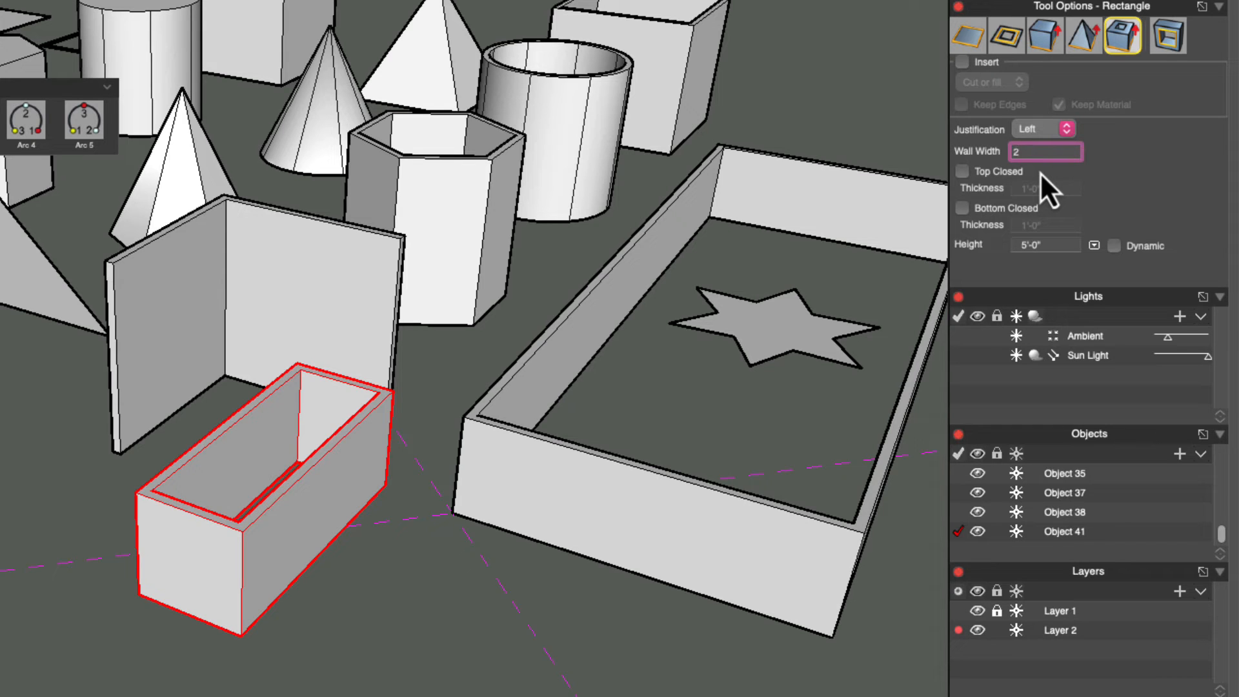
text(2'-0")
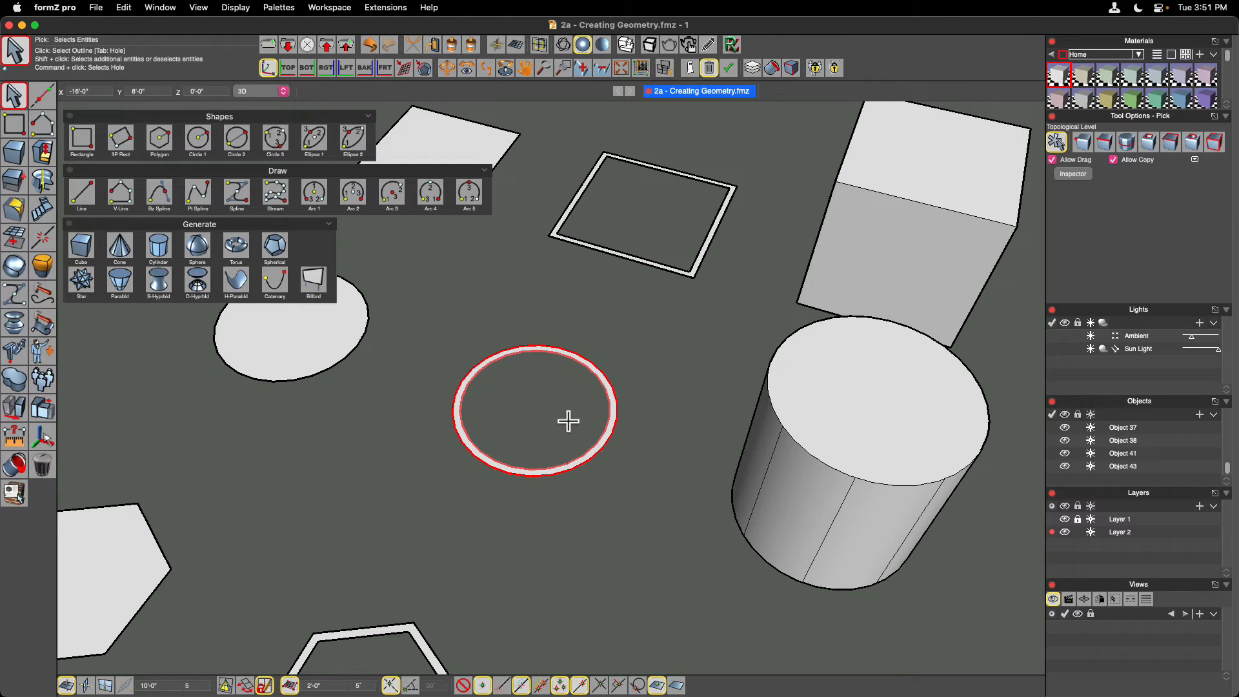
mouse_move(564, 453)
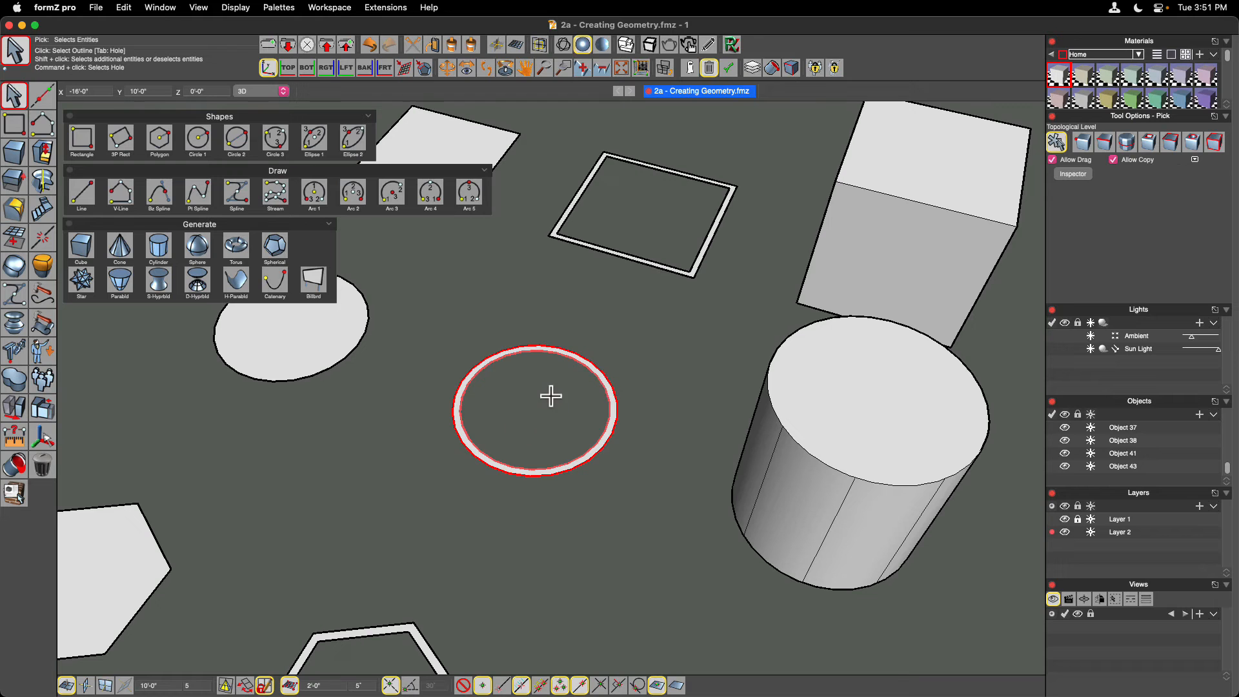
Bring up the context commands for the selected ring wall
right_click(551, 396)
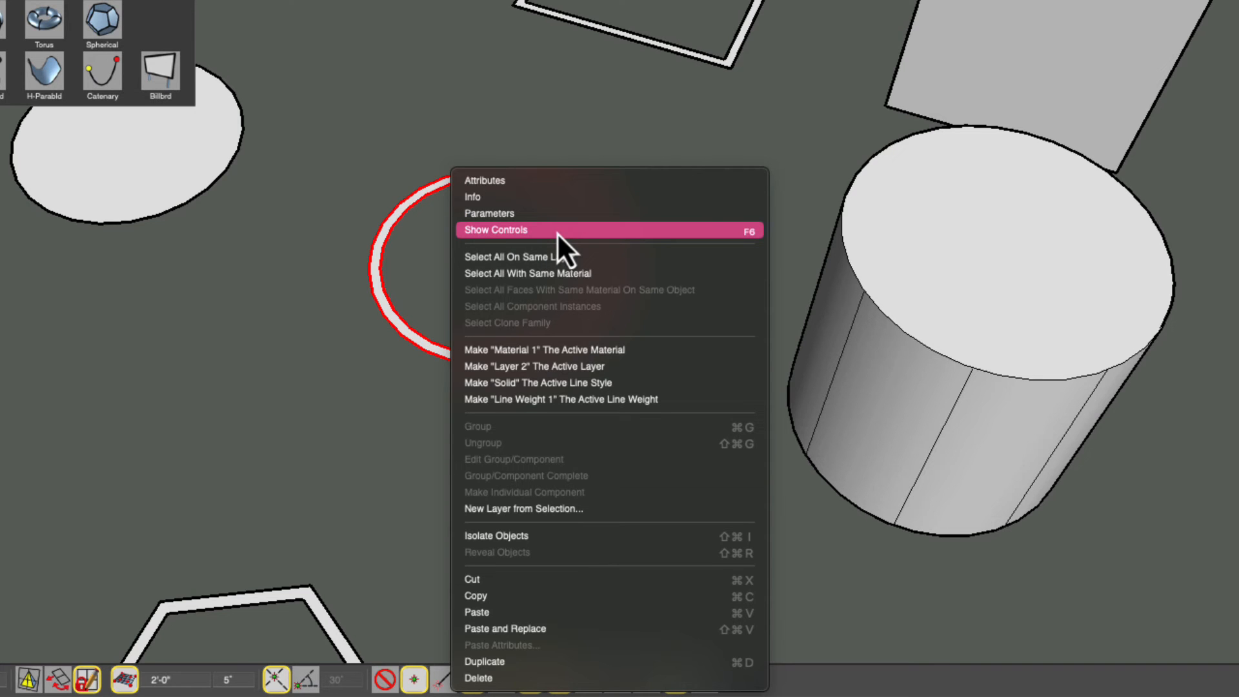
Show the ring wall's parameters in the Inspector and display its parametric controls
click(495, 230)
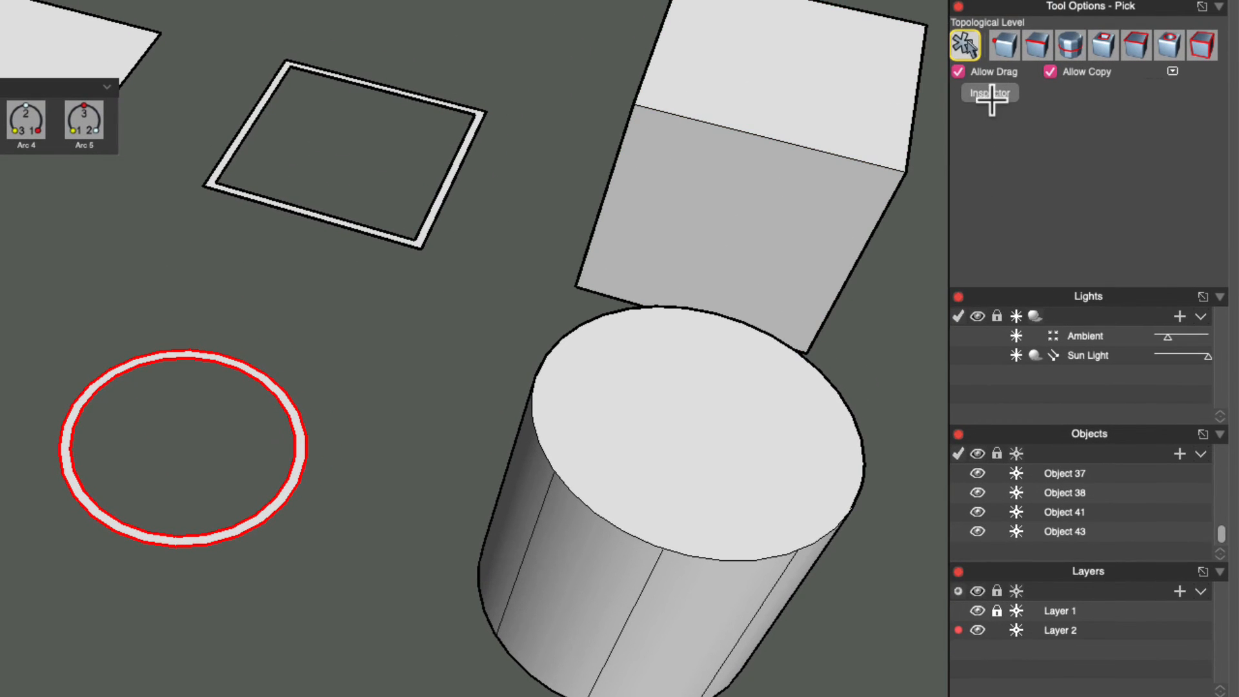
click(989, 92)
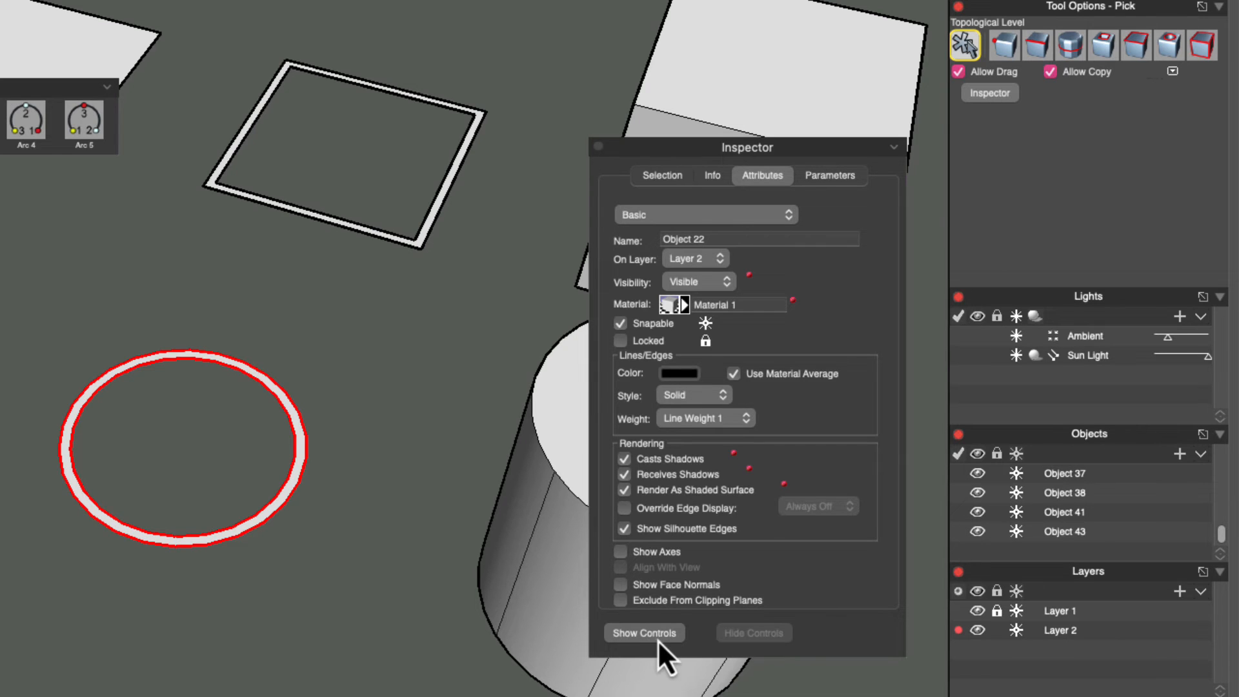
click(660, 174)
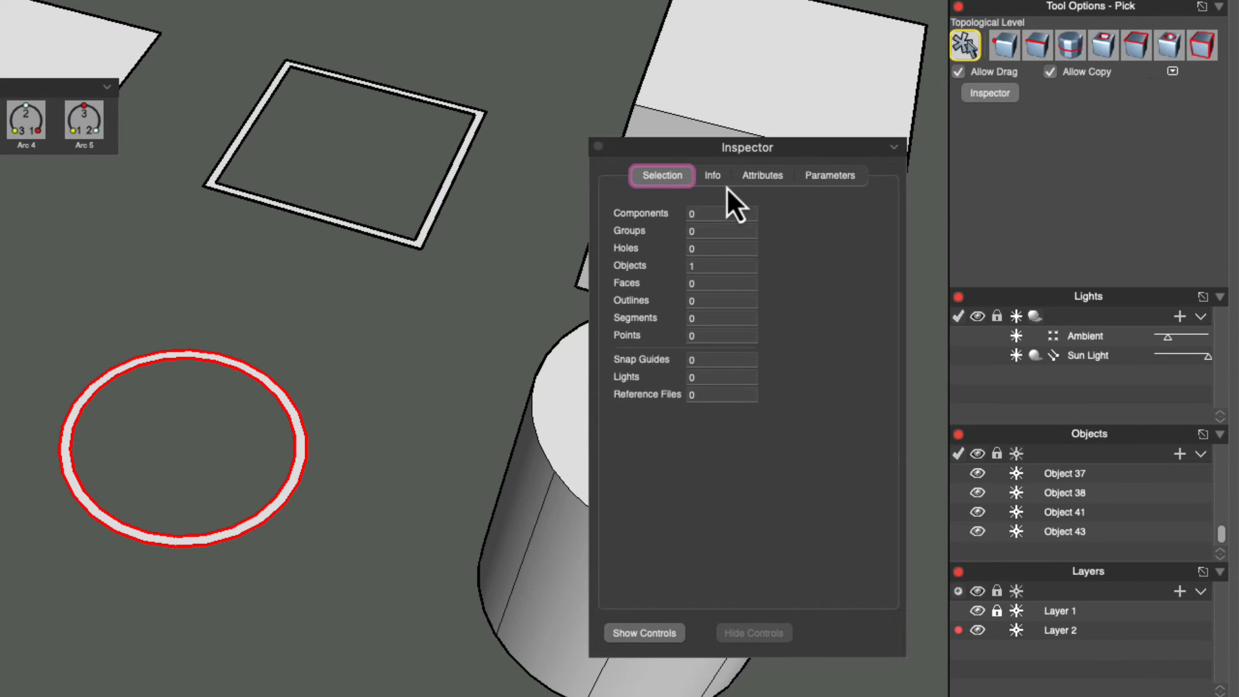
click(830, 174)
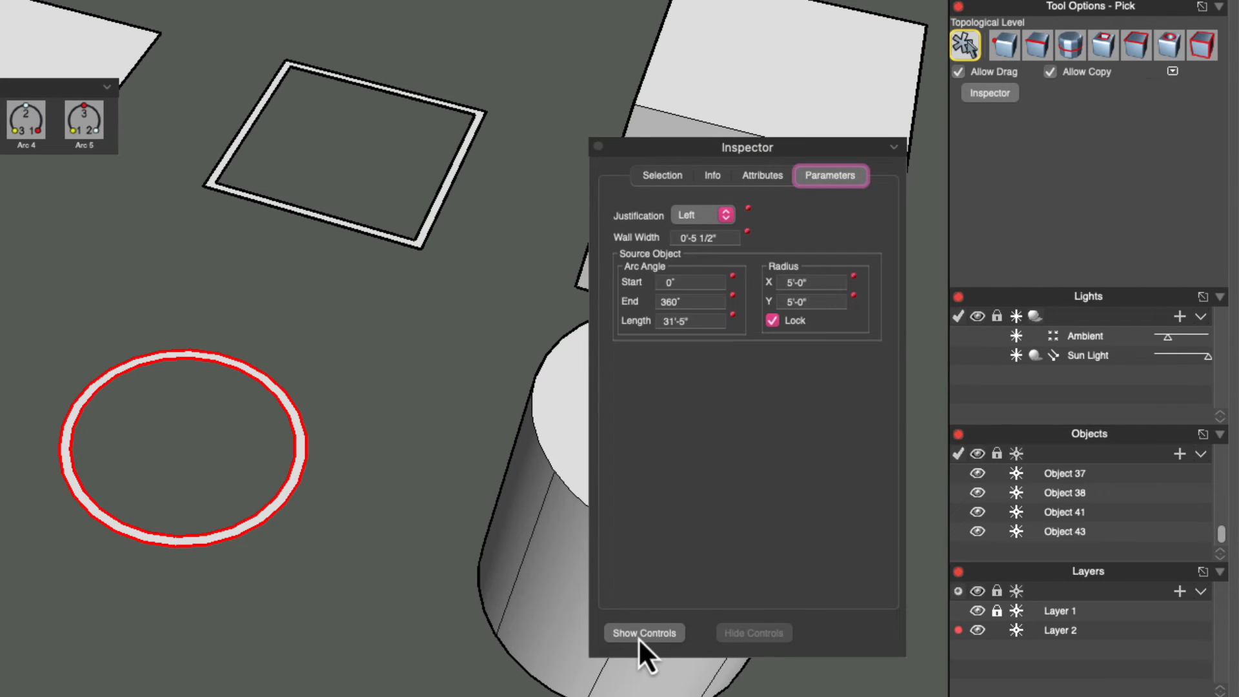
click(644, 632)
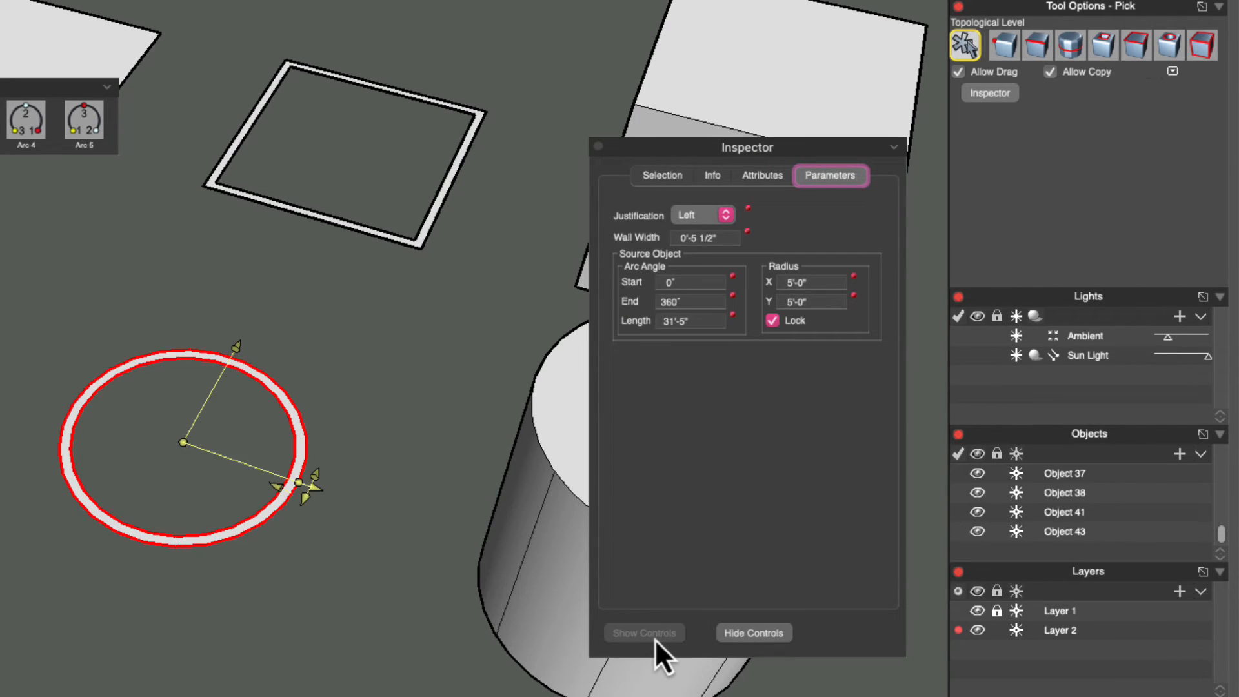
mouse_move(162, 414)
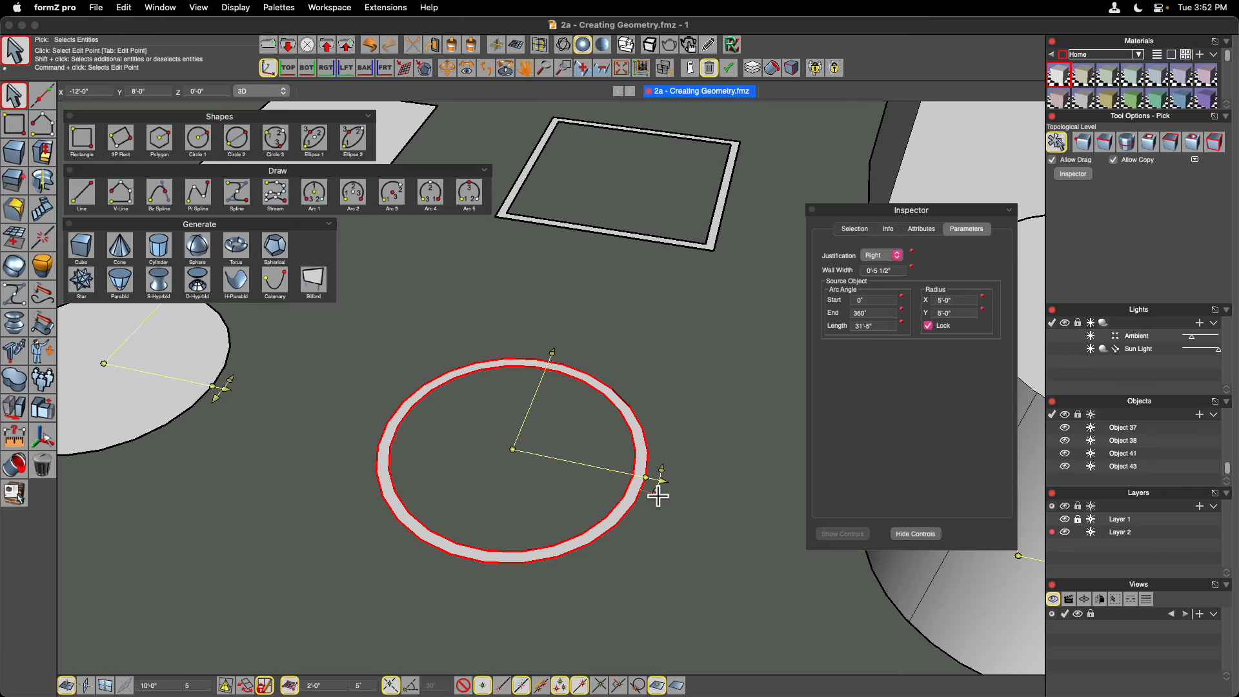
Thicken the ring's wall and open it into a partial arc ending near 337°
drag(649, 478, 727, 520)
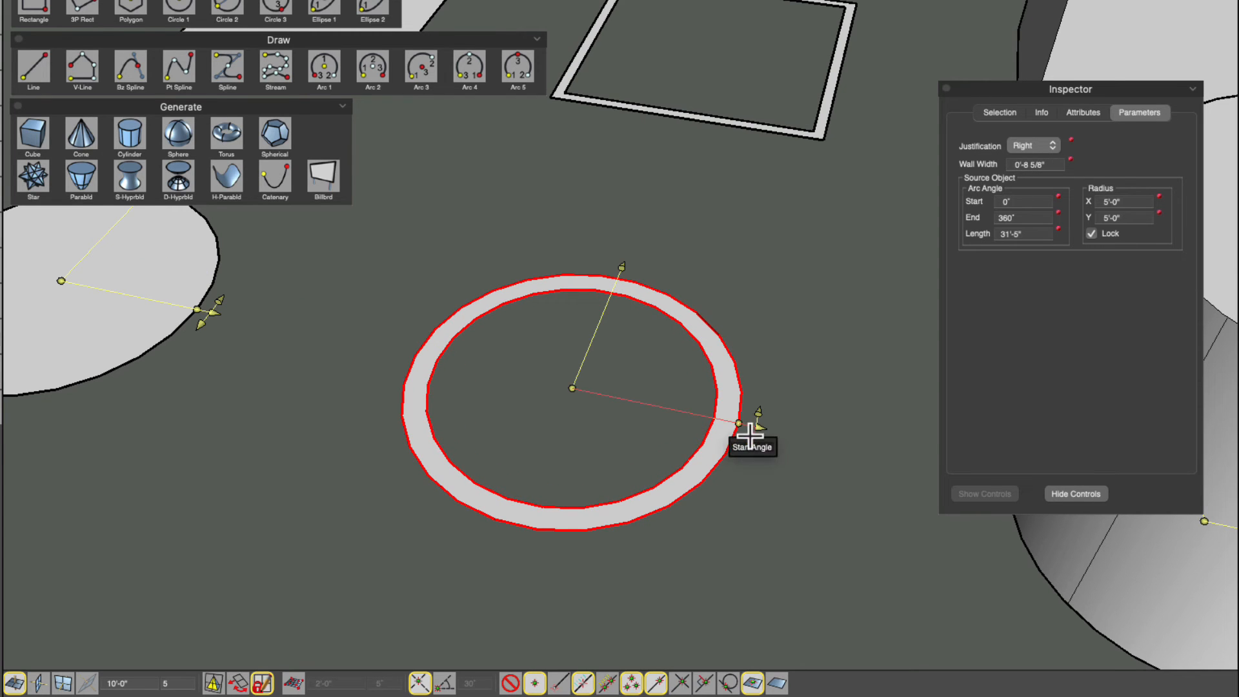
drag(755, 439, 566, 521)
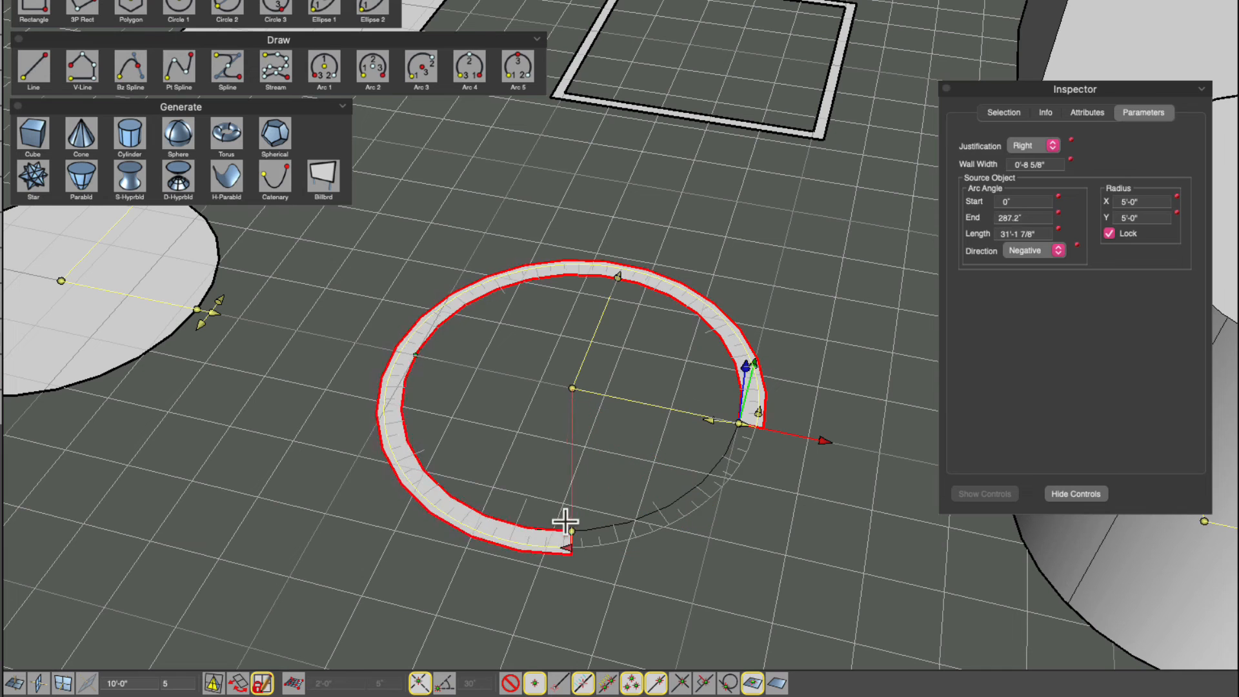
drag(563, 521, 498, 488)
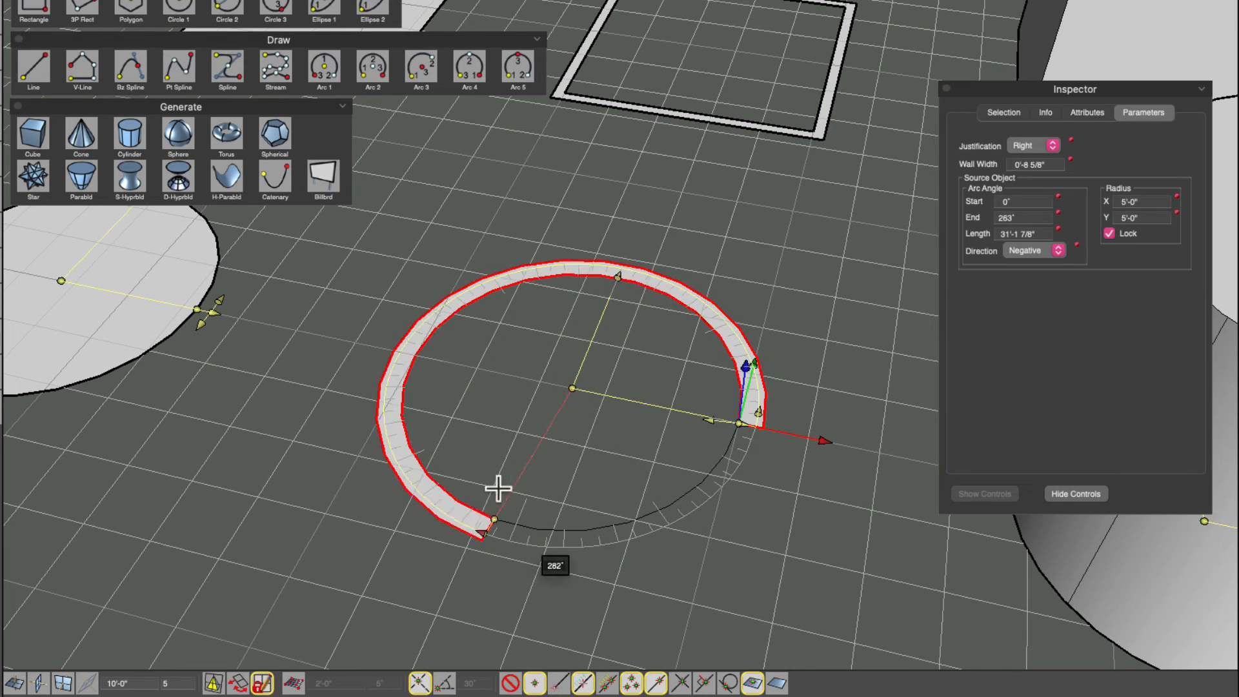
drag(498, 486, 470, 324)
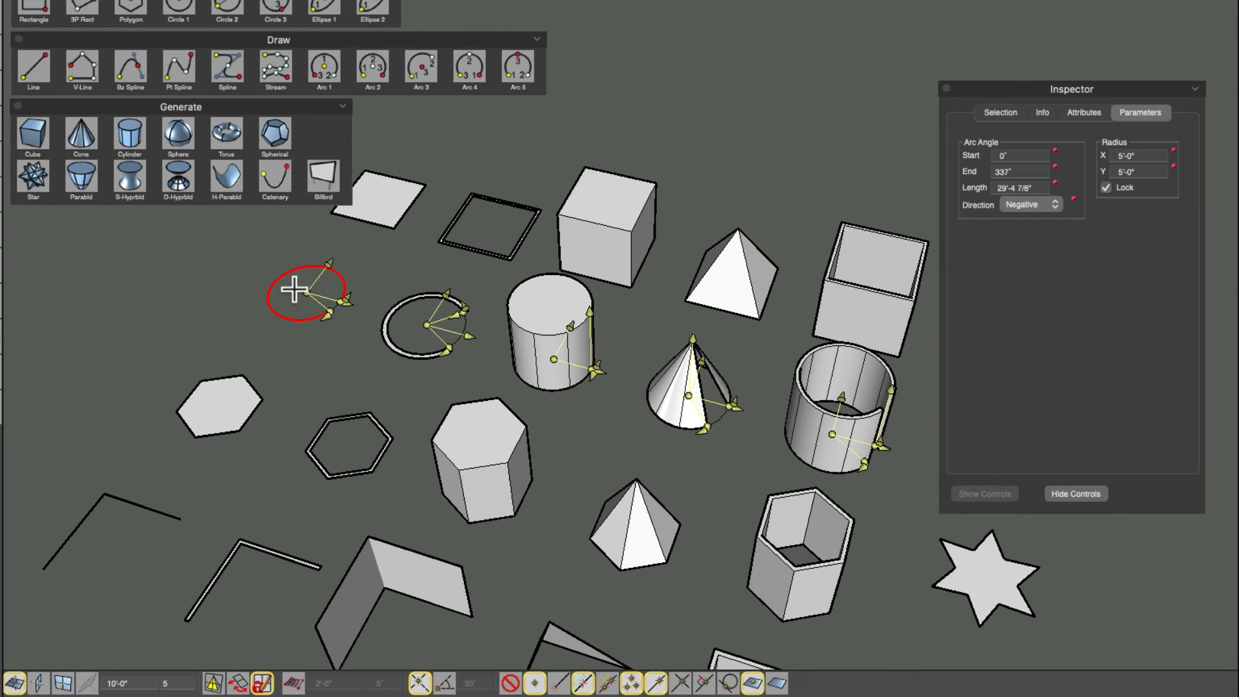
mouse_move(392, 349)
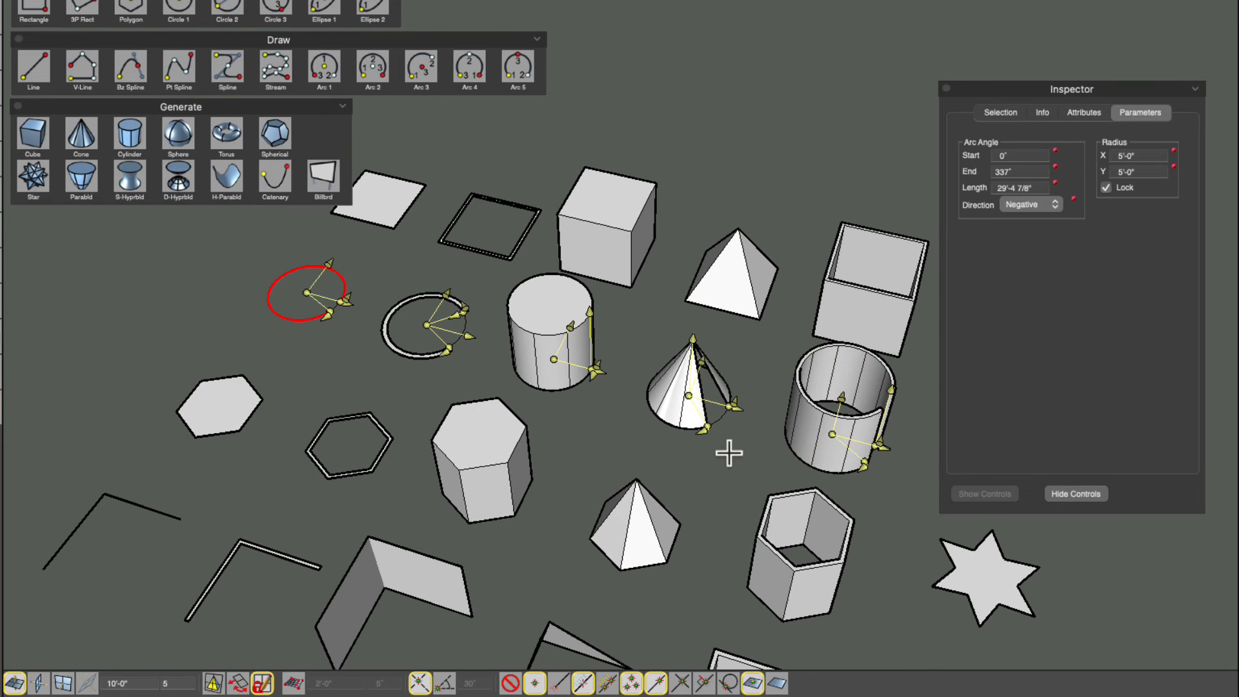
mouse_move(628, 407)
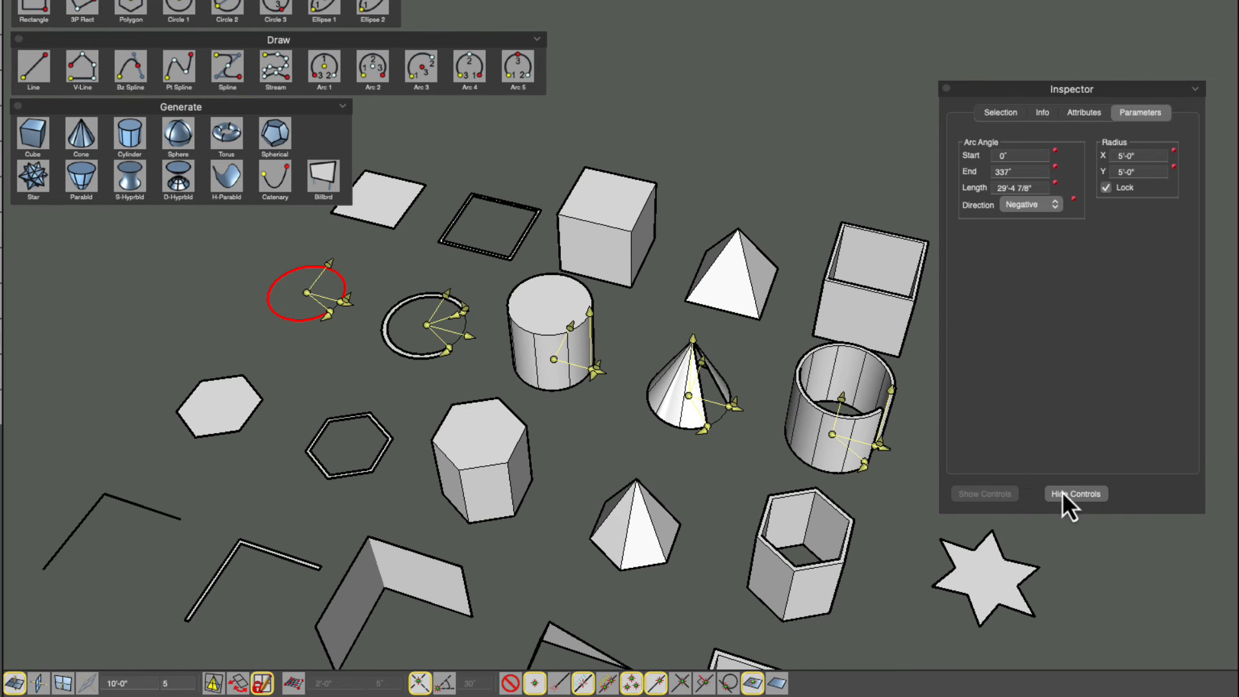
Hide the parametric controls on the plain circle and the other round objects
click(1075, 493)
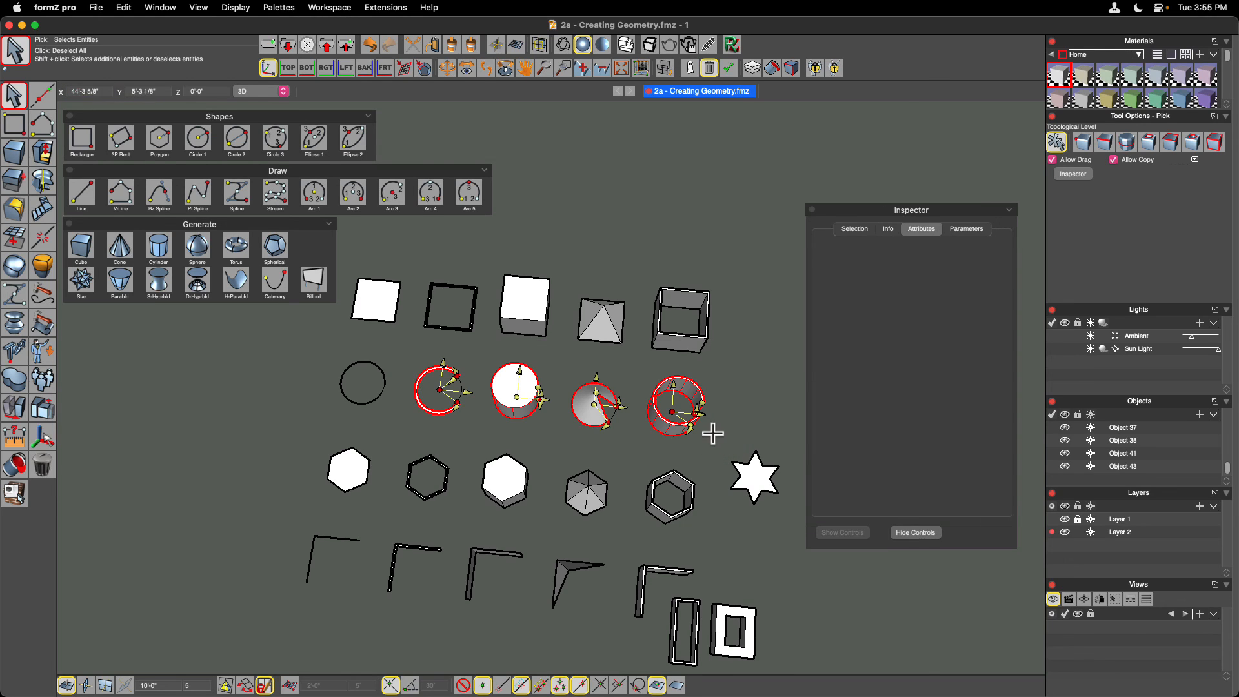
click(915, 532)
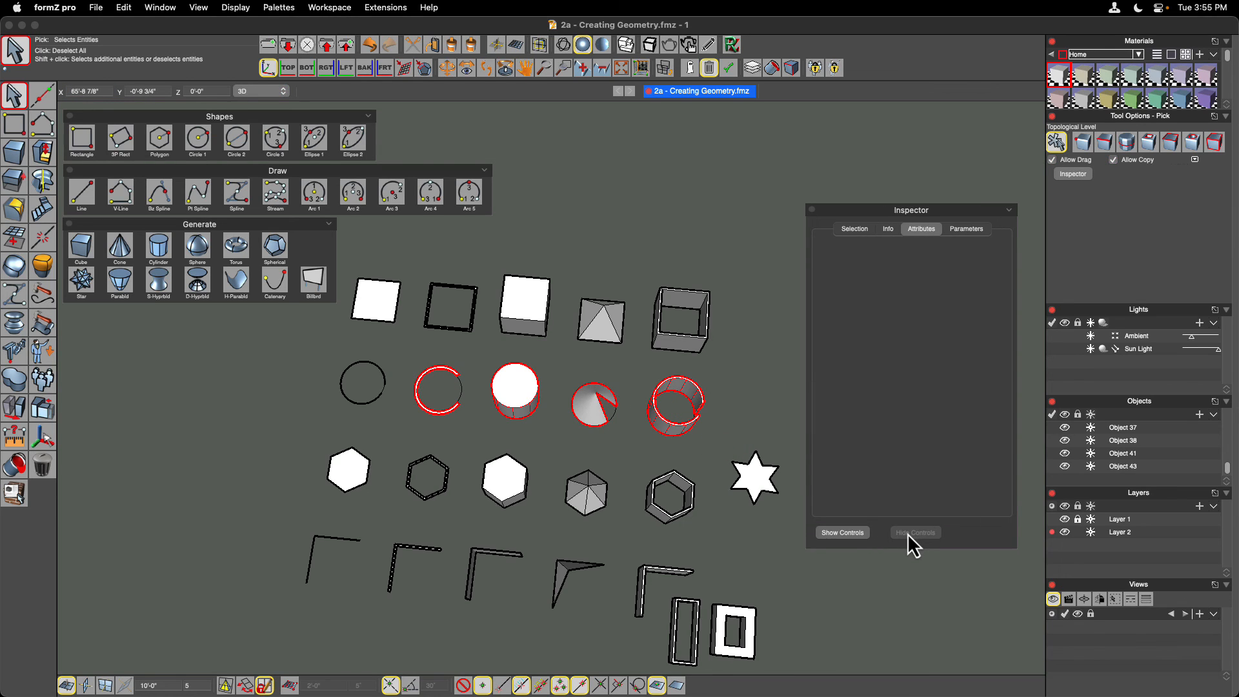